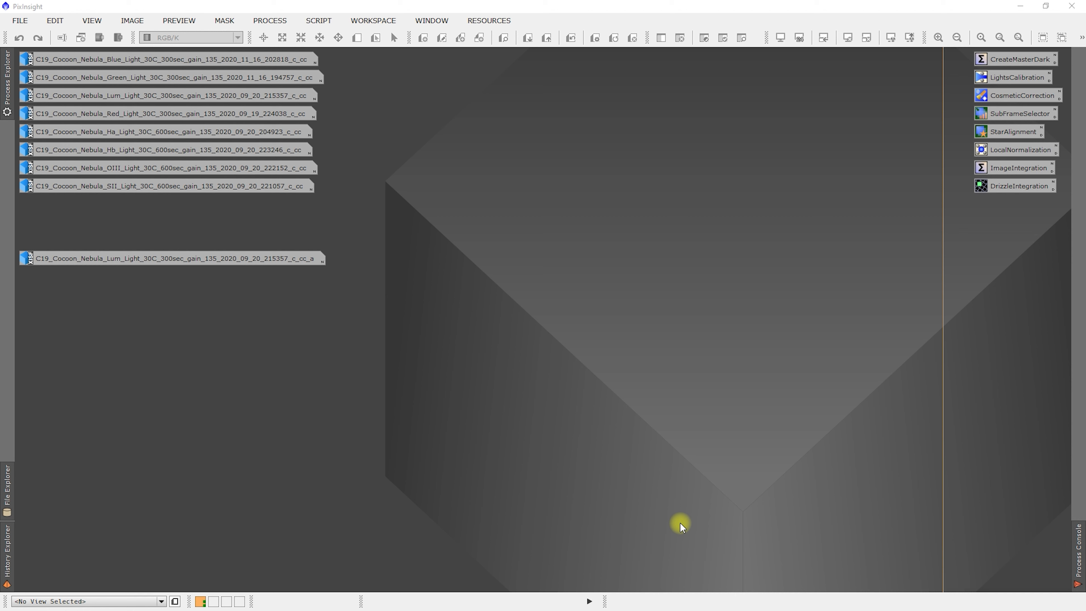
mouse_move(580, 416)
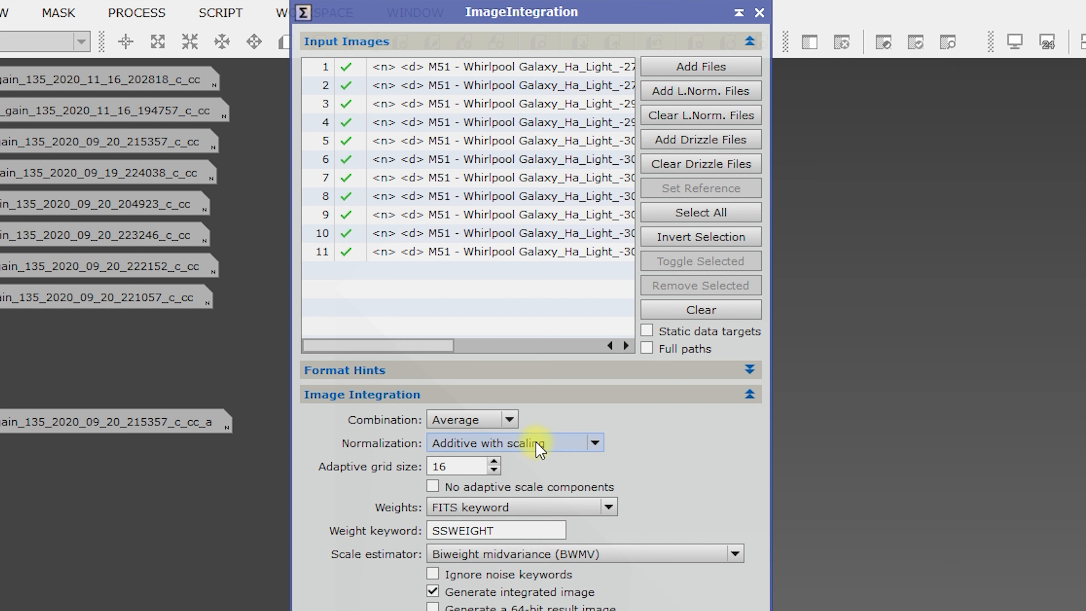
mouse_move(313, 440)
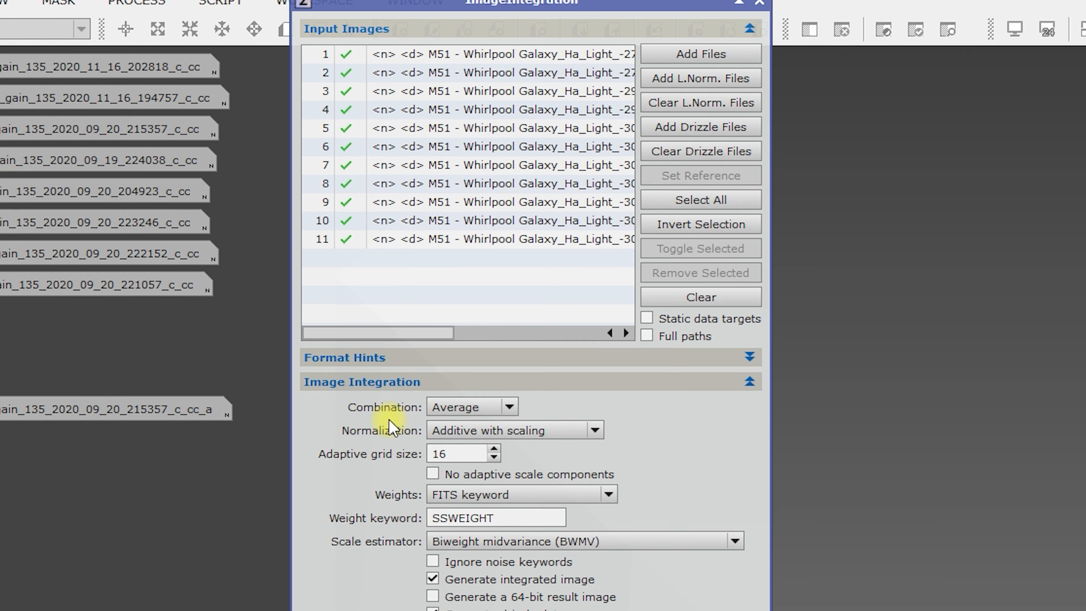
scroll(down, 3)
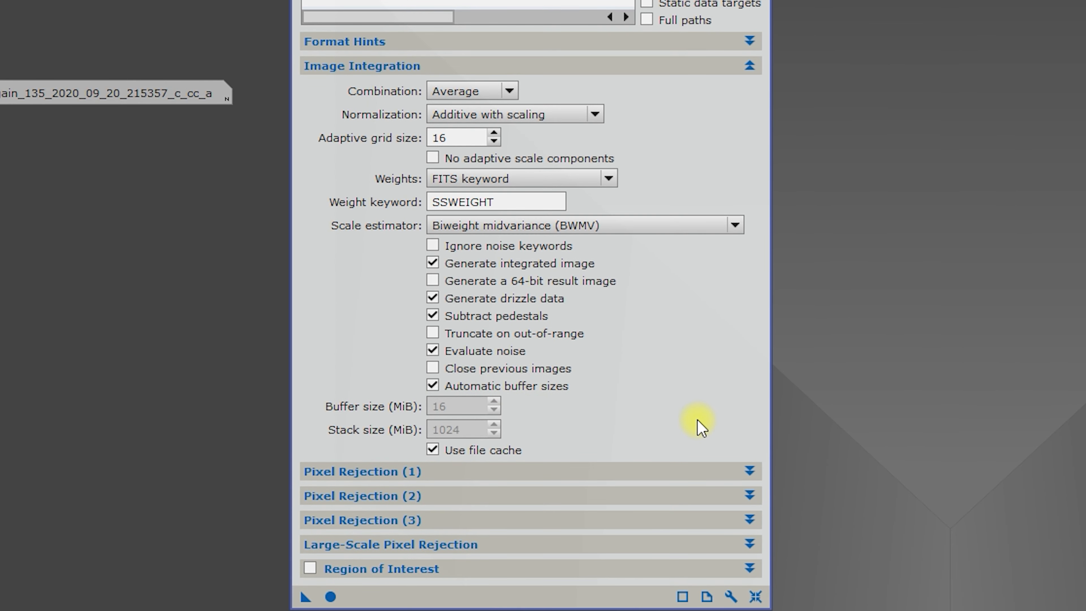
mouse_move(682, 164)
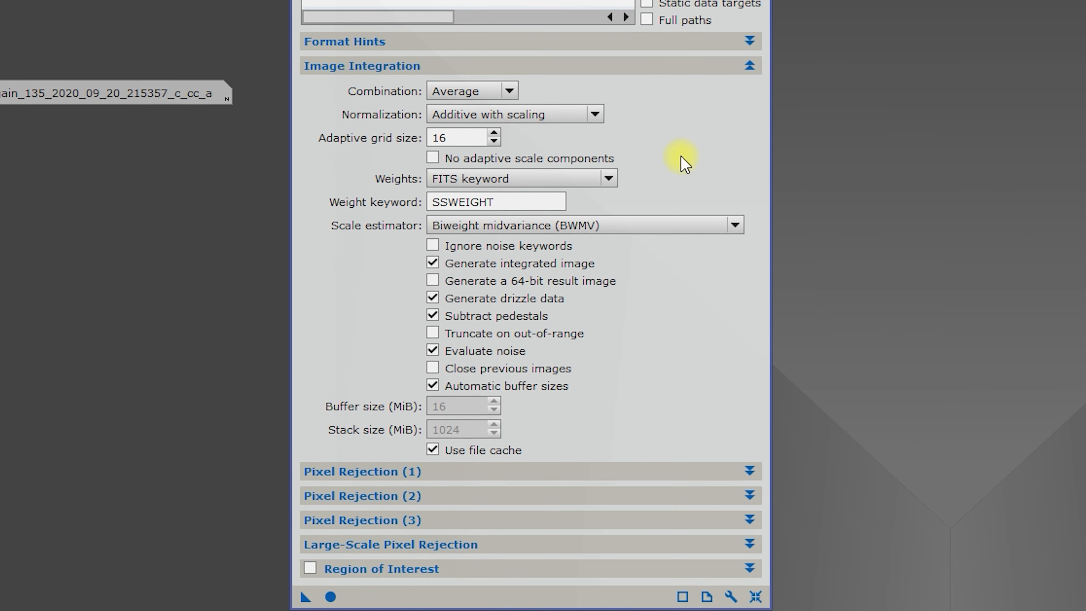
mouse_move(937, 228)
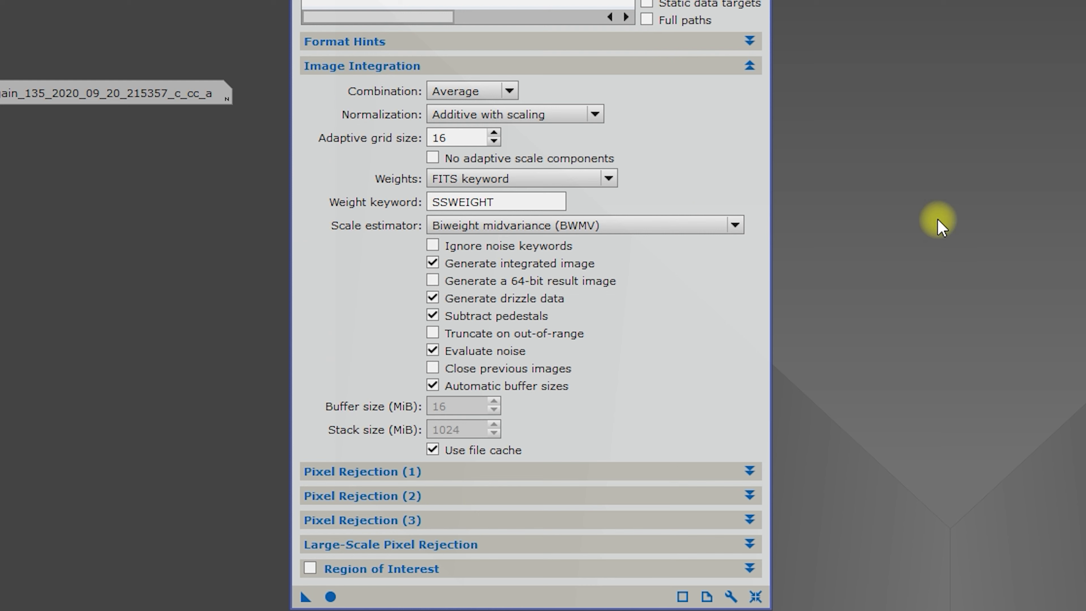
mouse_move(420, 106)
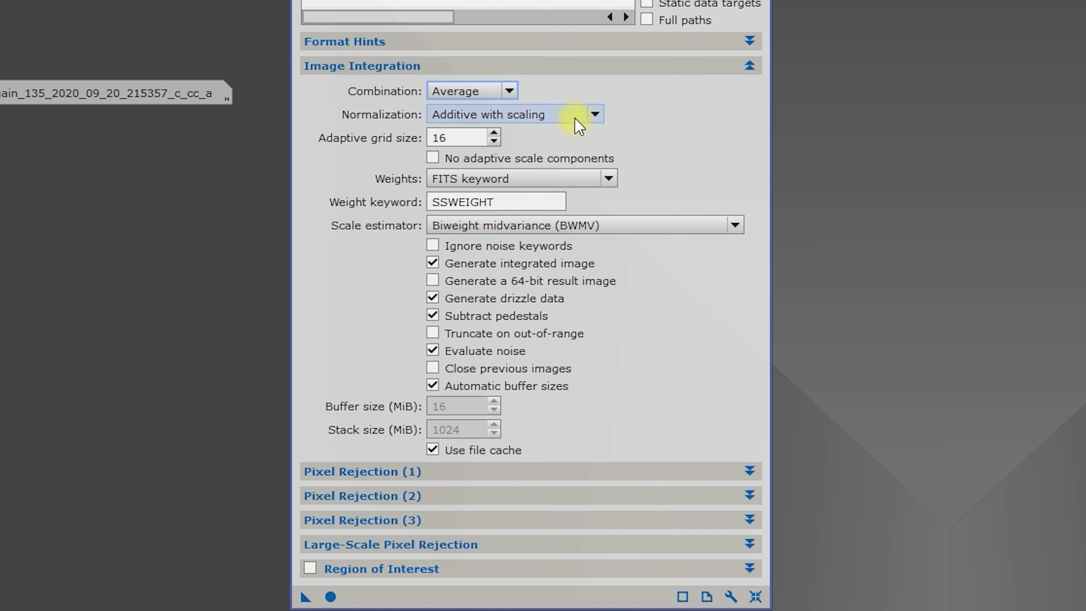
click(595, 114)
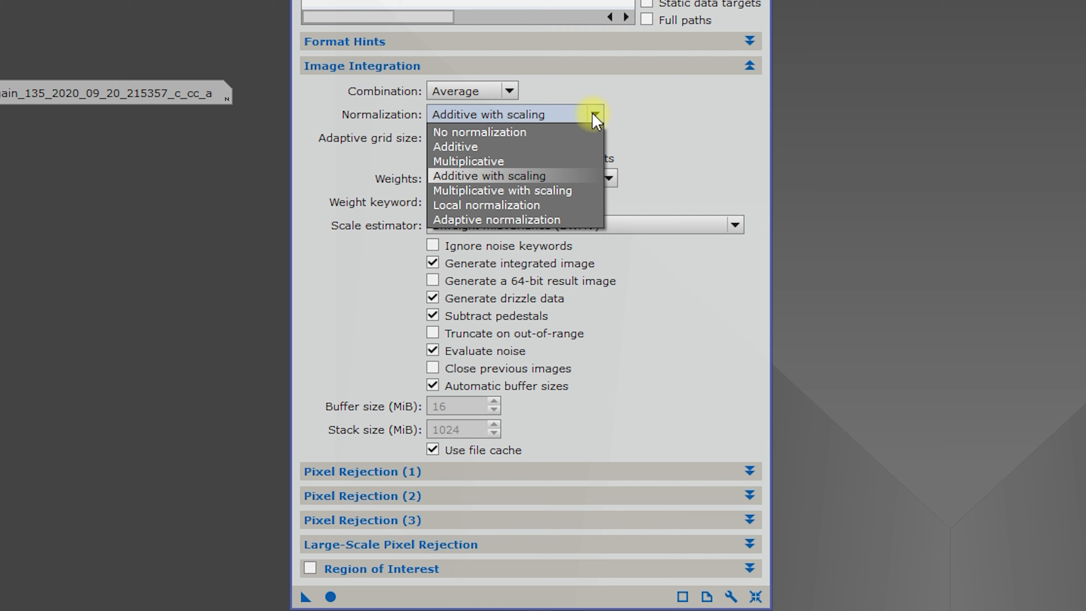
click(487, 175)
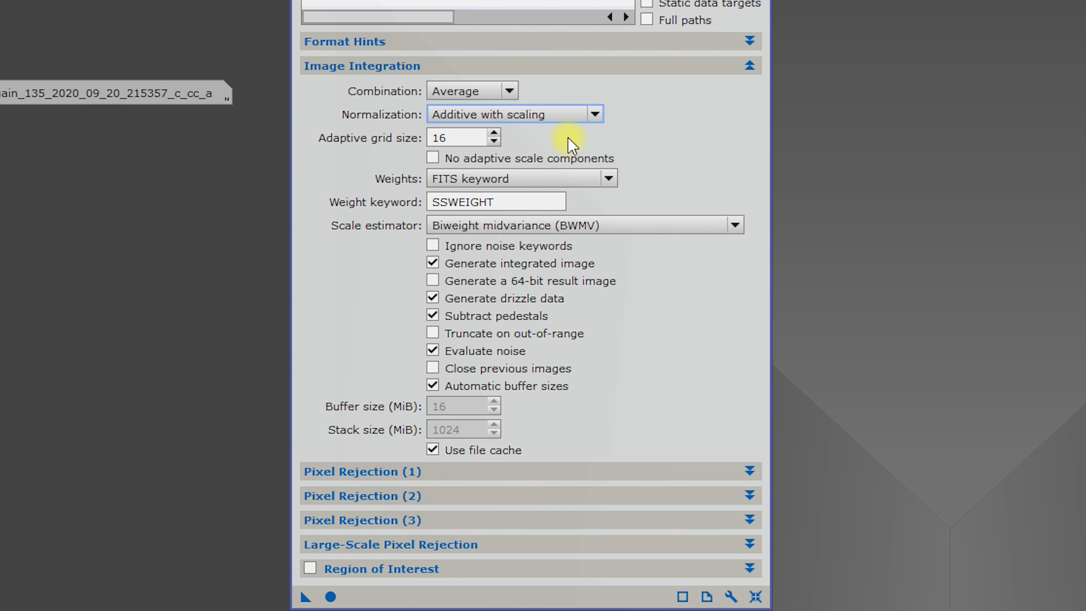
mouse_move(584, 147)
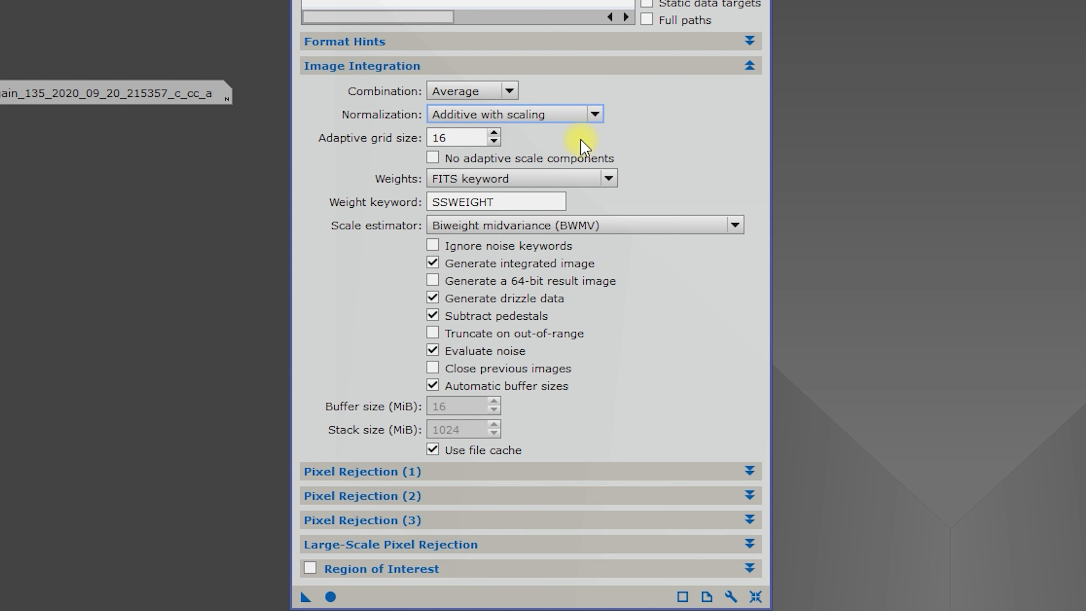
mouse_move(394, 71)
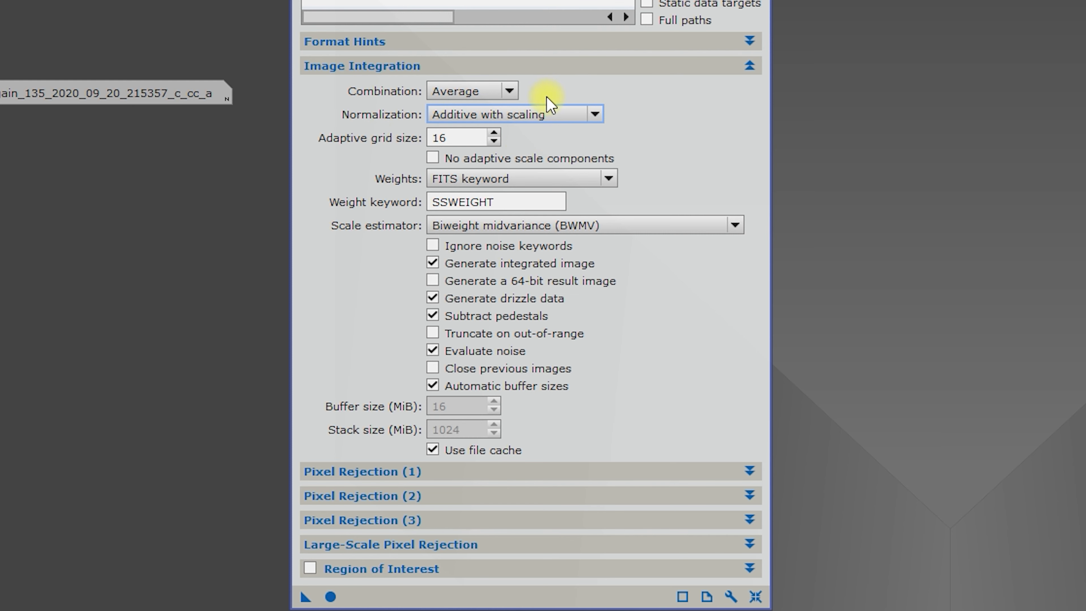
mouse_move(381, 143)
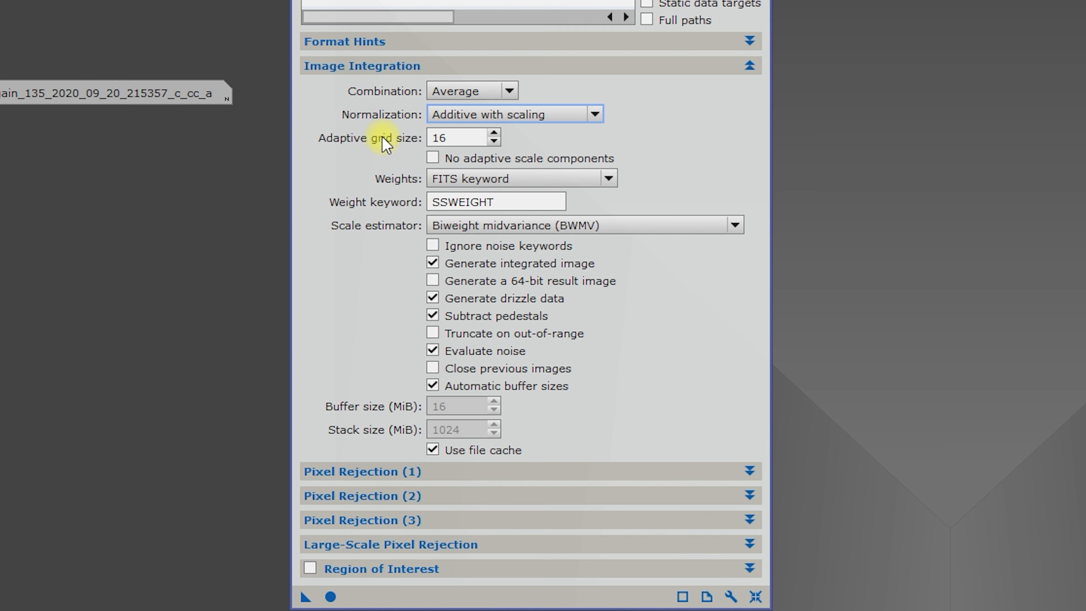
mouse_move(386, 186)
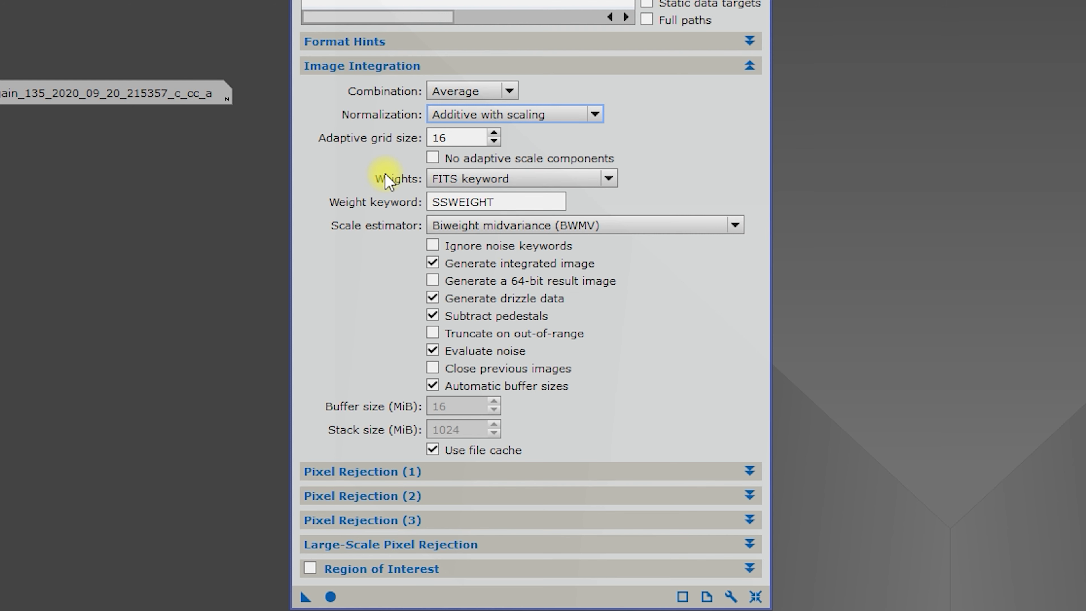
mouse_move(608, 190)
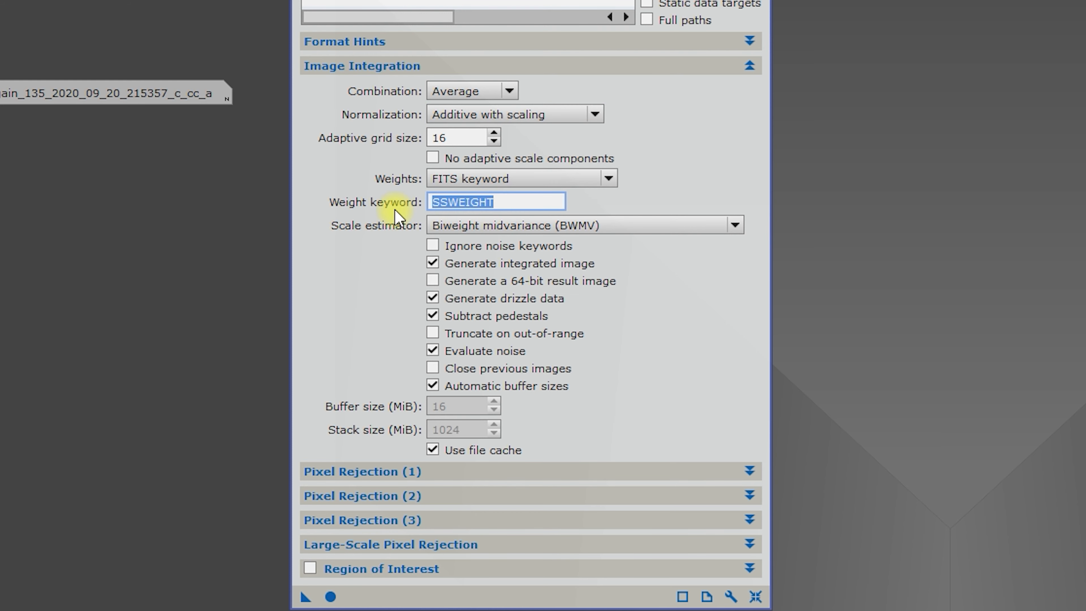
mouse_move(373, 273)
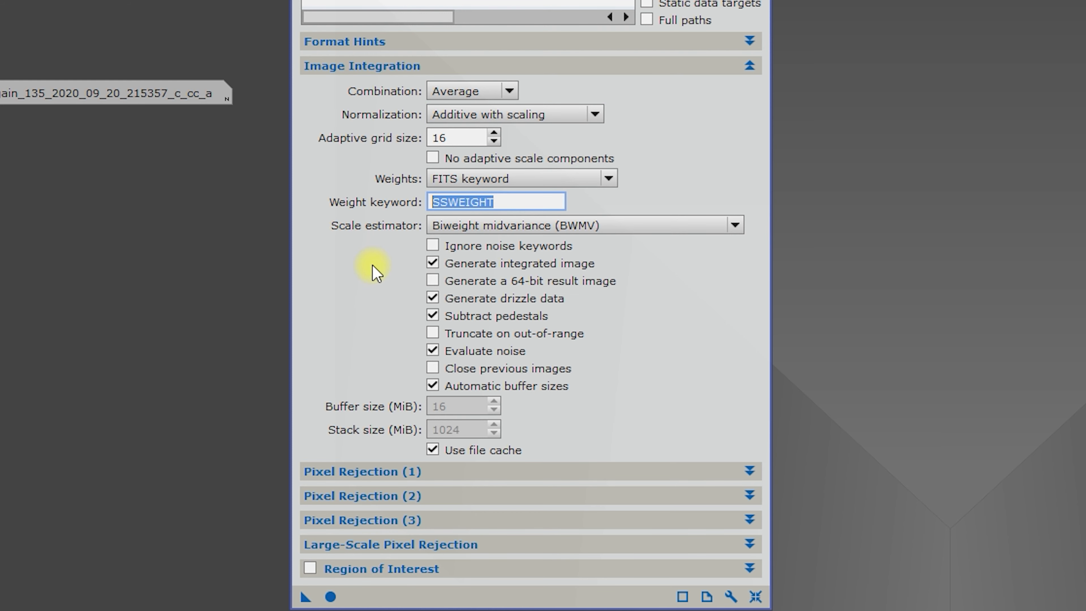
mouse_move(380, 289)
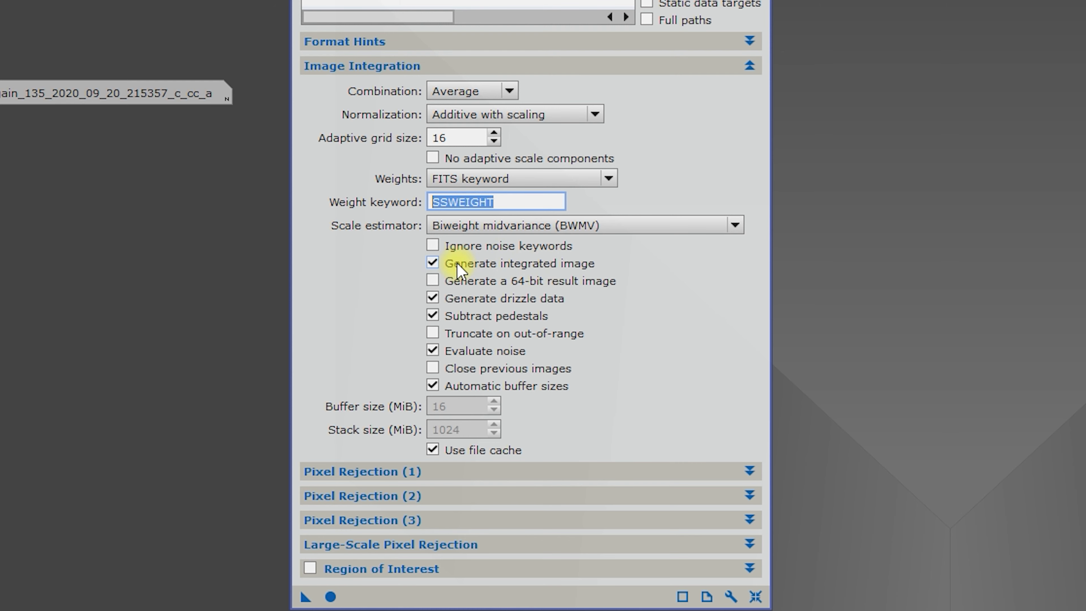
mouse_move(496, 292)
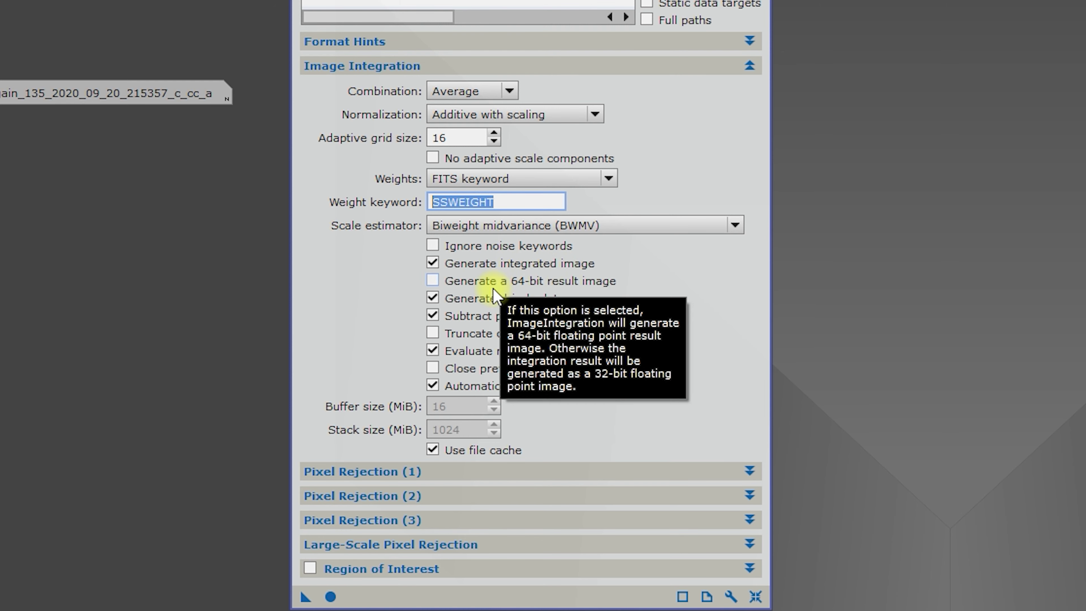
mouse_move(384, 301)
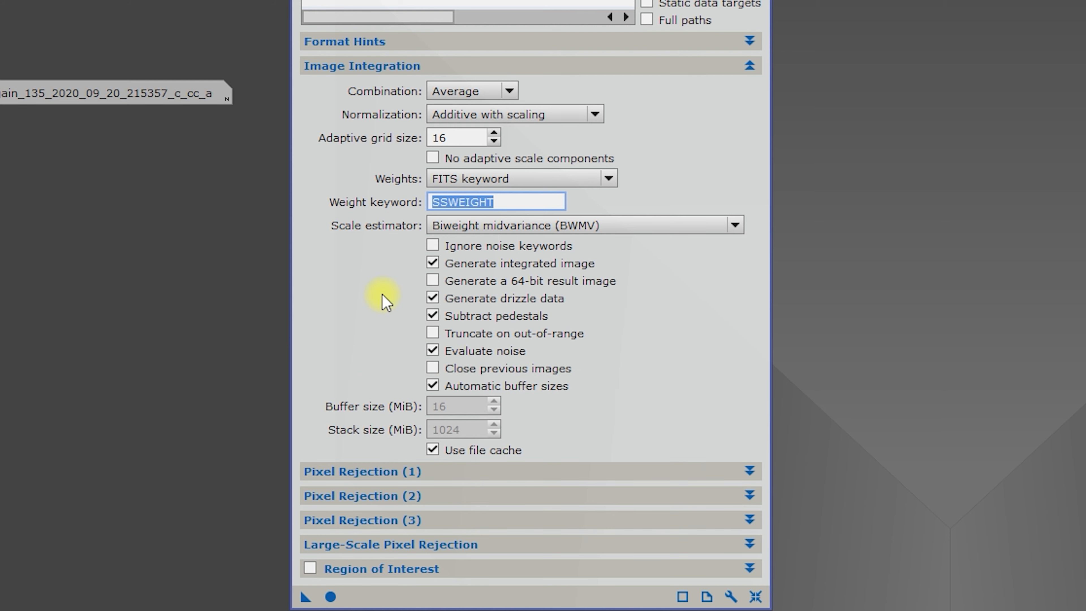
mouse_move(648, 301)
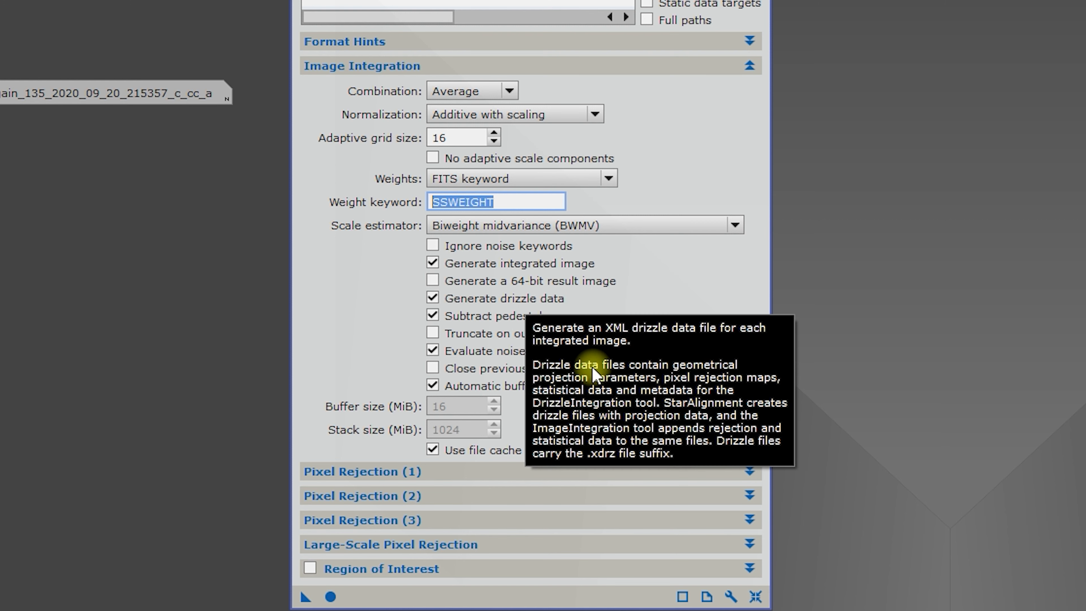
mouse_move(611, 395)
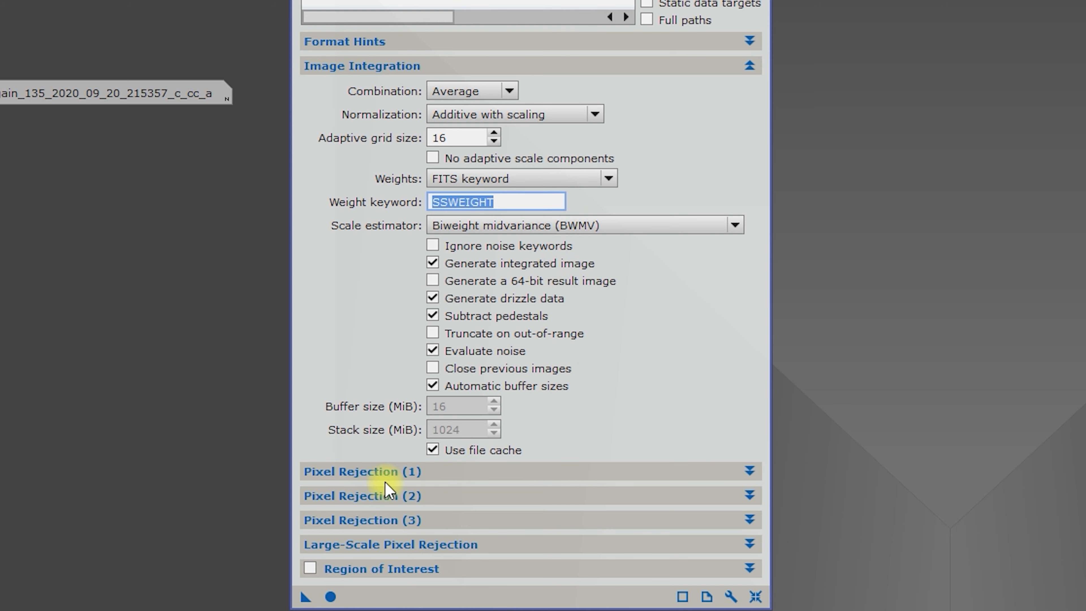
mouse_move(351, 66)
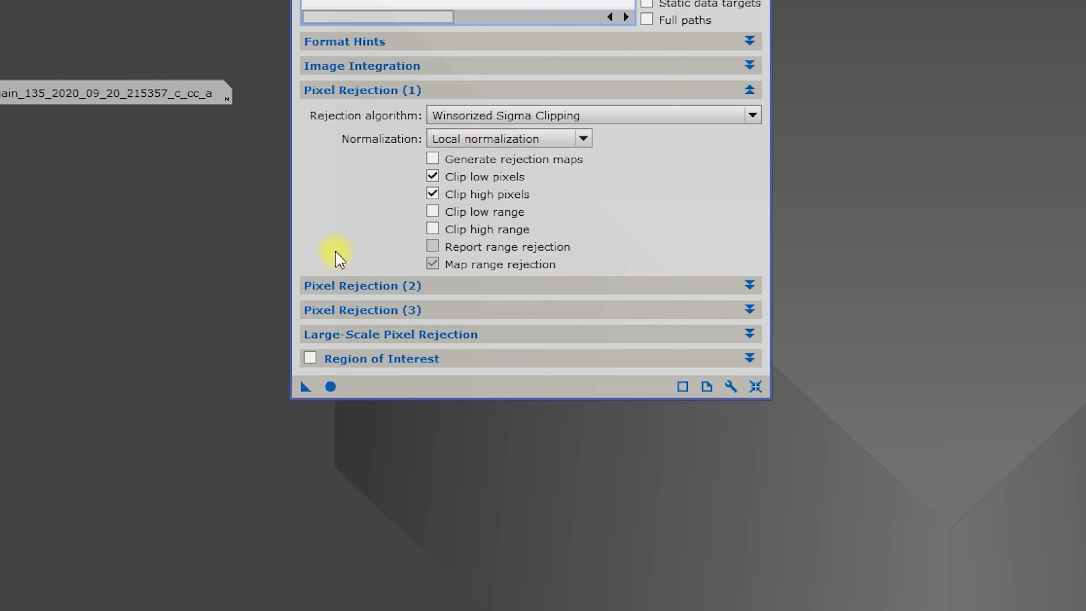
mouse_move(621, 152)
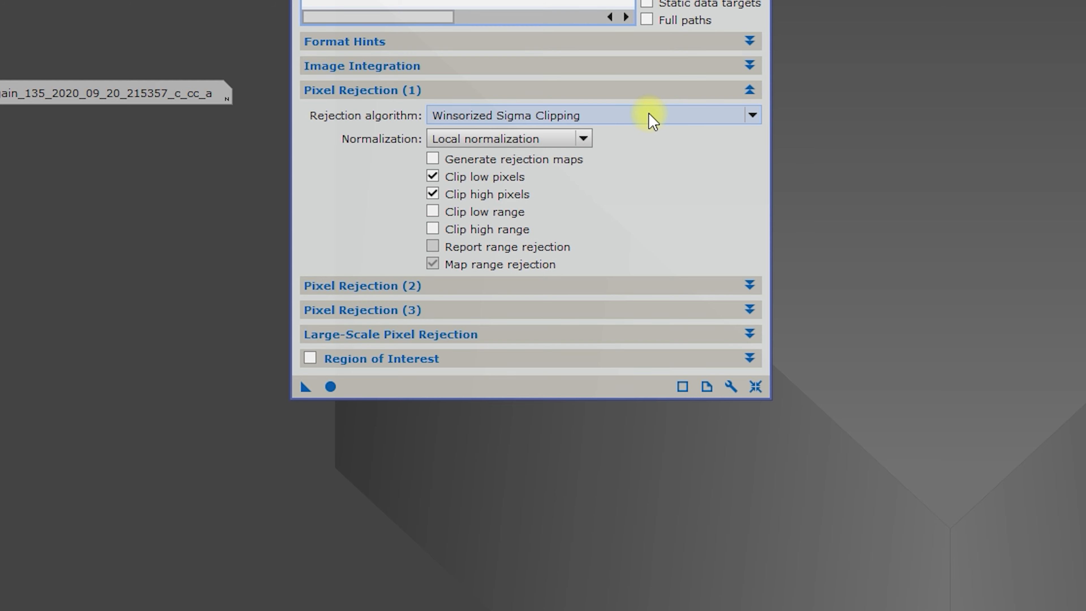
mouse_move(648, 120)
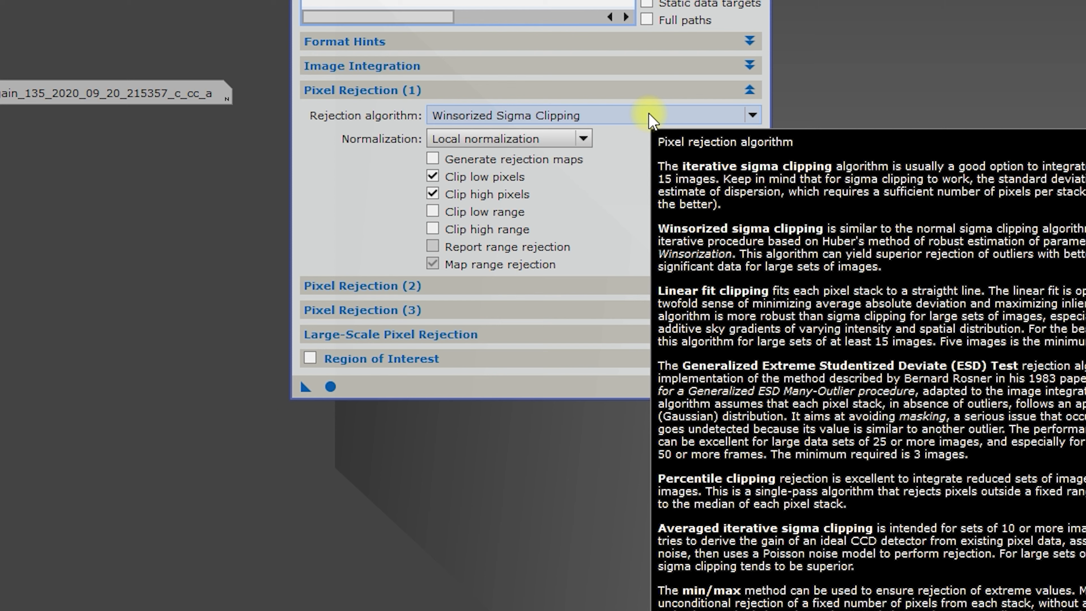
mouse_move(700, 144)
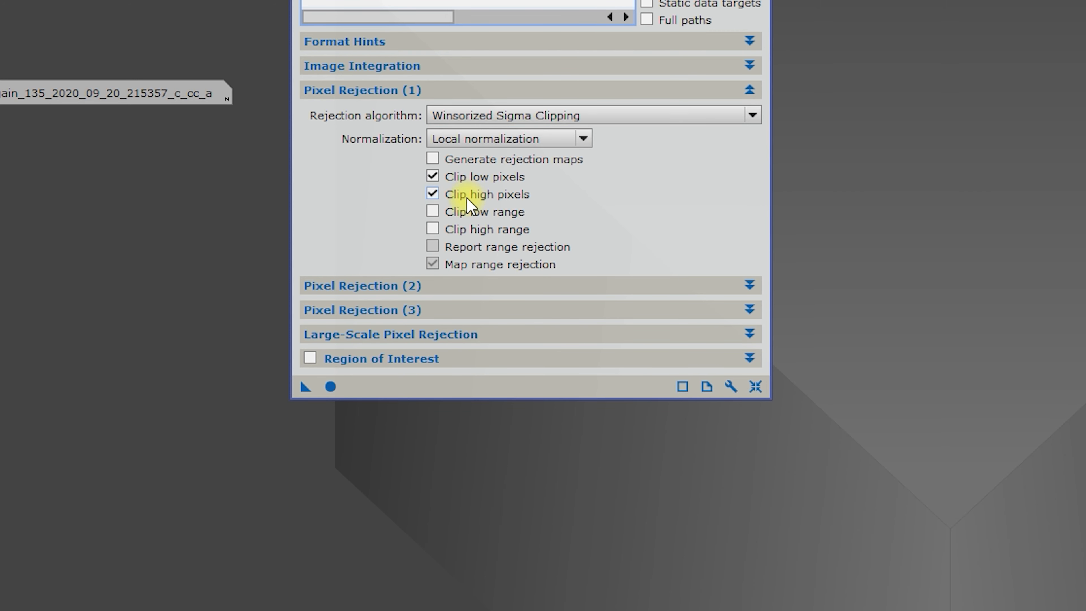
mouse_move(552, 179)
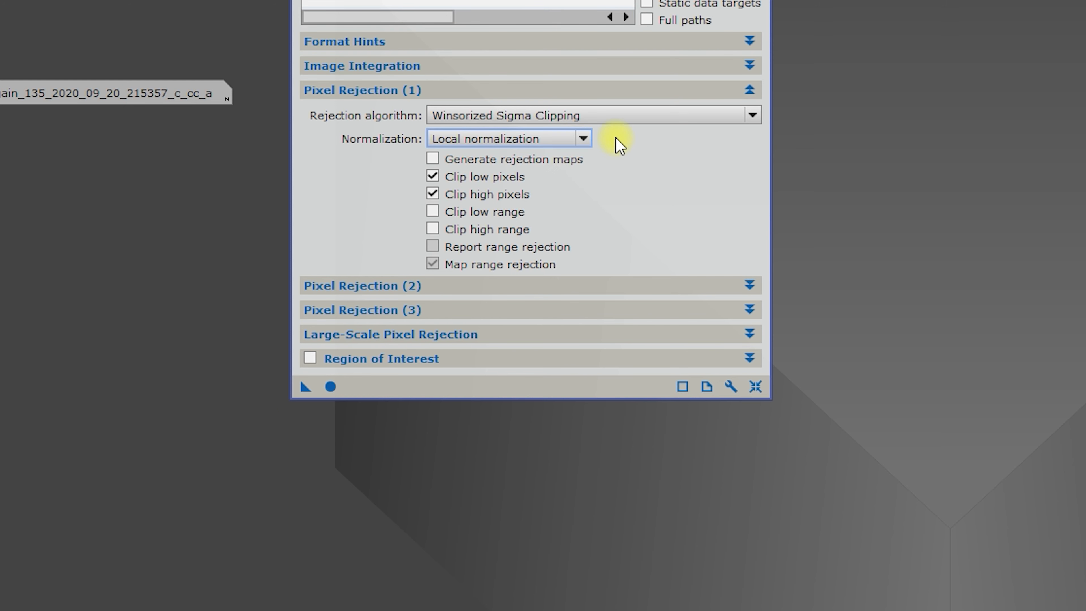
mouse_move(395, 93)
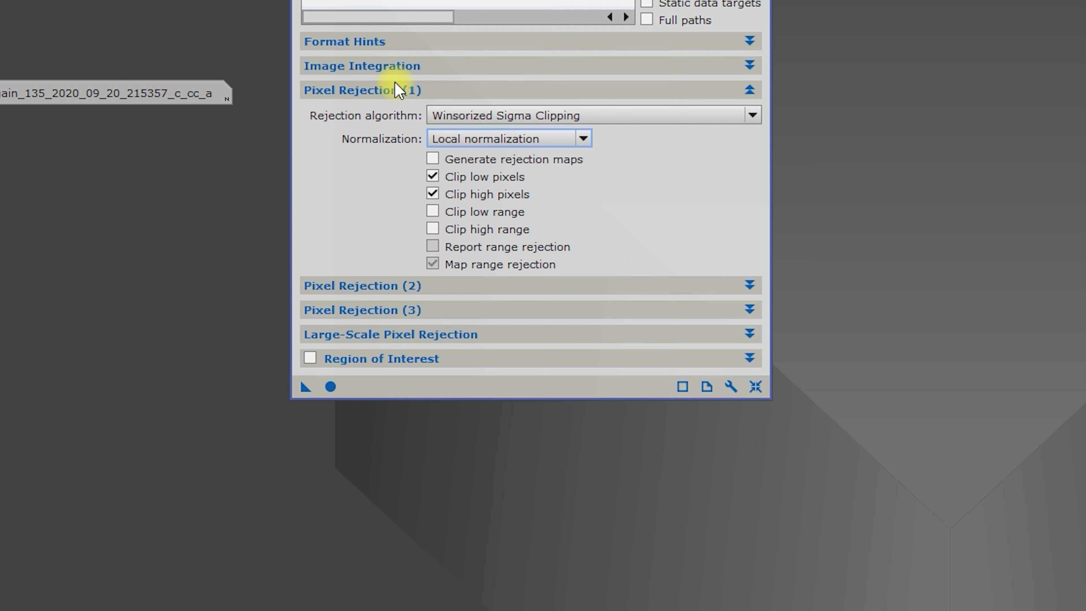
Step: Collapse the Pixel Rejection (1) section back to its heading
click(380, 90)
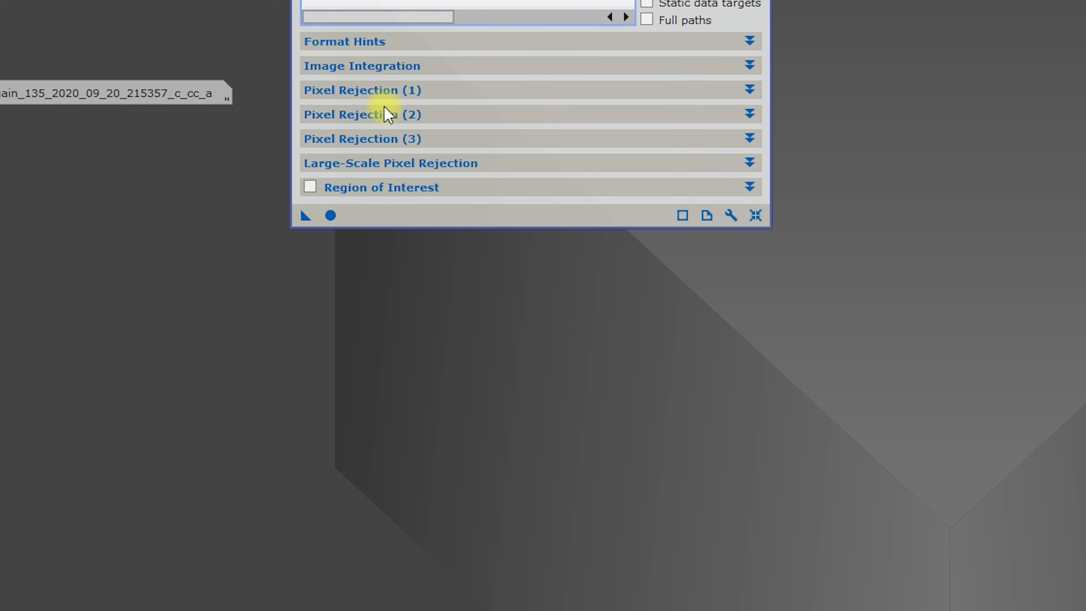
mouse_move(385, 145)
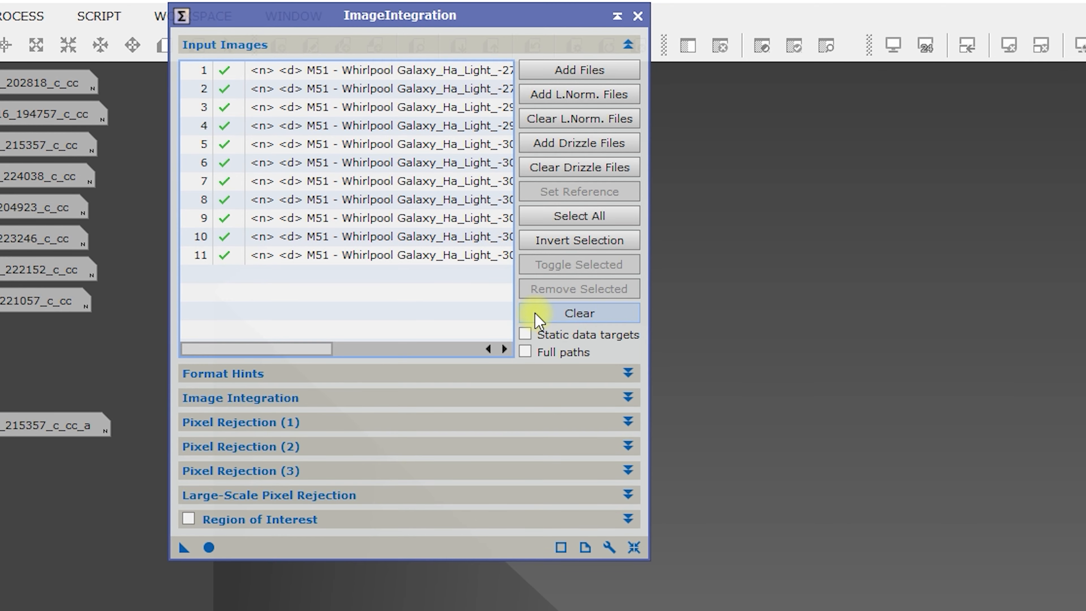
Step: Clear the M51 input frames, browse into a Registered filter folder, then cancel without adding the Blue frames
click(579, 313)
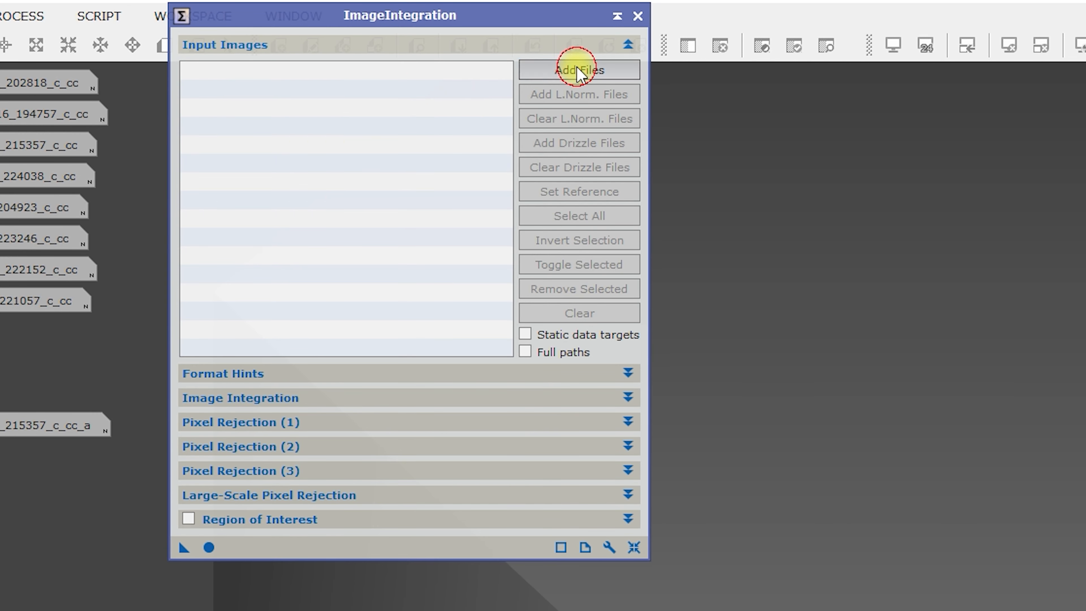
click(579, 70)
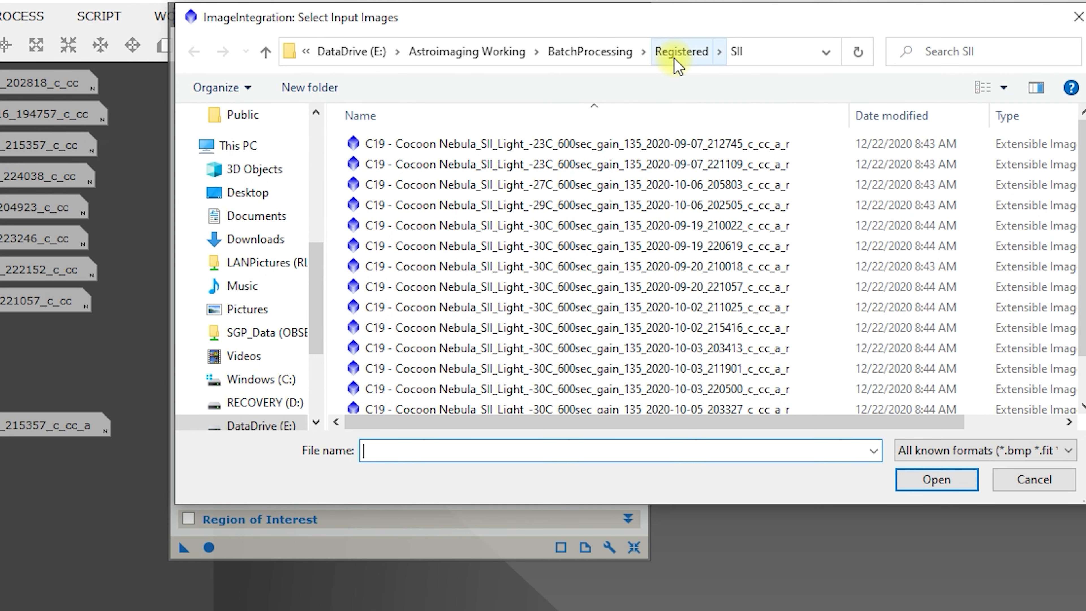
click(681, 51)
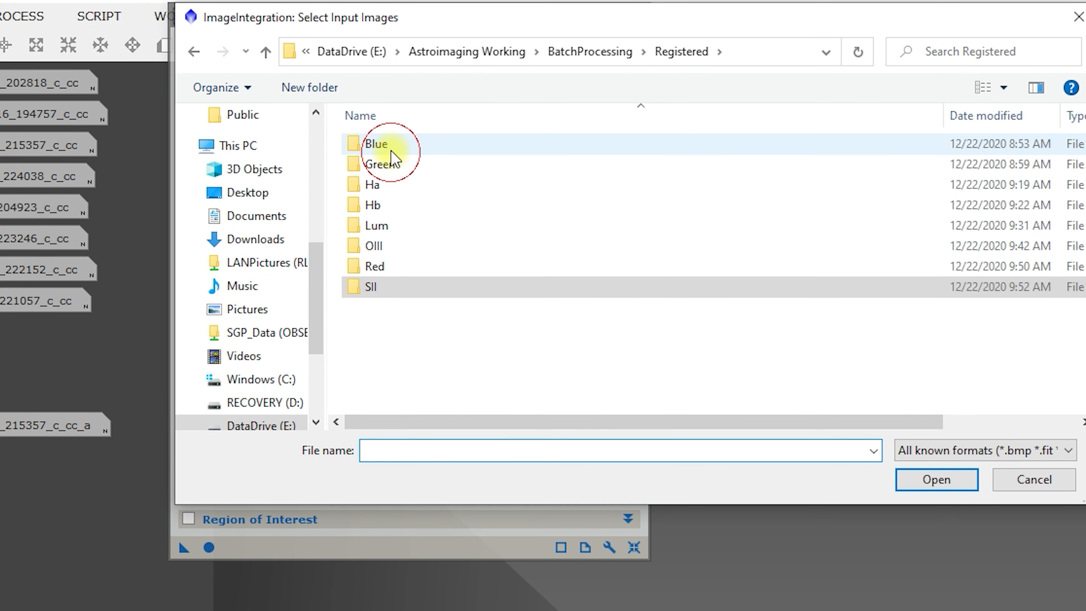
double_click(375, 145)
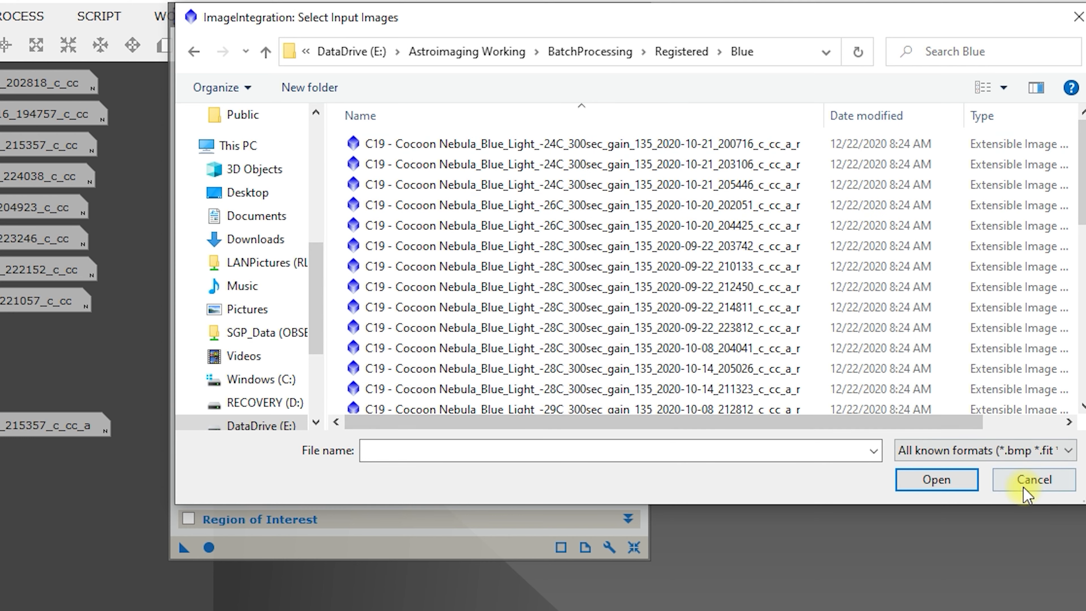
click(1034, 480)
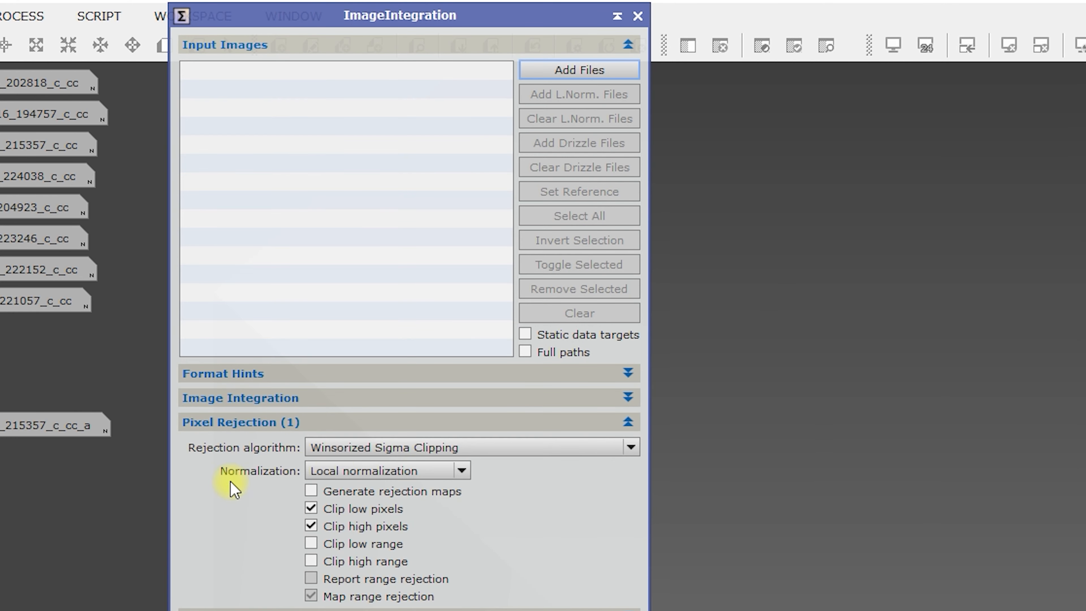
click(627, 421)
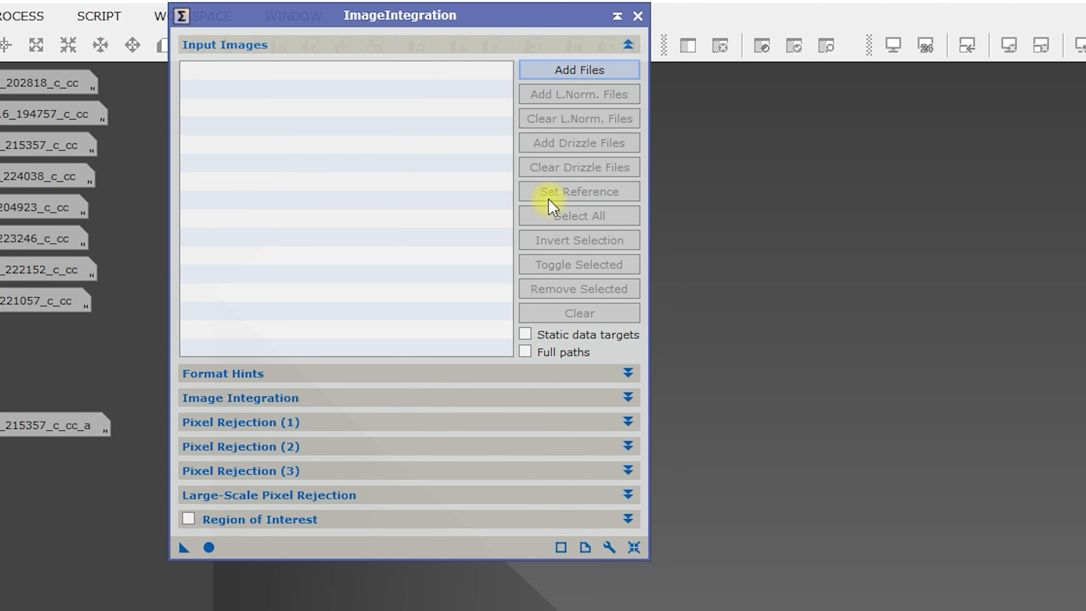
Step: Add all 16 frames from Registered\Ha as ImageIntegration inputs
click(580, 70)
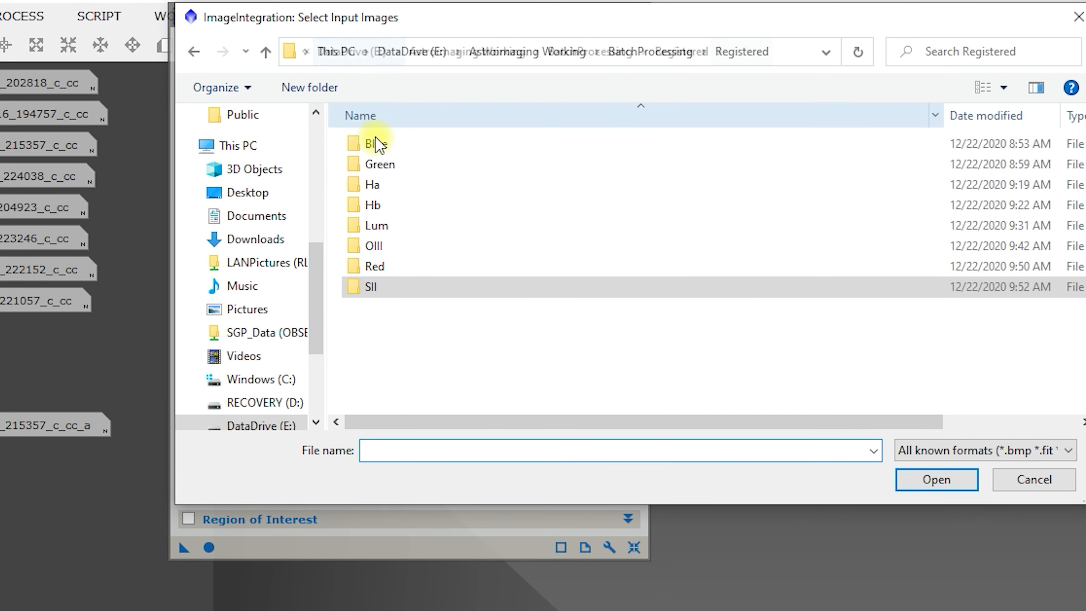
double_click(372, 143)
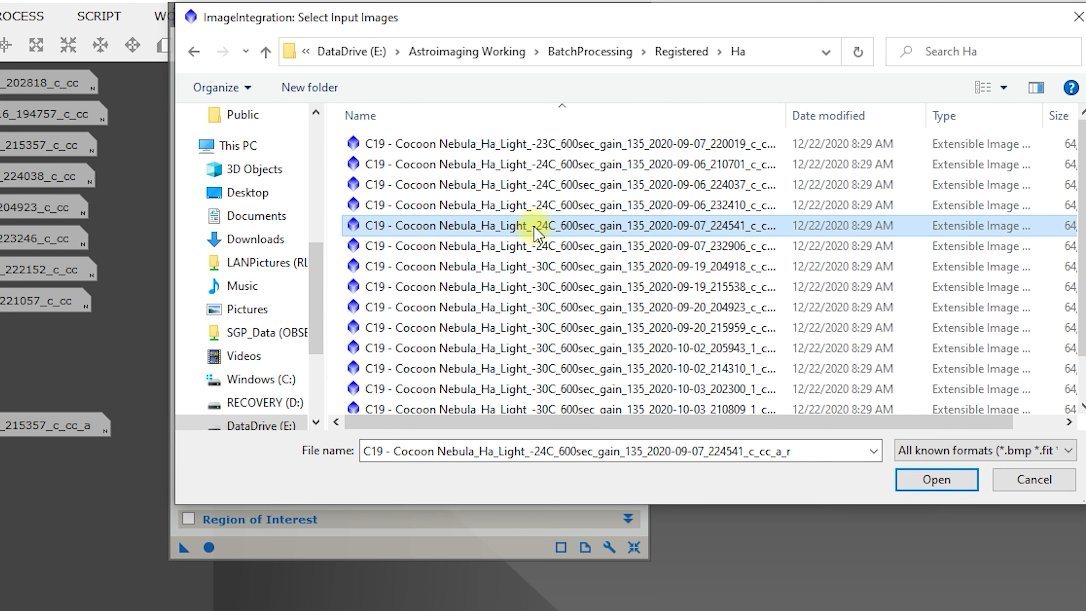
key(ctrl+a)
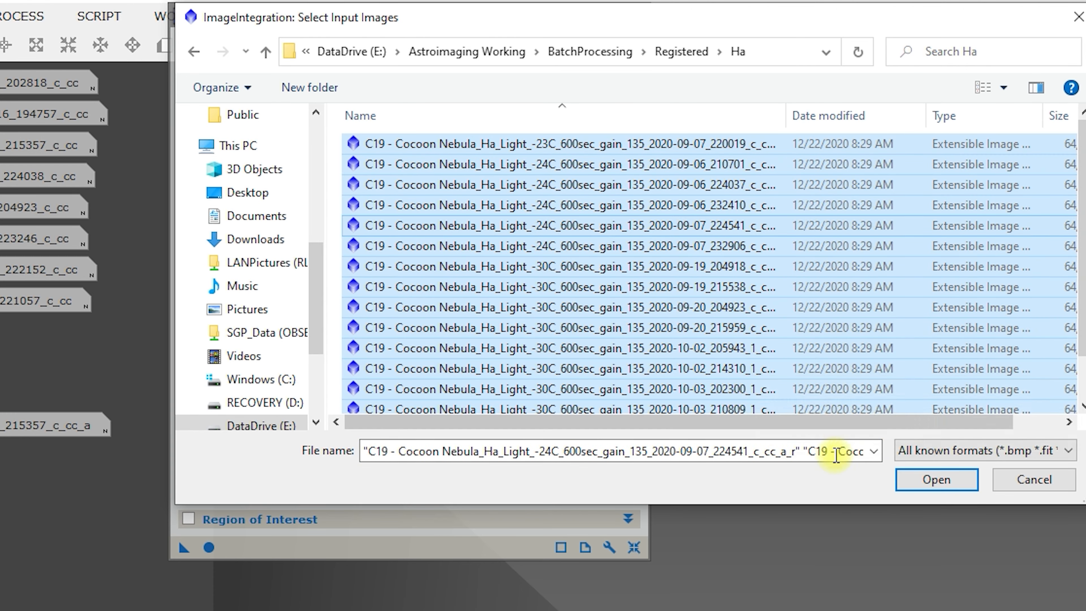
click(936, 480)
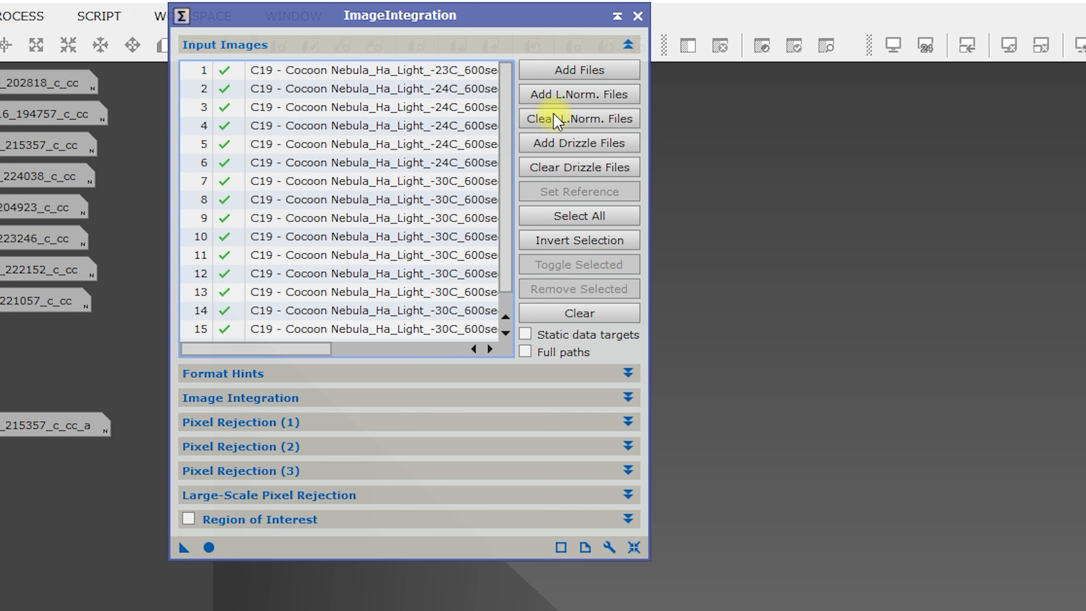
Step: Attach the local normalization and drizzle data files to the Ha frames
click(579, 94)
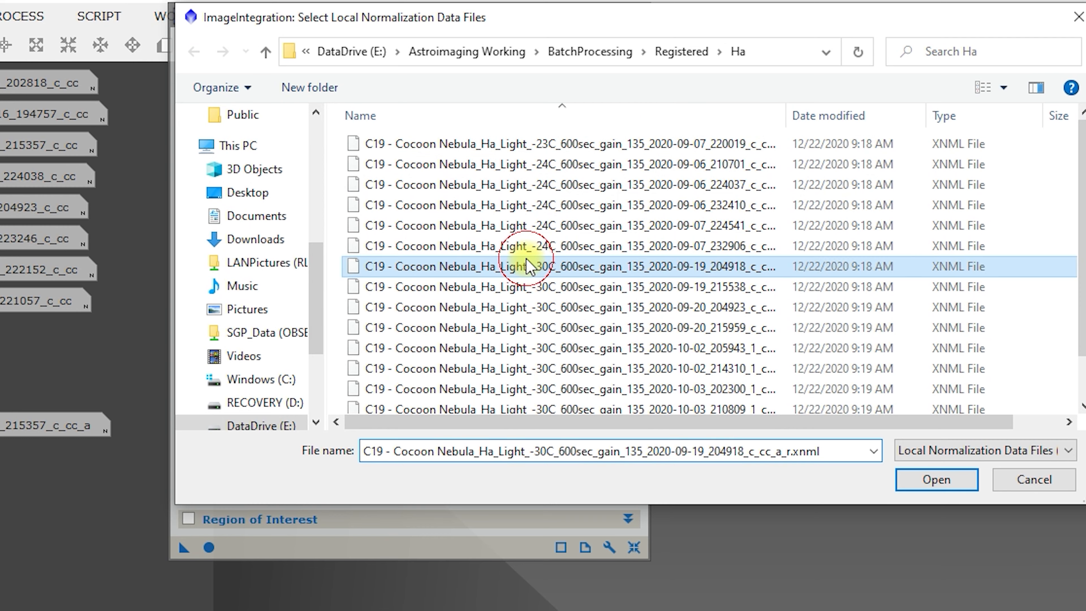
click(936, 479)
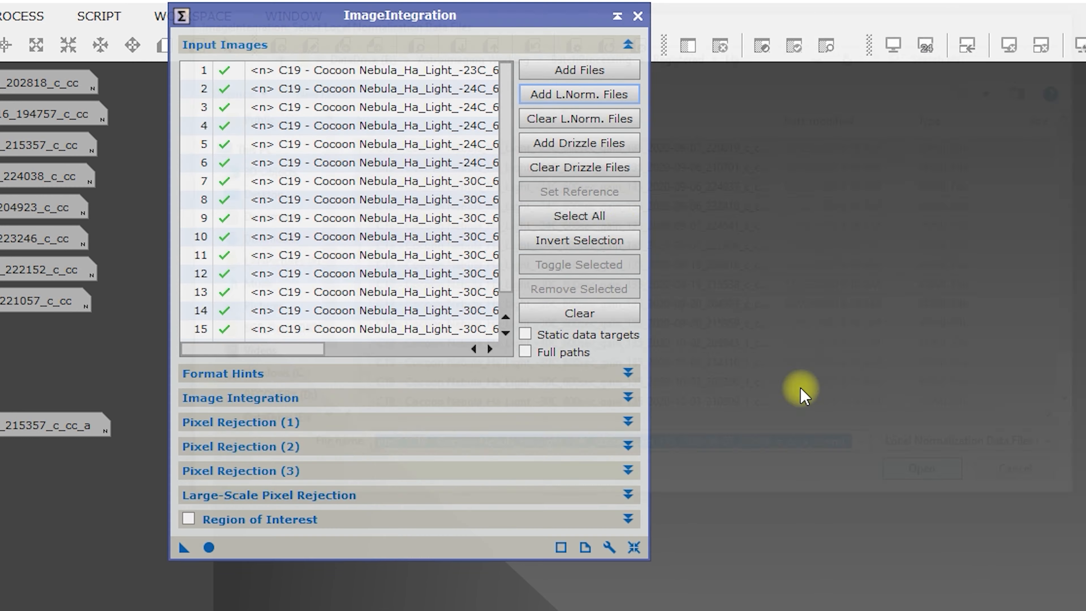
click(579, 142)
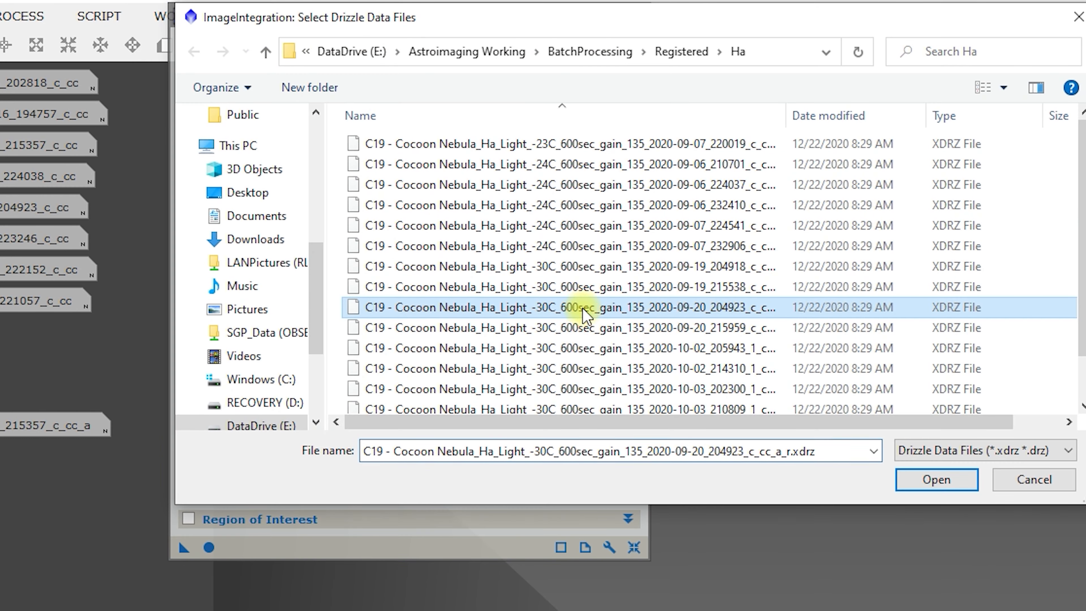
click(936, 480)
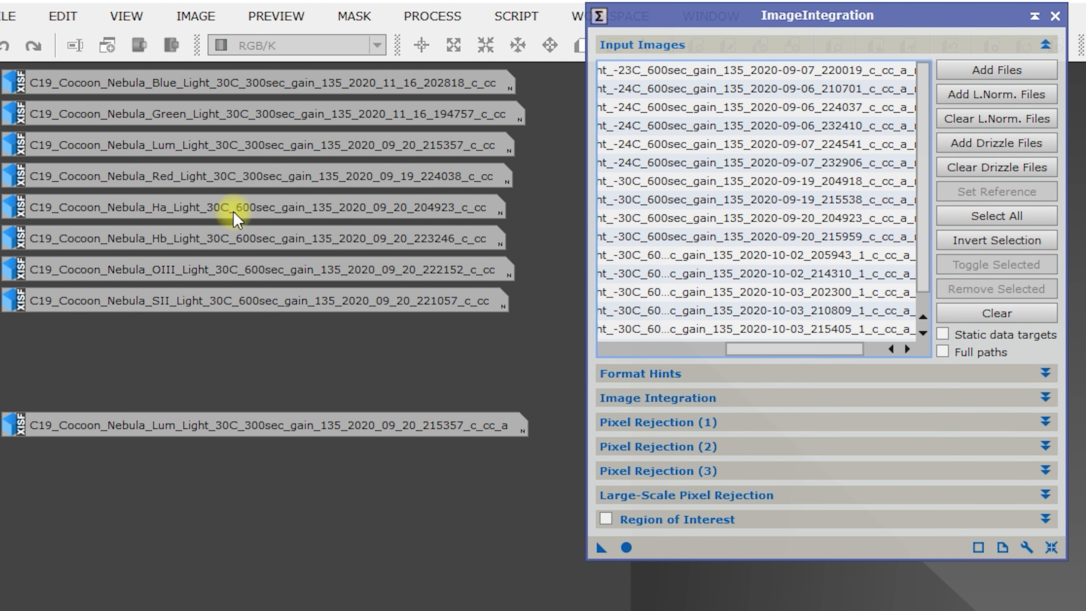
mouse_move(163, 204)
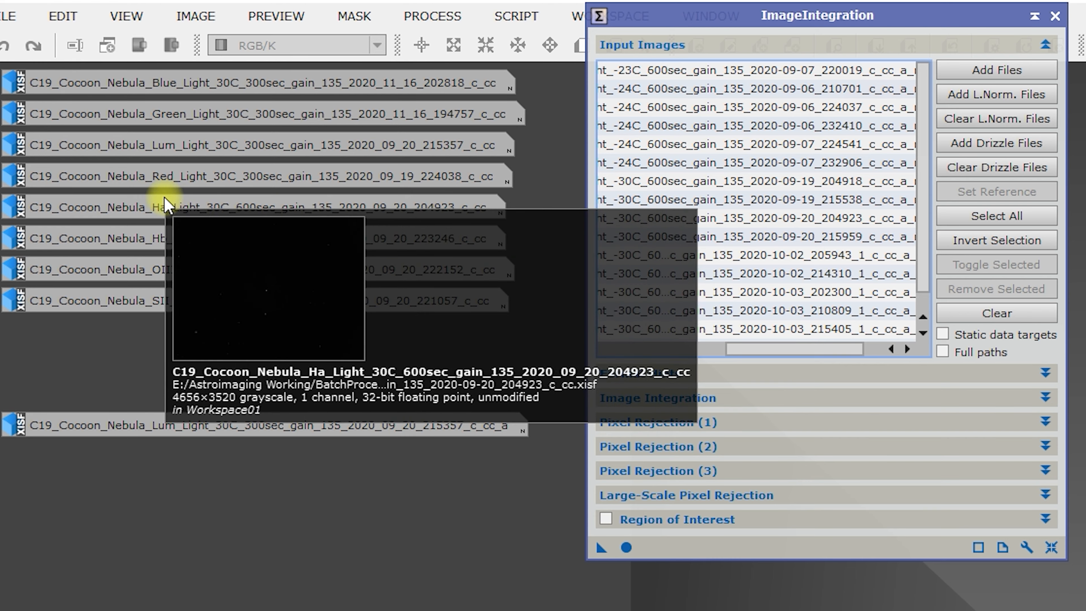
mouse_move(259, 218)
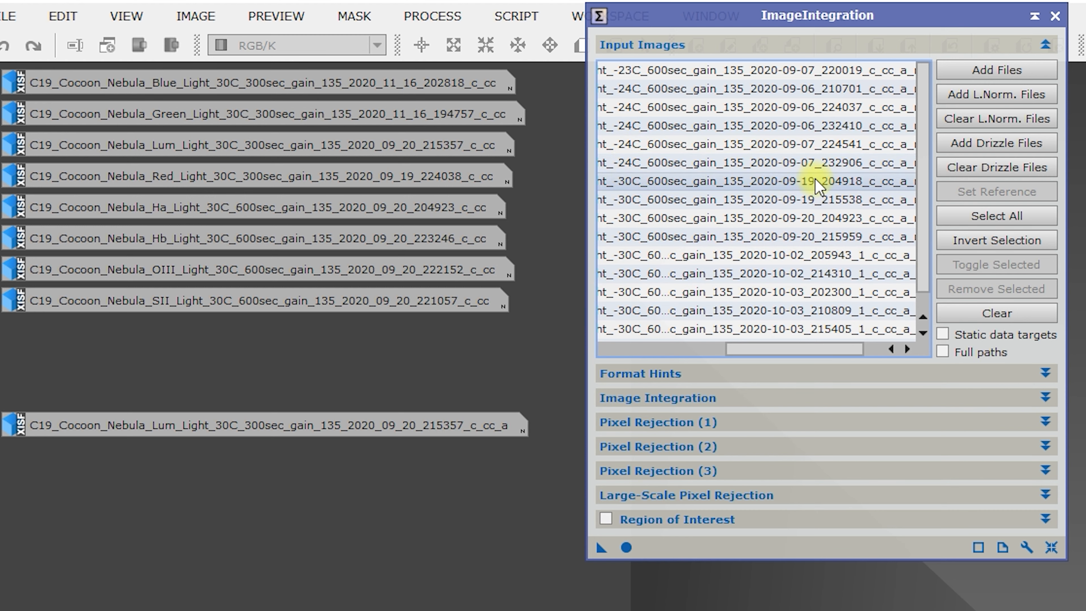
click(805, 219)
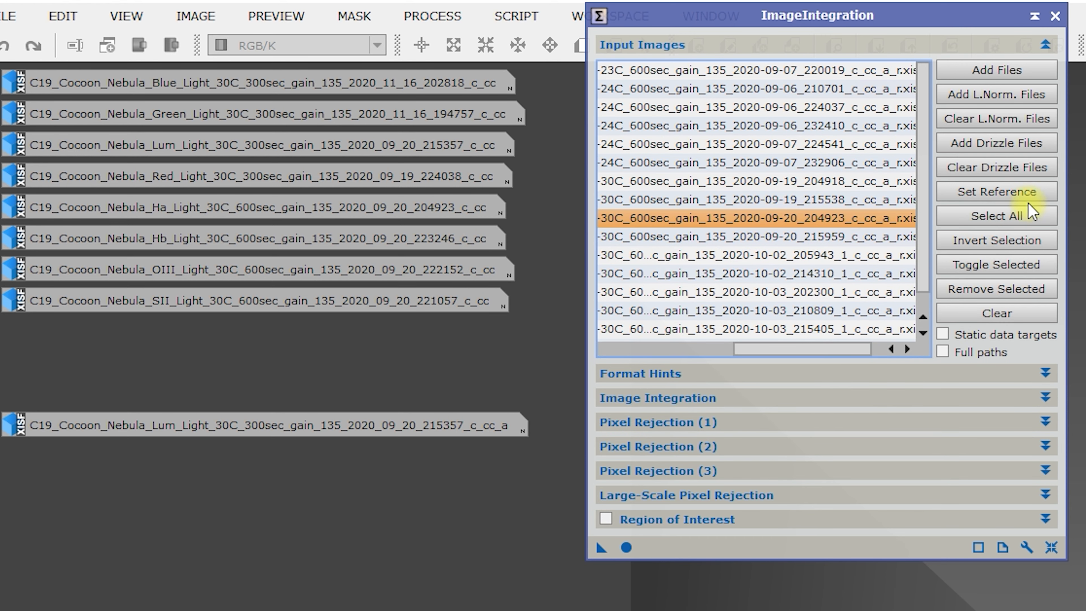
mouse_move(977, 224)
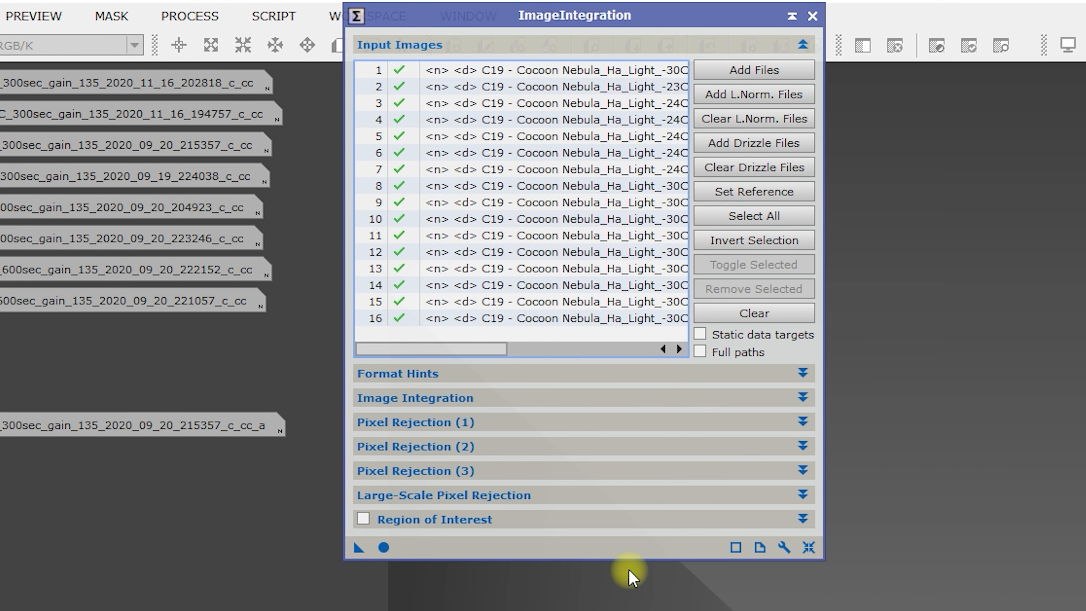
mouse_move(698, 596)
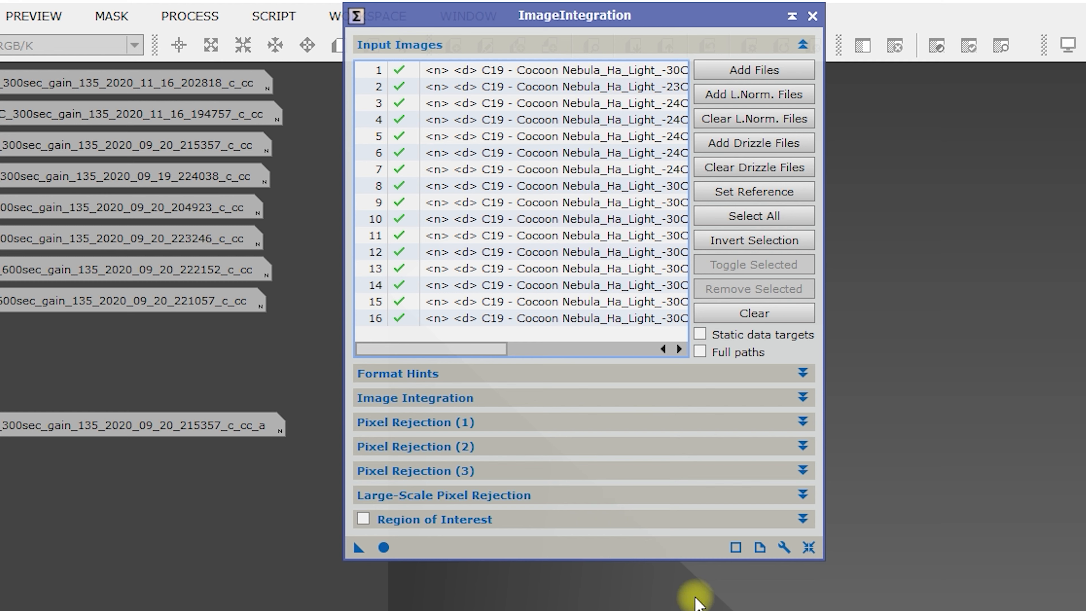
mouse_move(489, 586)
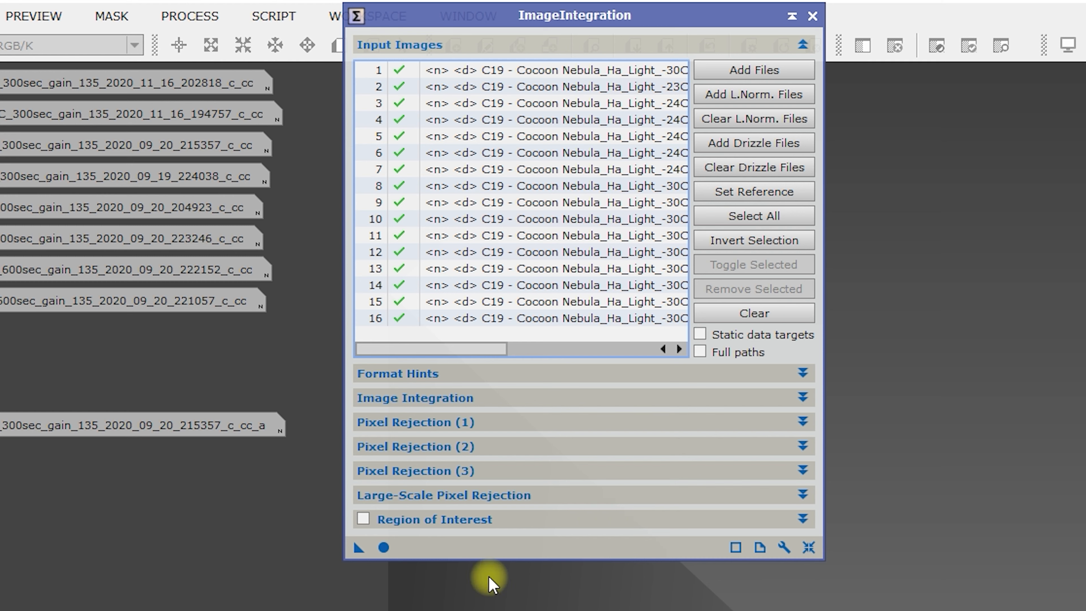
mouse_move(380, 555)
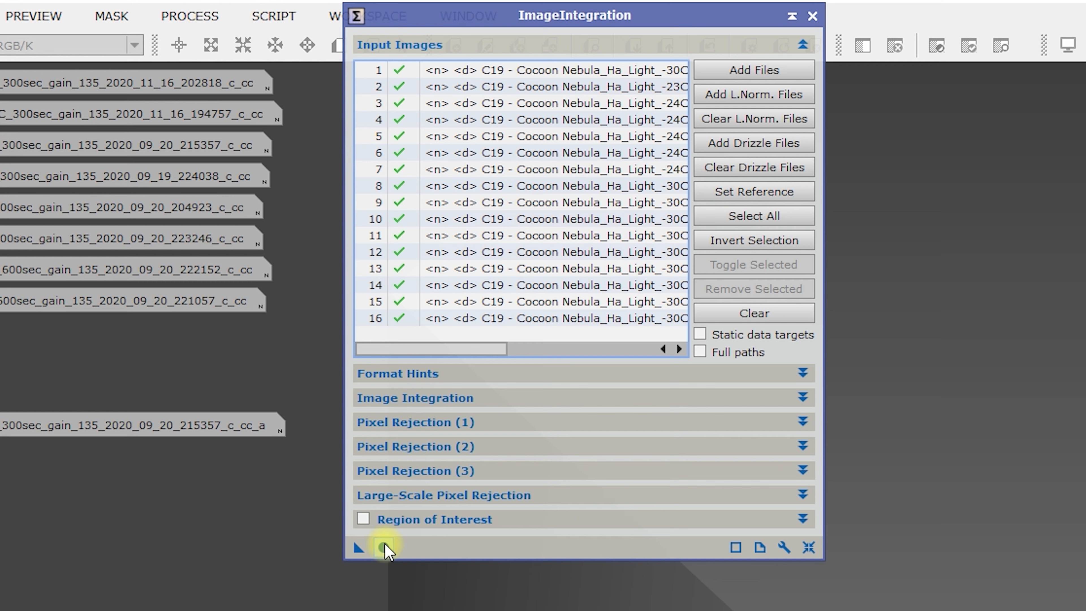
mouse_move(381, 552)
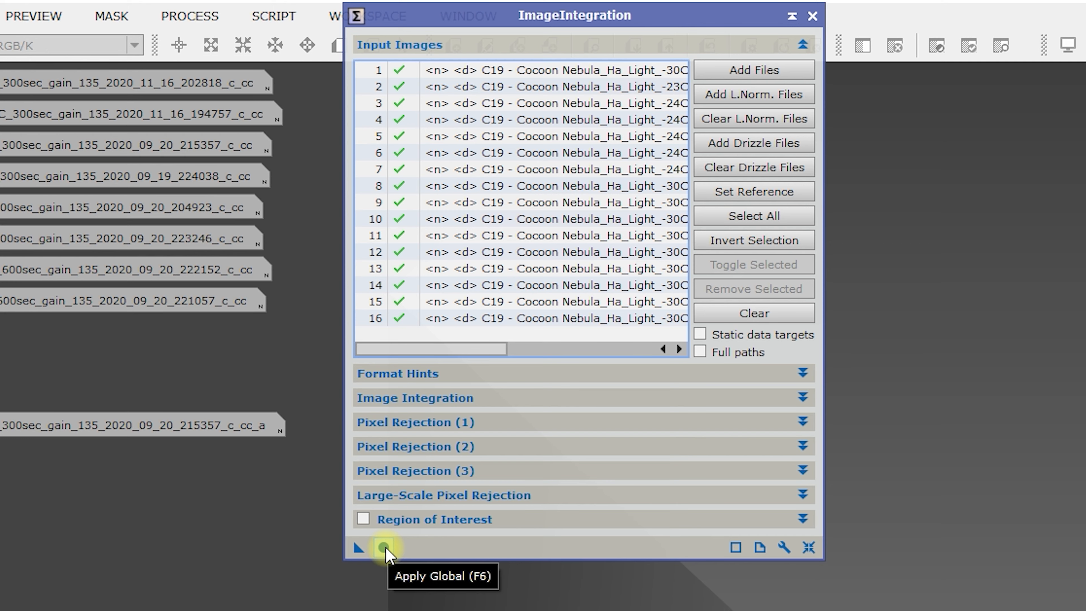
Step: Run Apply Global to integrate the 16 Ha frames into a new master image
click(381, 548)
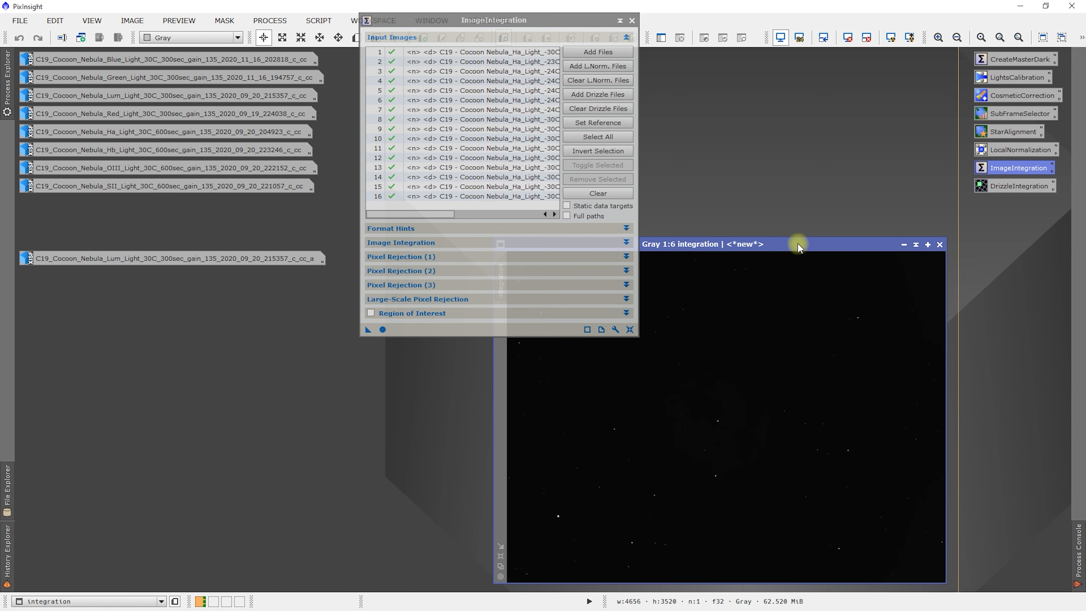
Step: Inspect the resulting 'integration' image of the Cocoon Nebula via its context menu
right_click(798, 244)
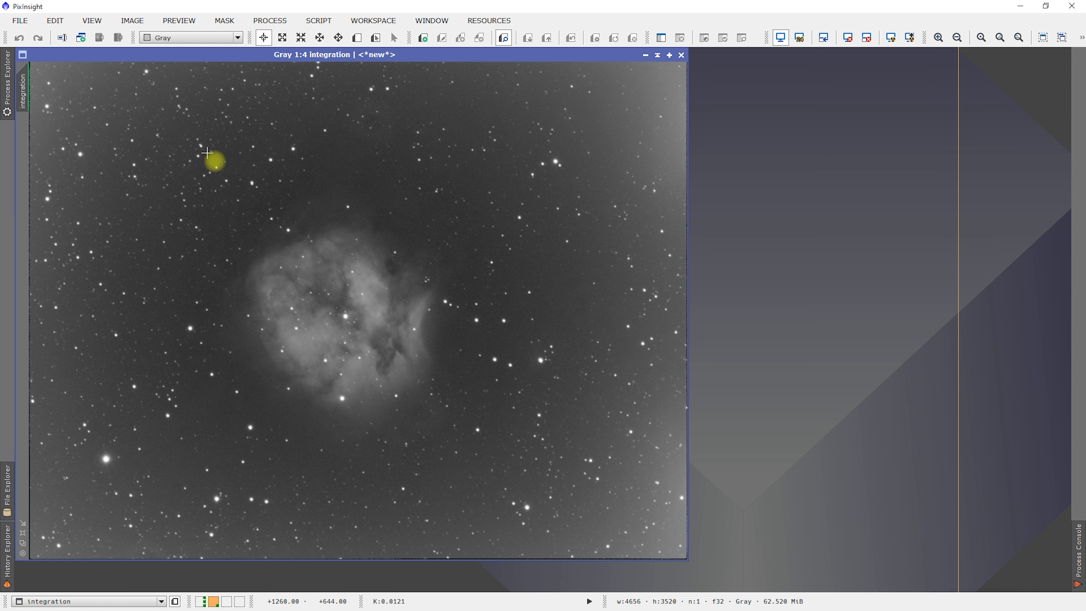
mouse_move(187, 103)
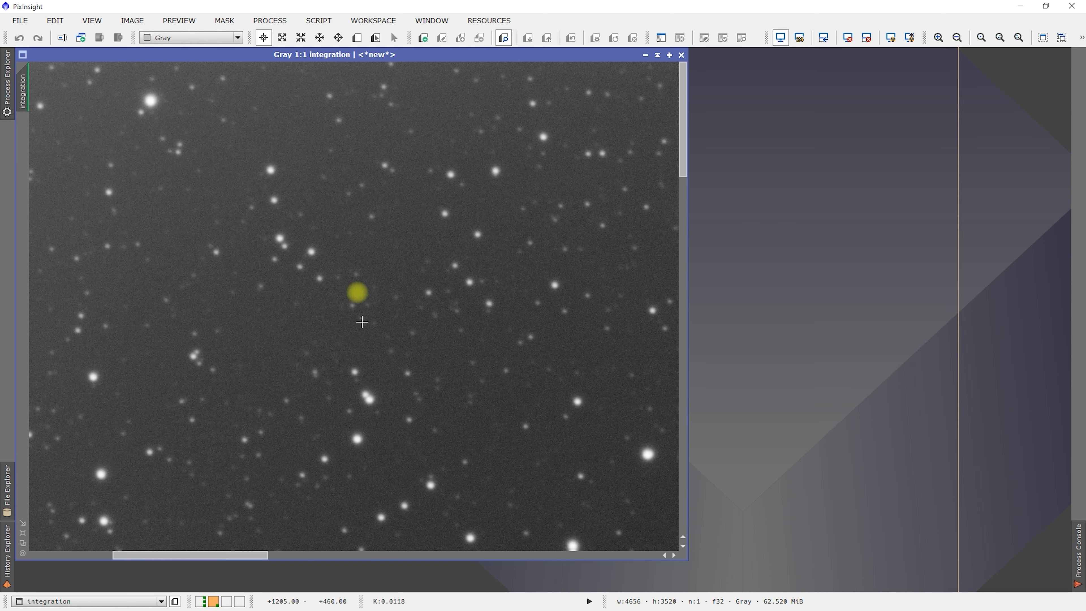
mouse_move(397, 382)
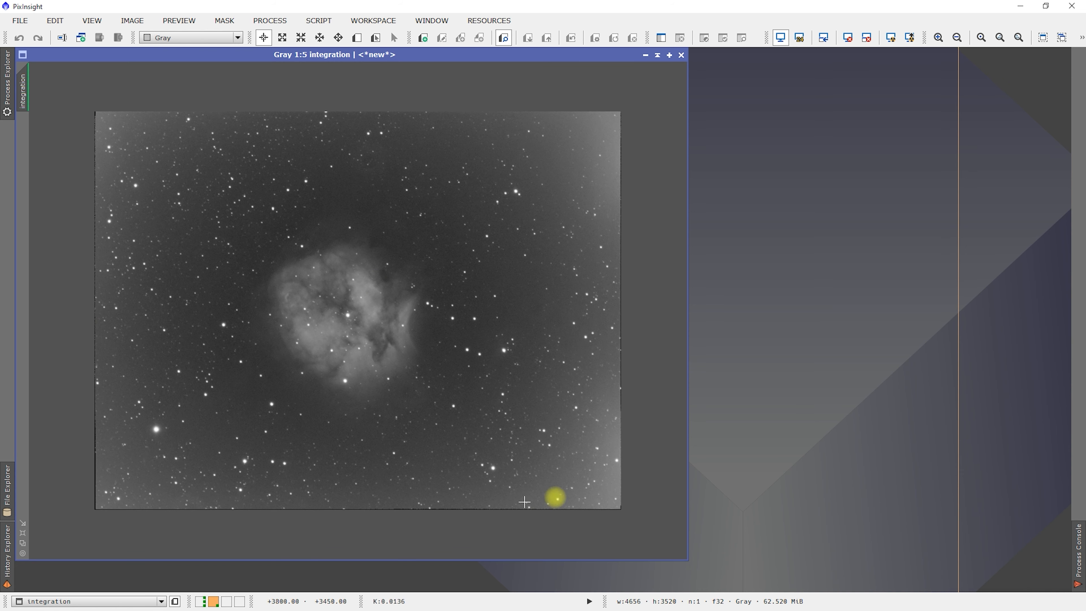
mouse_move(101, 117)
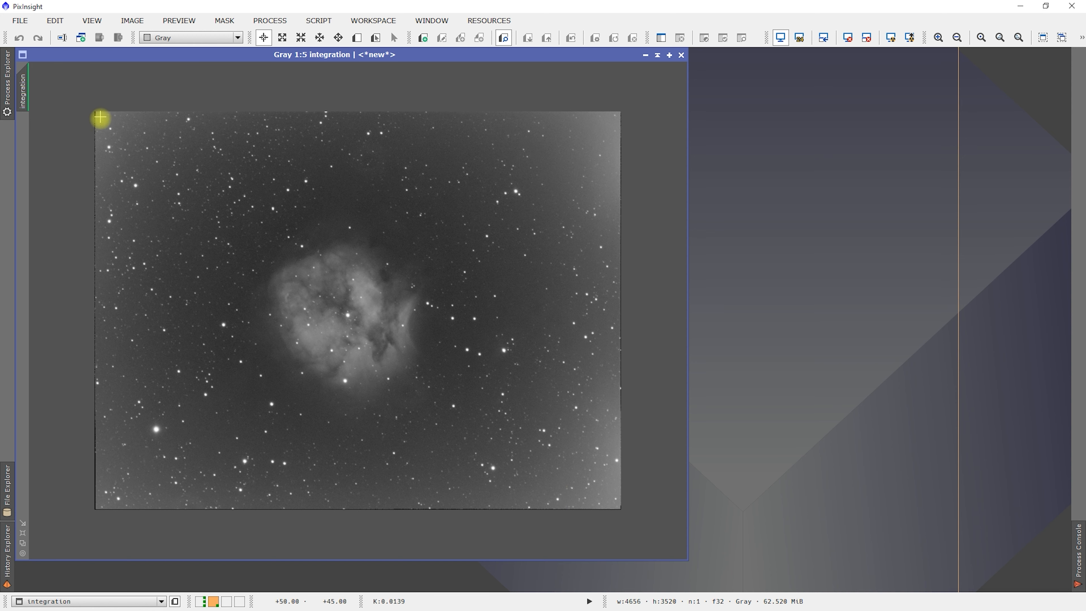
mouse_move(306, 367)
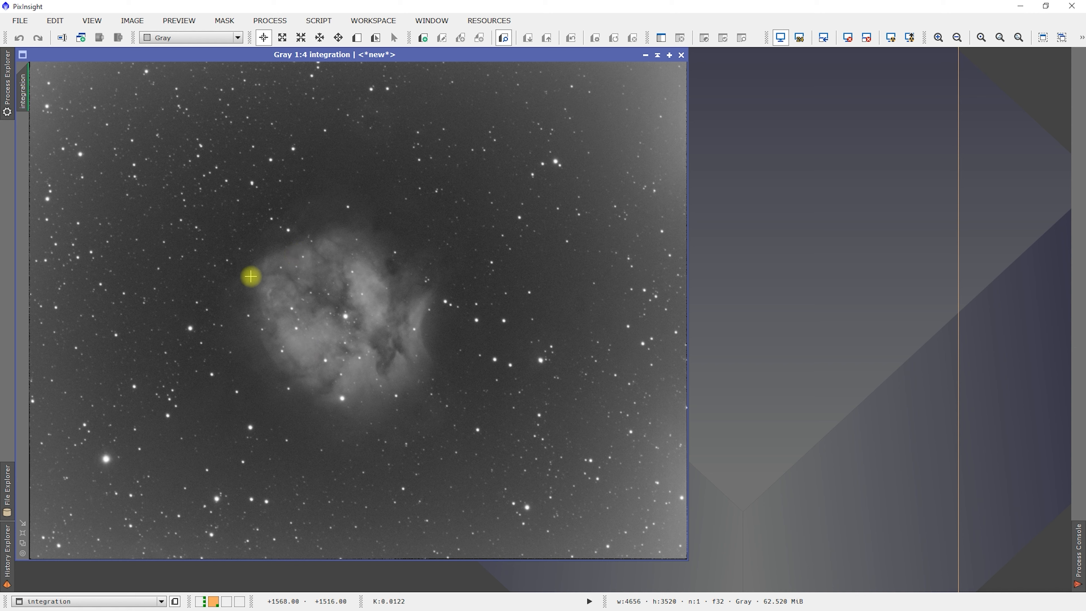
mouse_move(556, 253)
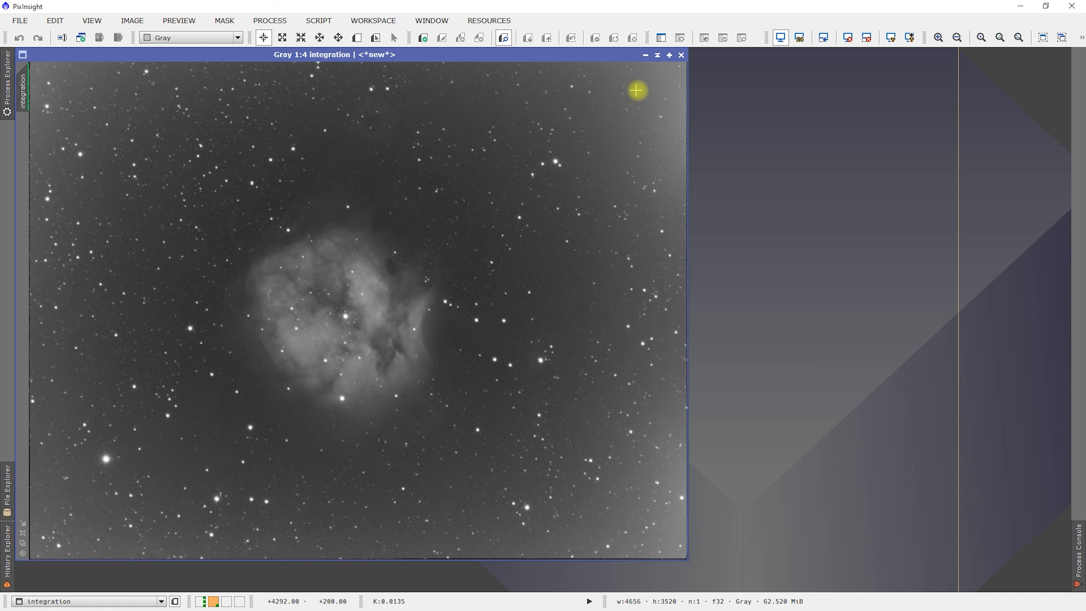
mouse_move(77, 381)
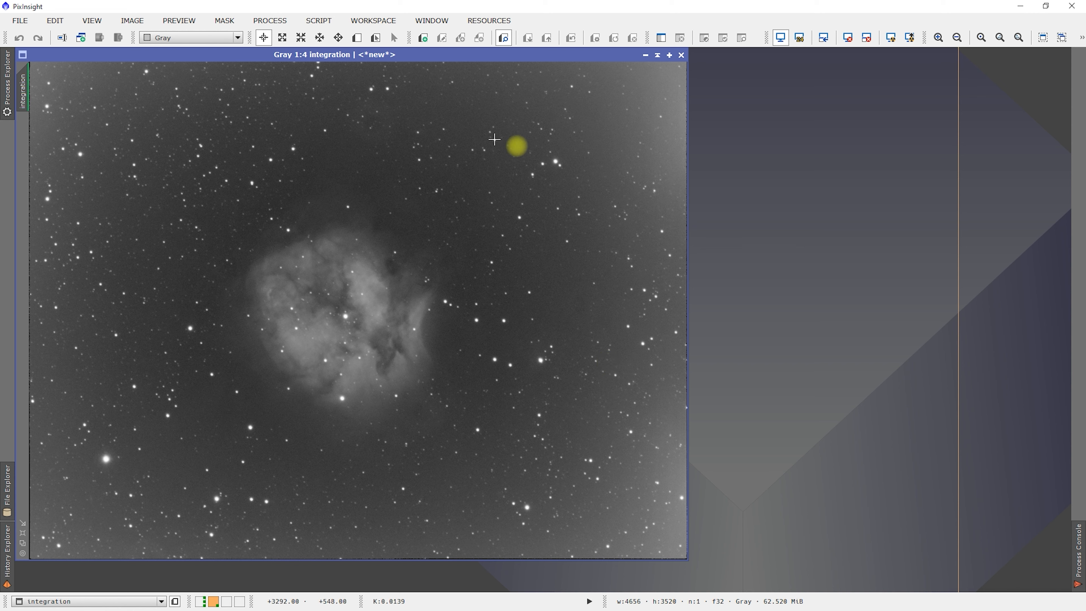
mouse_move(660, 443)
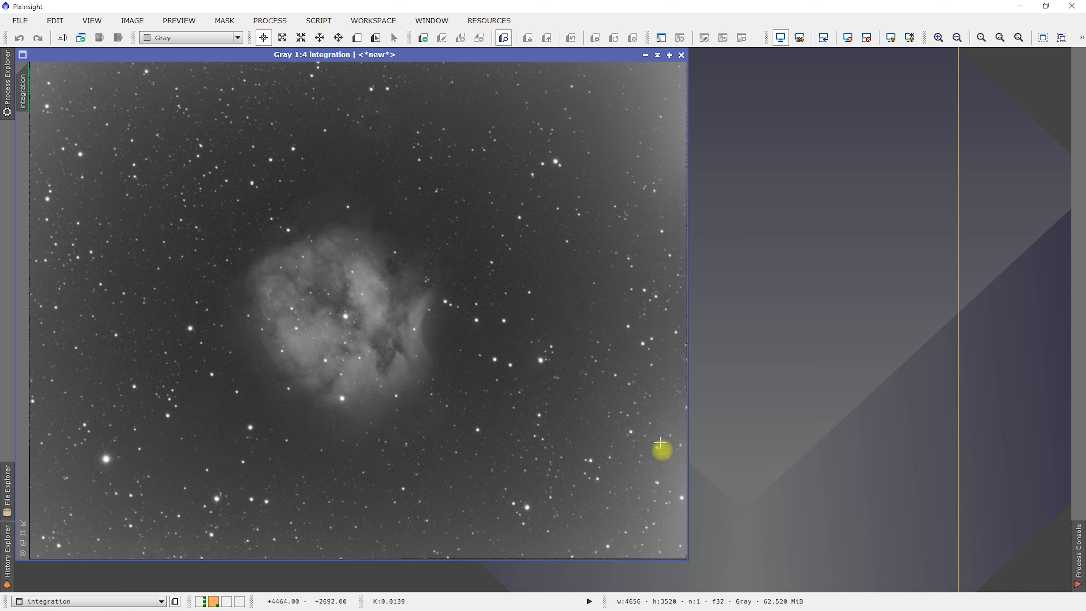
mouse_move(30, 122)
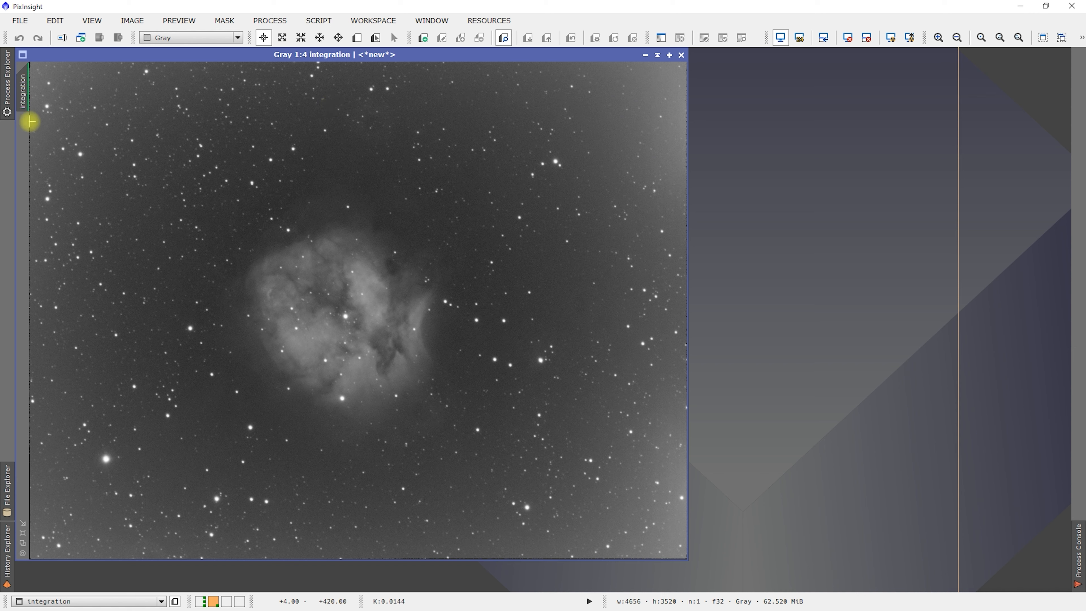
mouse_move(46, 145)
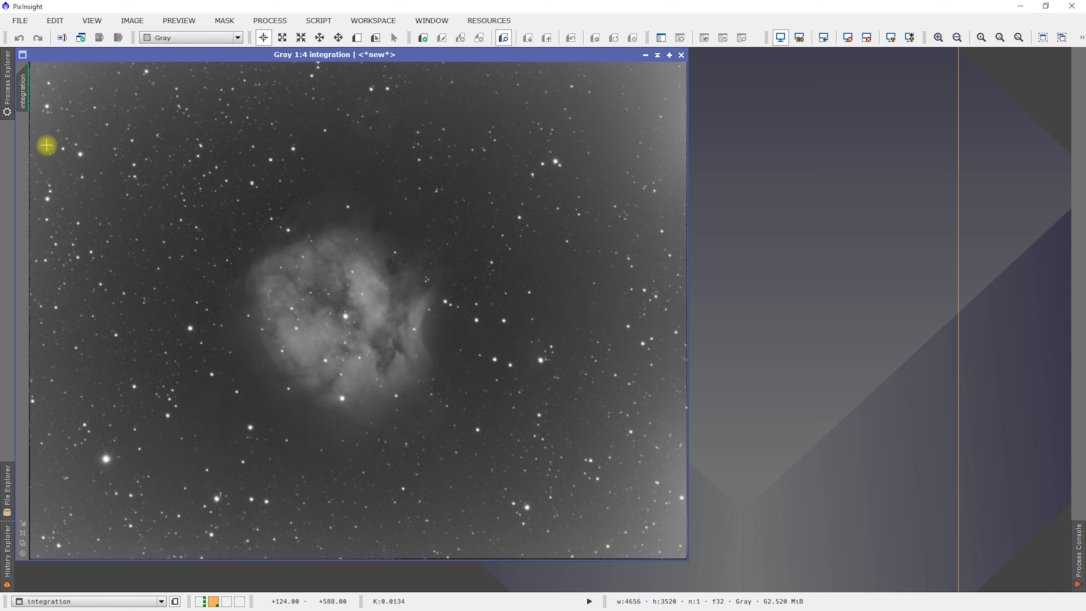
mouse_move(678, 336)
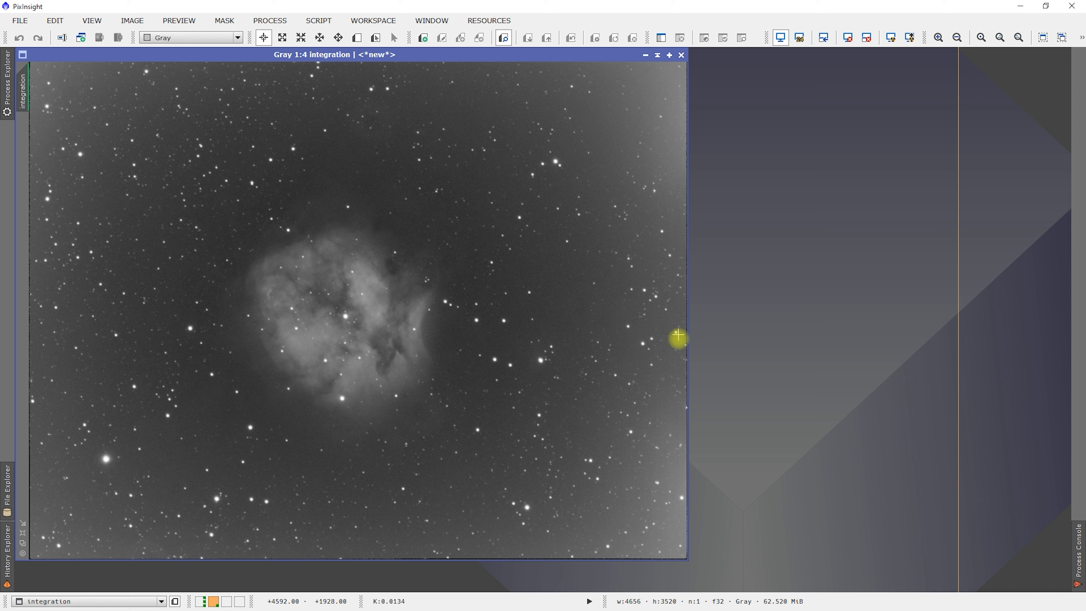
mouse_move(642, 206)
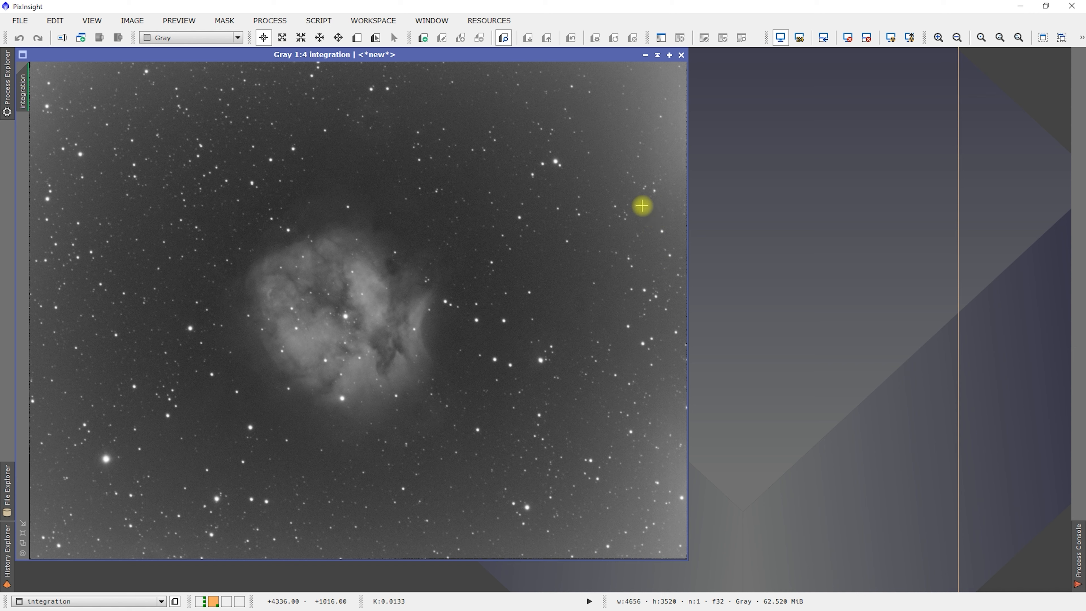
mouse_move(652, 116)
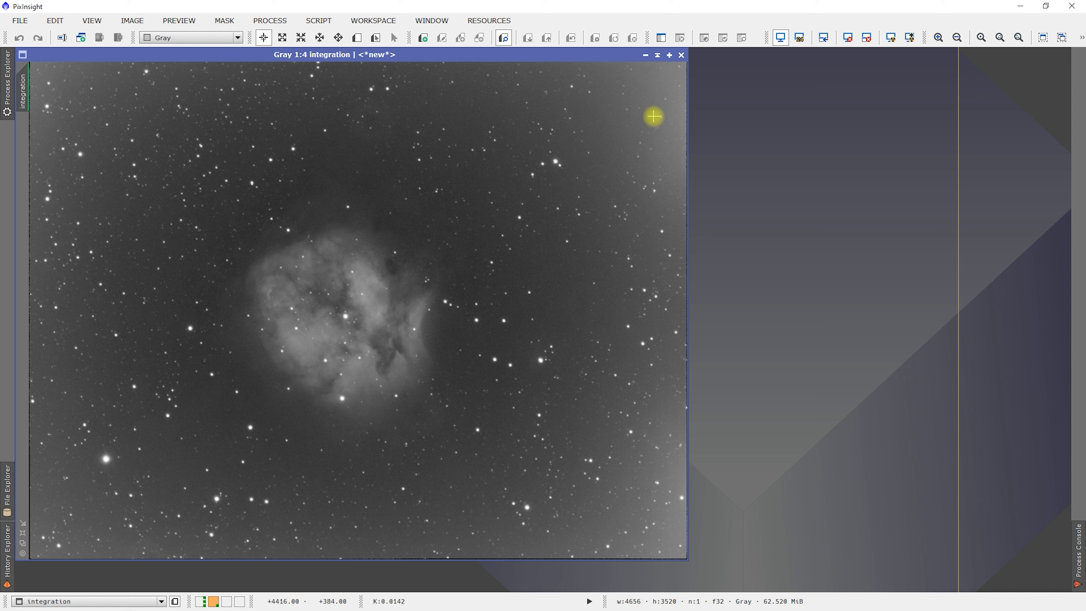
mouse_move(635, 166)
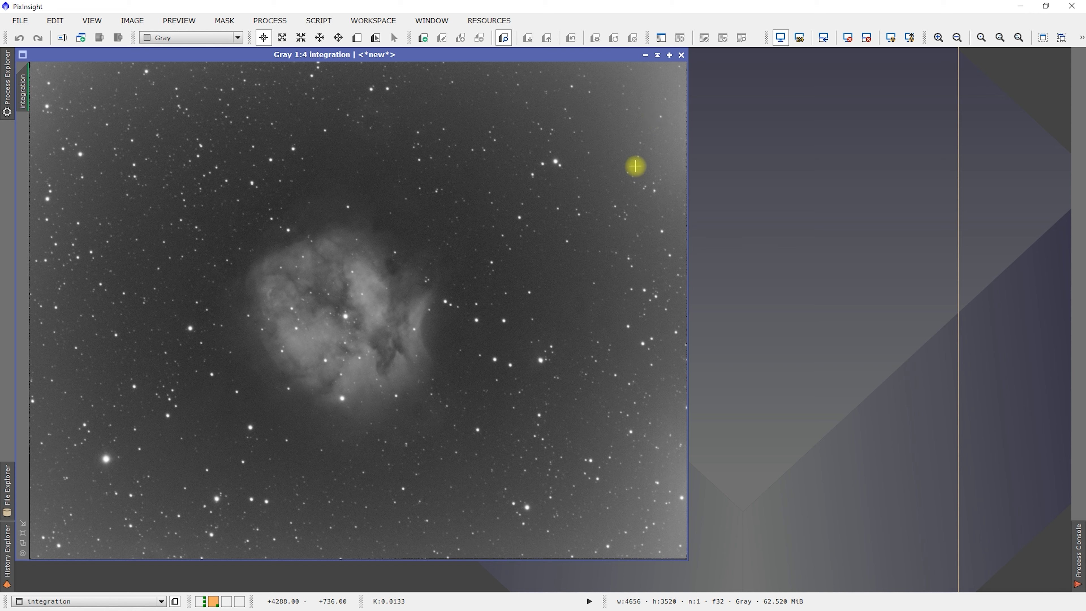
mouse_move(627, 228)
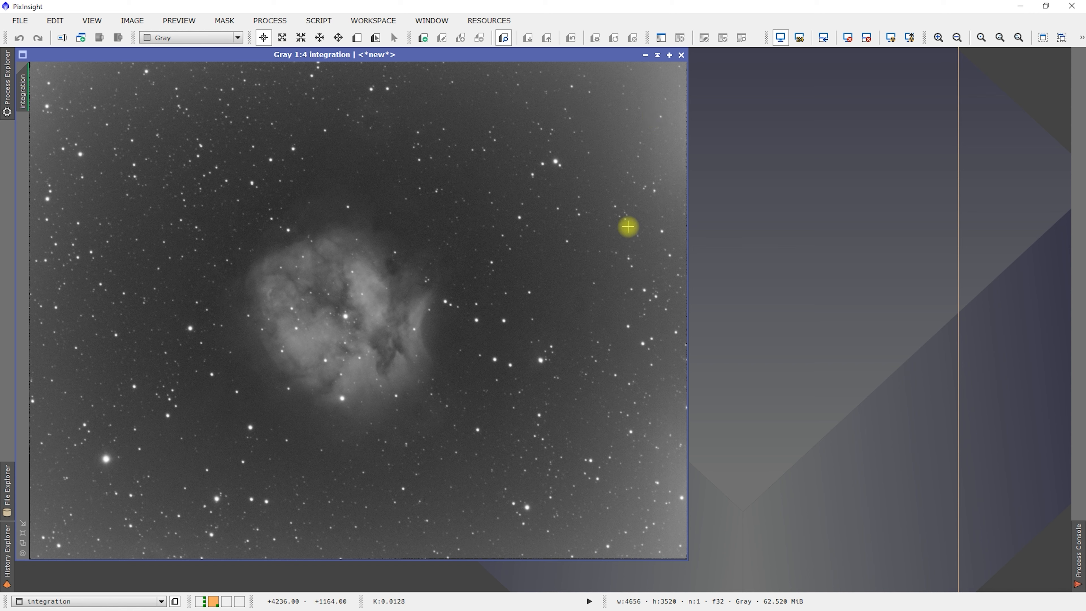
mouse_move(583, 229)
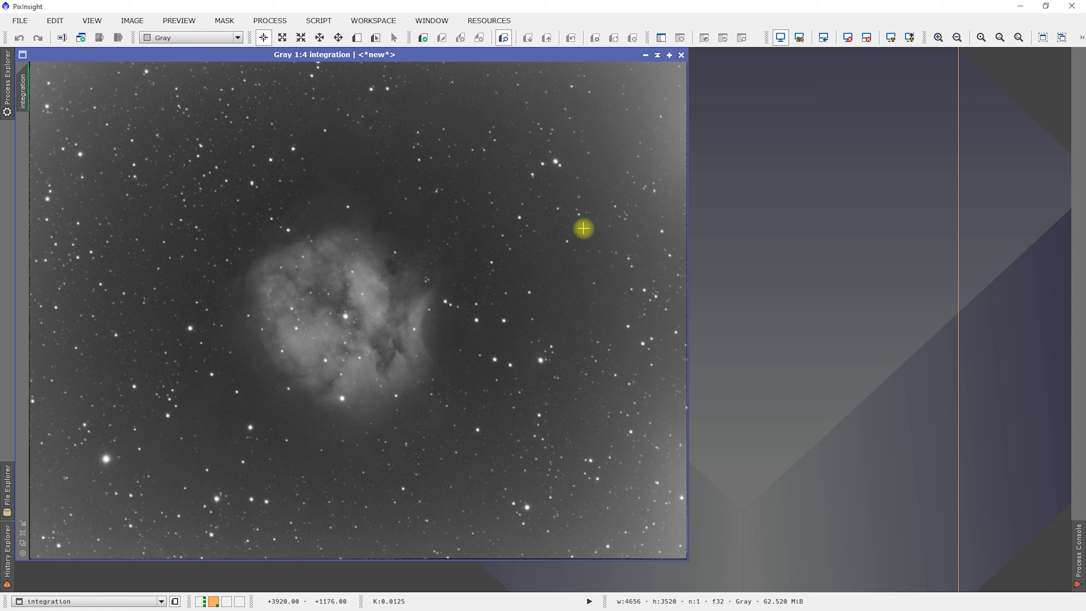
mouse_move(574, 208)
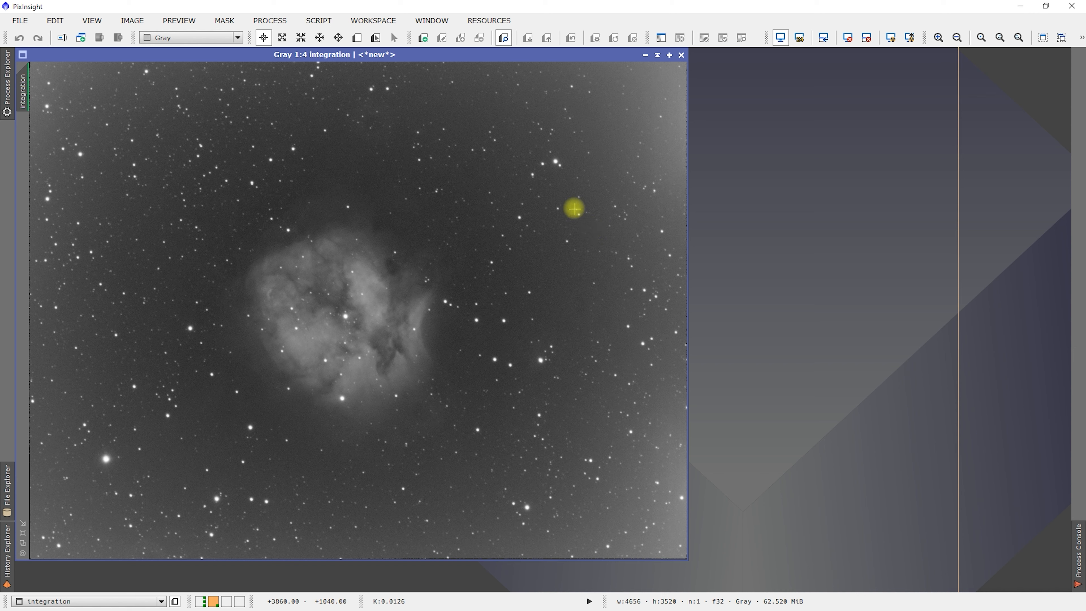
mouse_move(470, 240)
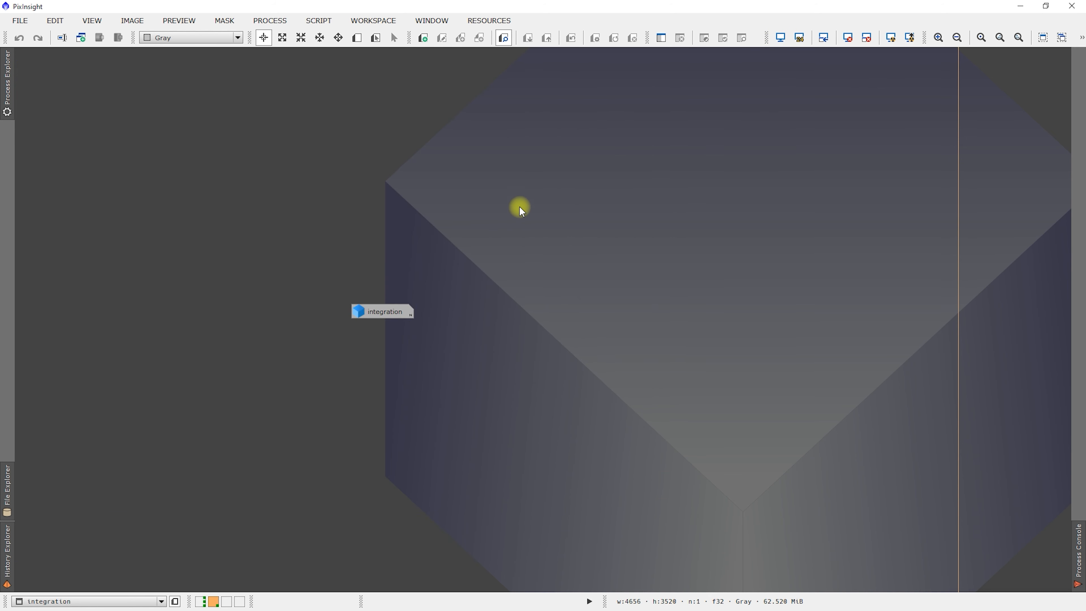
mouse_move(385, 311)
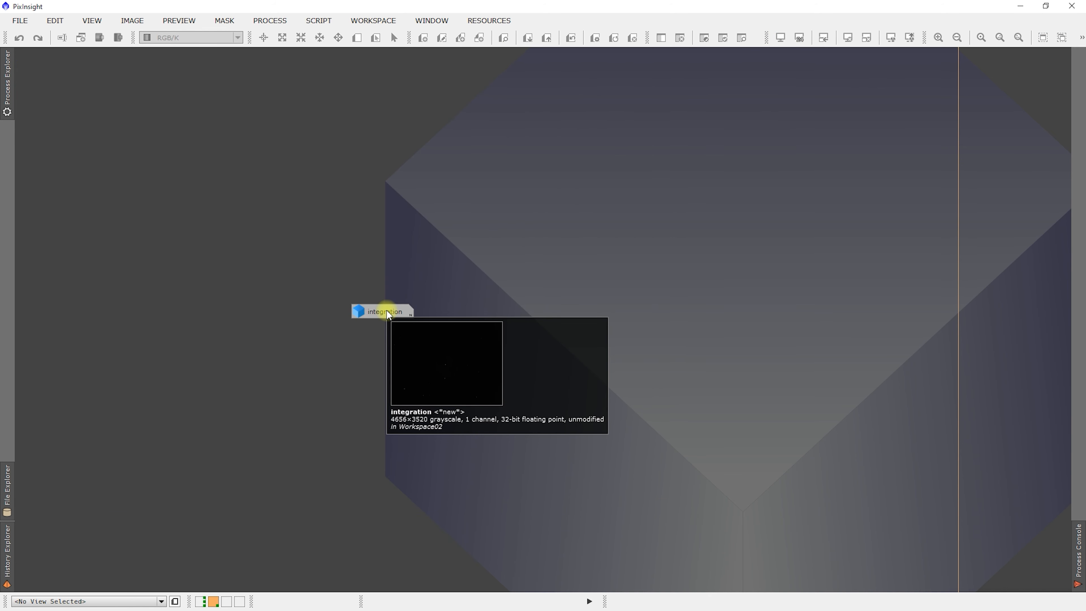
Step: Set the integration image identifier to Ha and drag its icon aside in the workspace
right_click(385, 311)
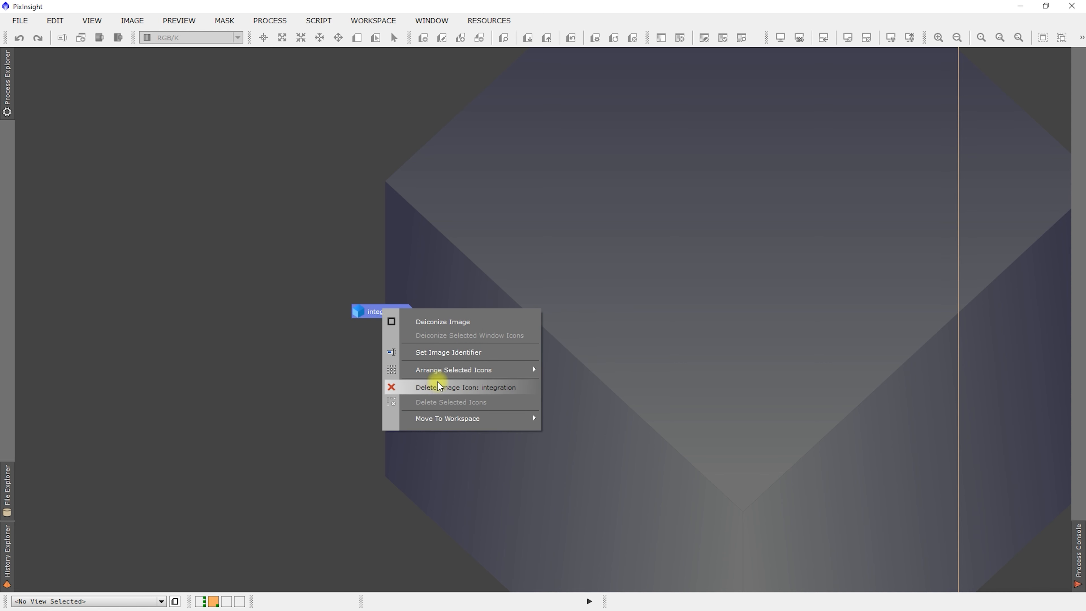
click(448, 351)
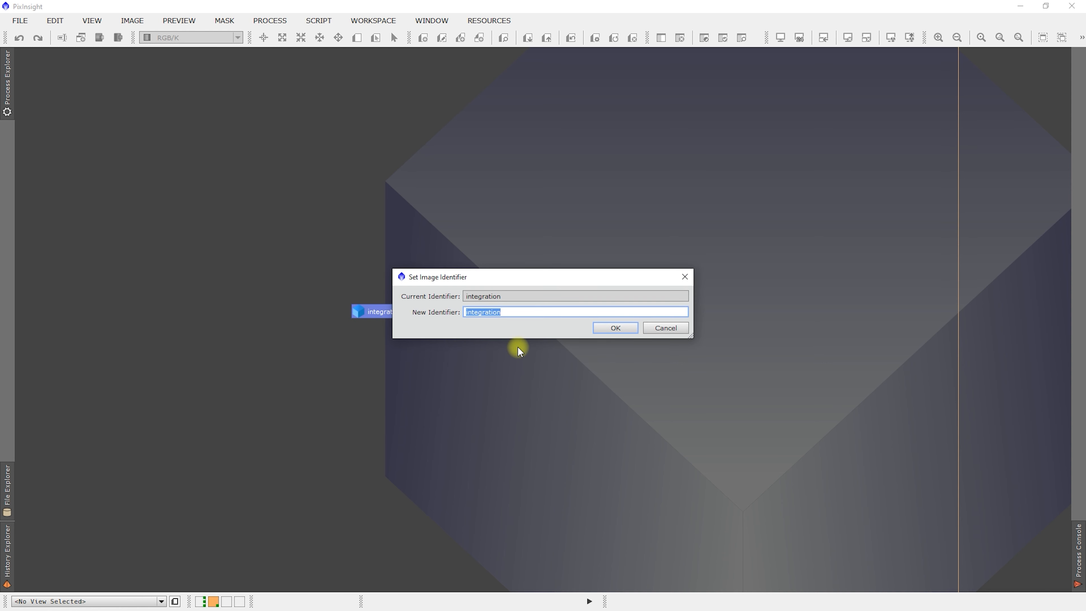
text(Ha)
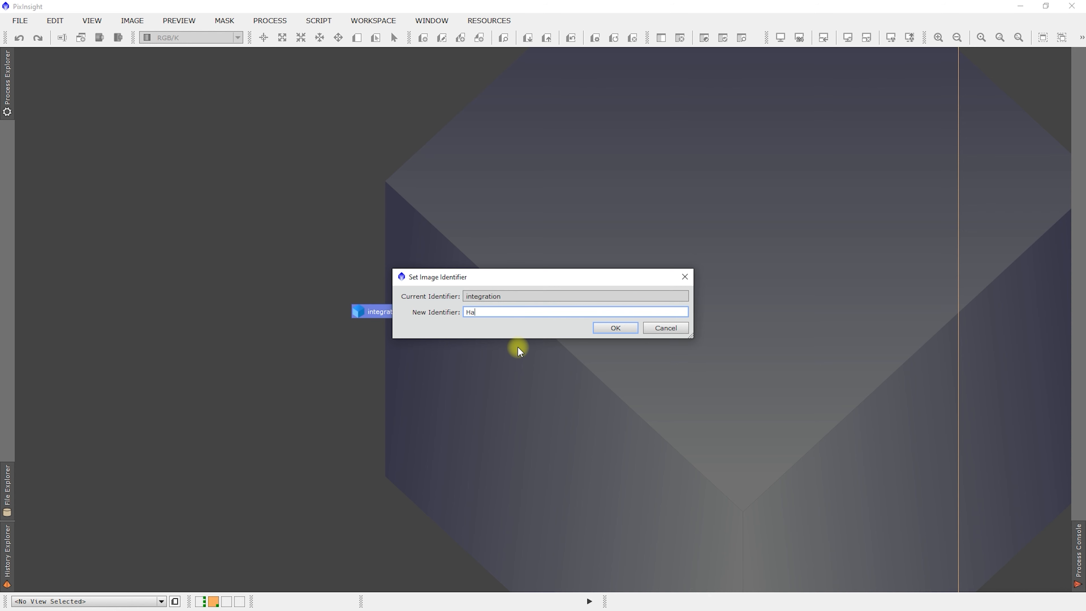
click(615, 328)
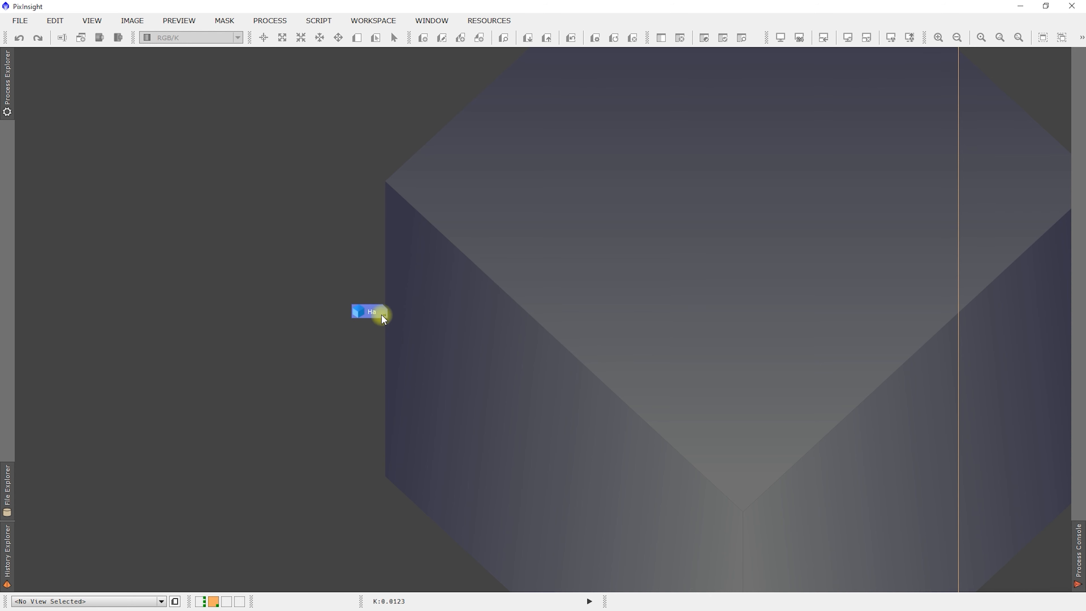
drag(372, 312, 928, 58)
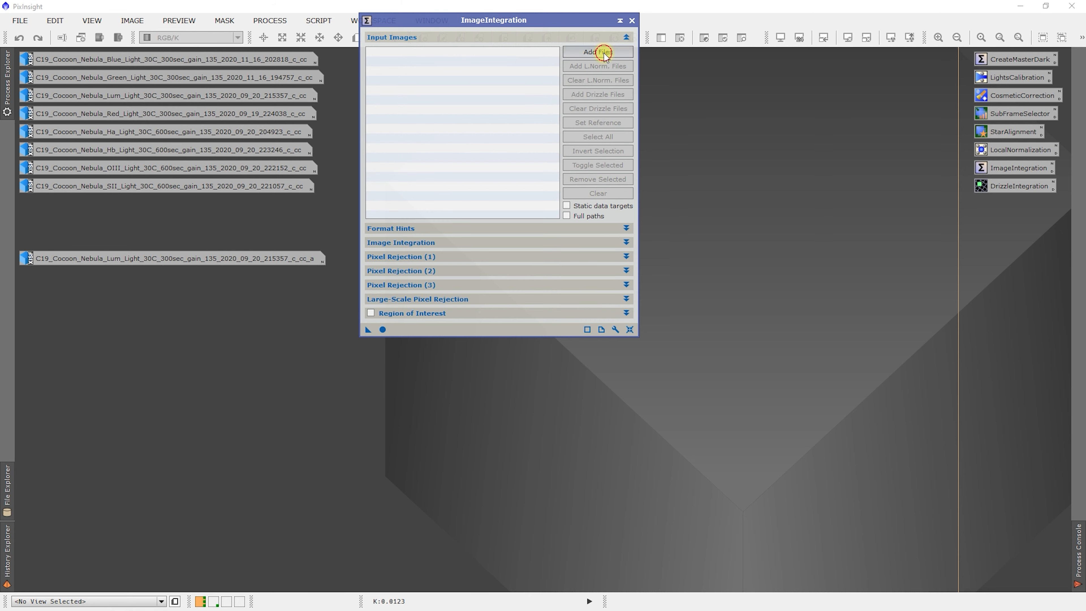
Step: Add the Registered/Hb frames with their local normalization and drizzle files to ImageIntegration
click(597, 51)
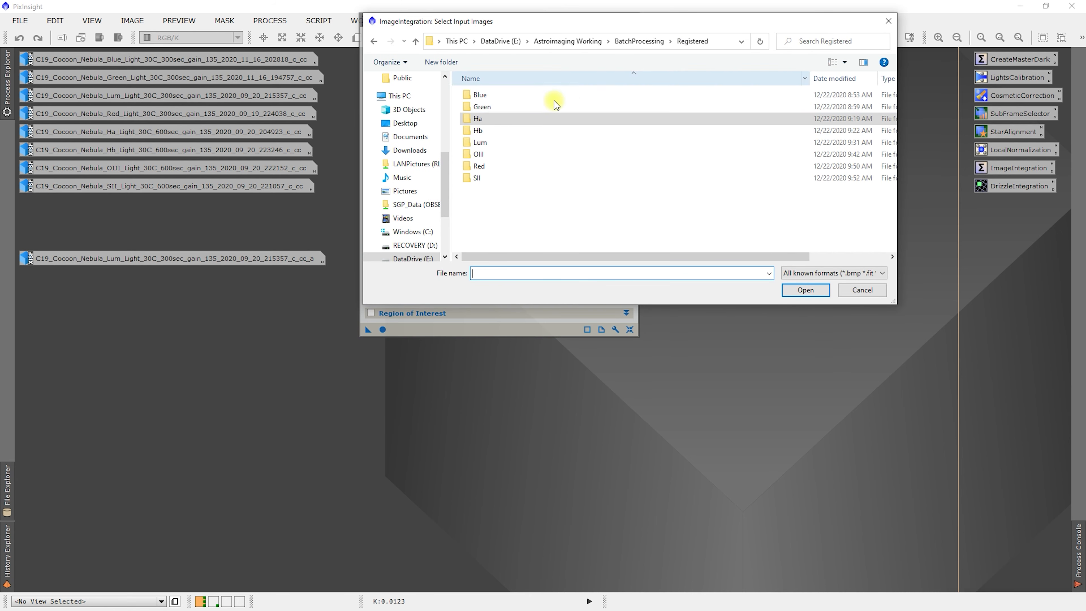
double_click(476, 130)
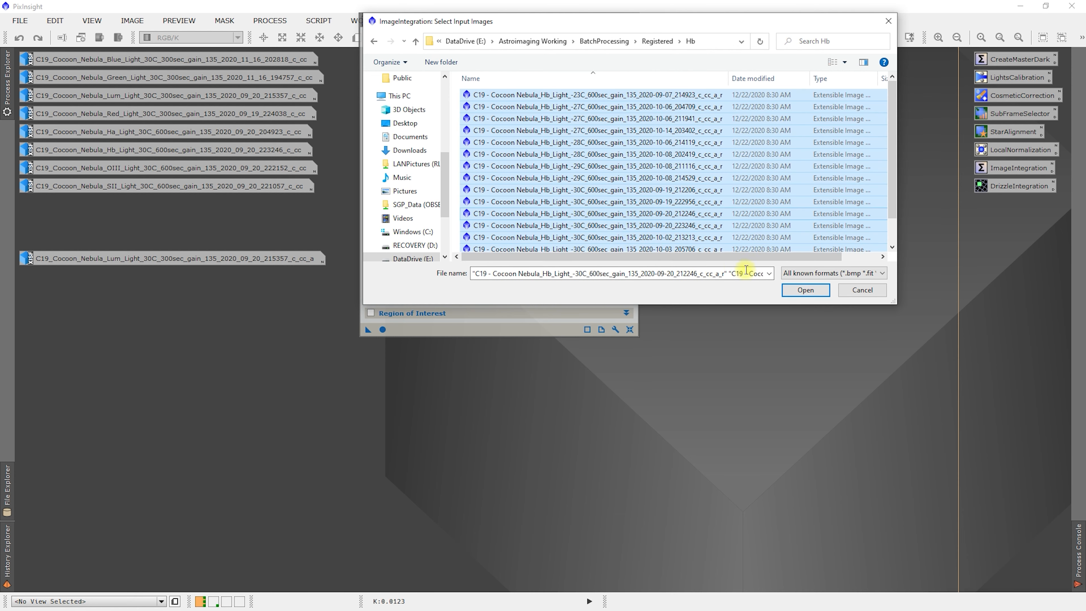
click(805, 290)
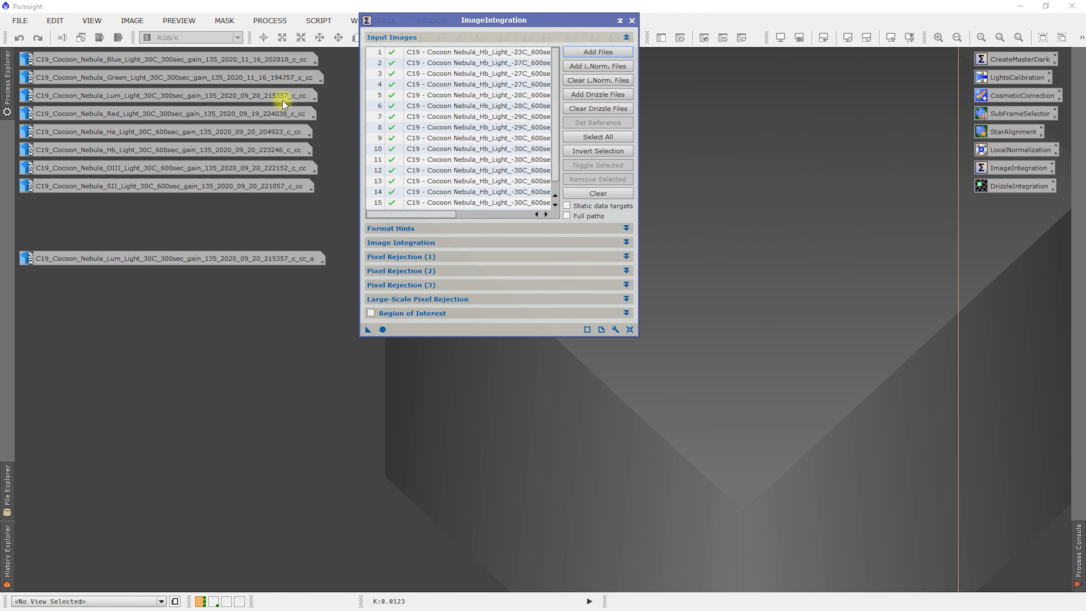
click(597, 66)
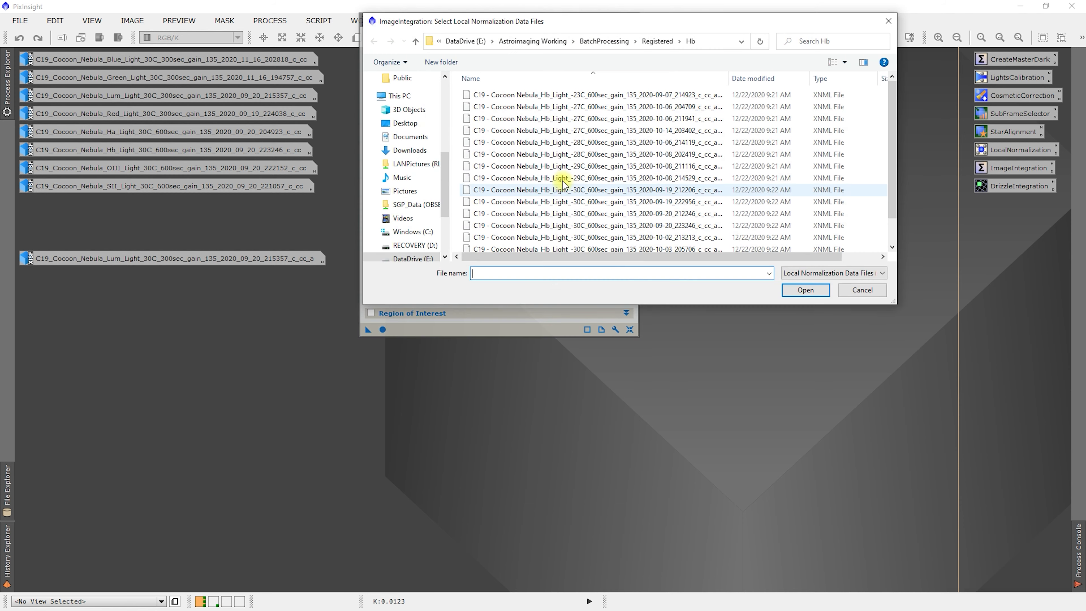
click(805, 290)
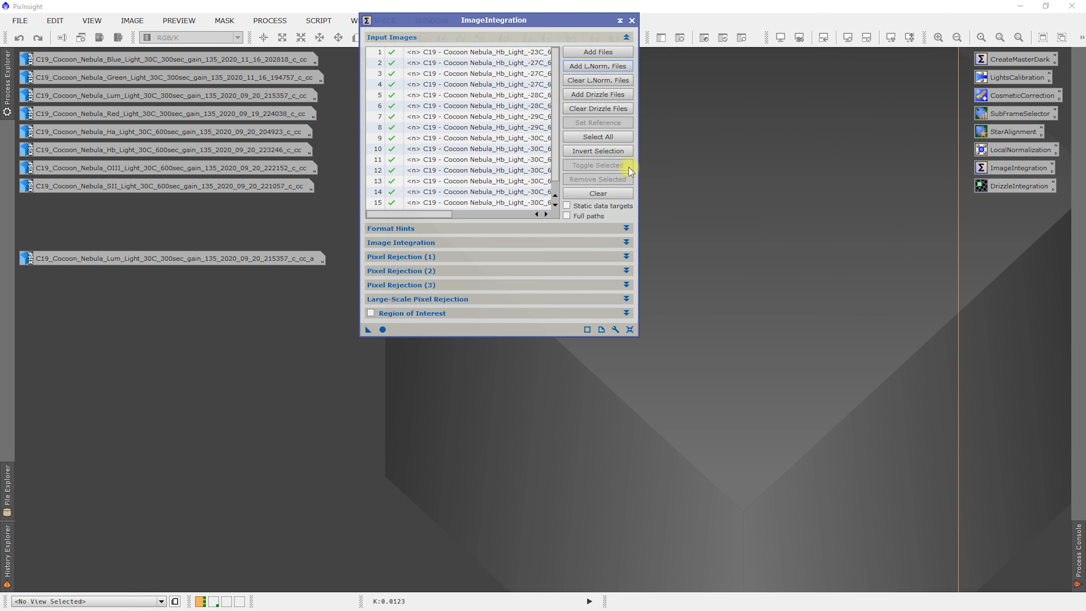
click(598, 94)
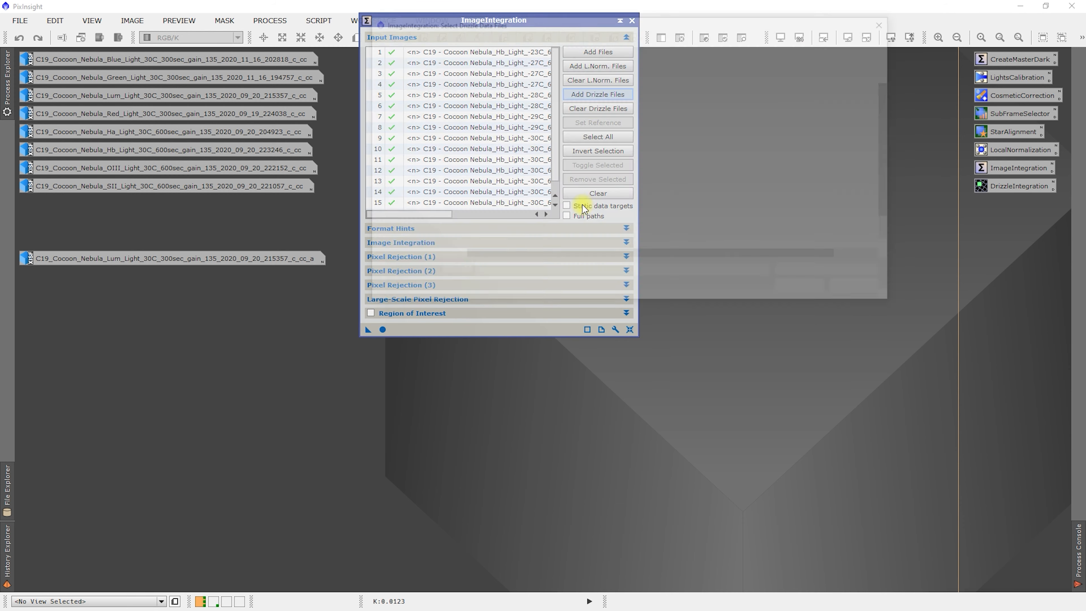
click(598, 94)
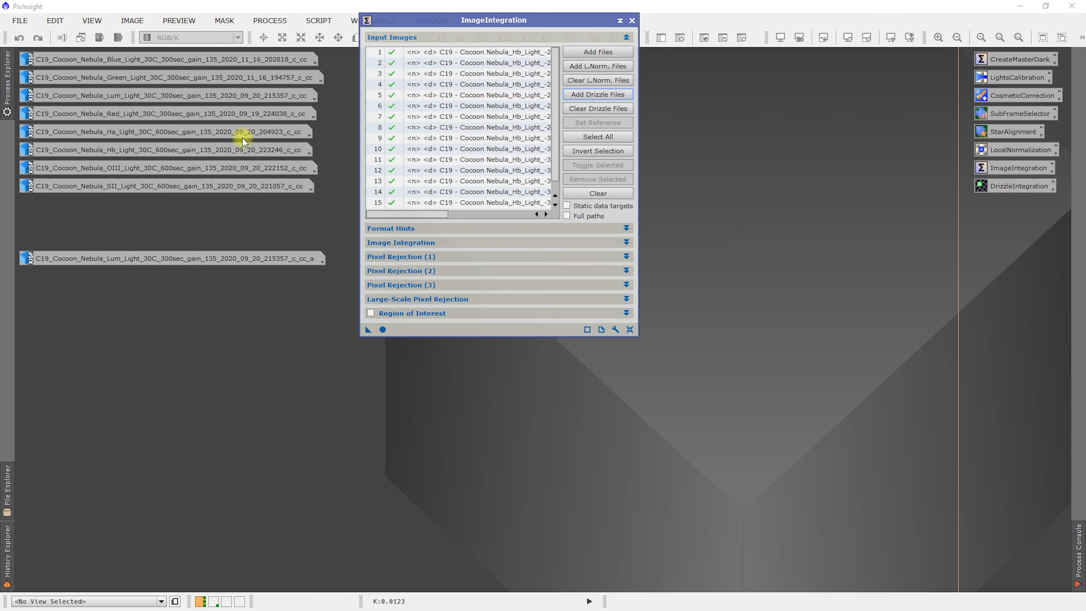
mouse_move(237, 155)
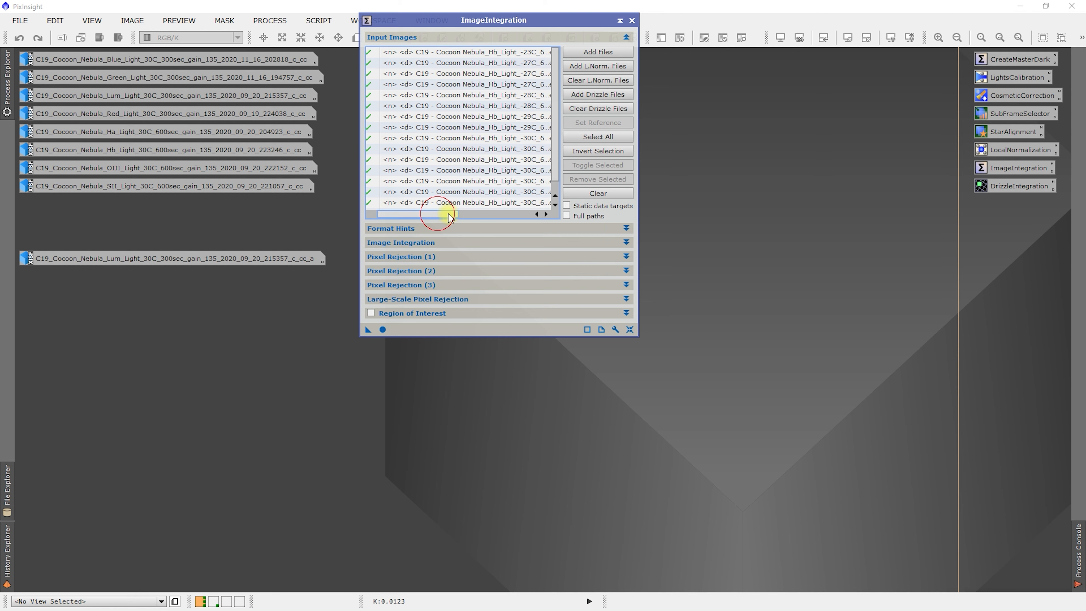
Step: Widen the input list columns and run Apply Global to integrate the Hb frames
drag(450, 214, 527, 214)
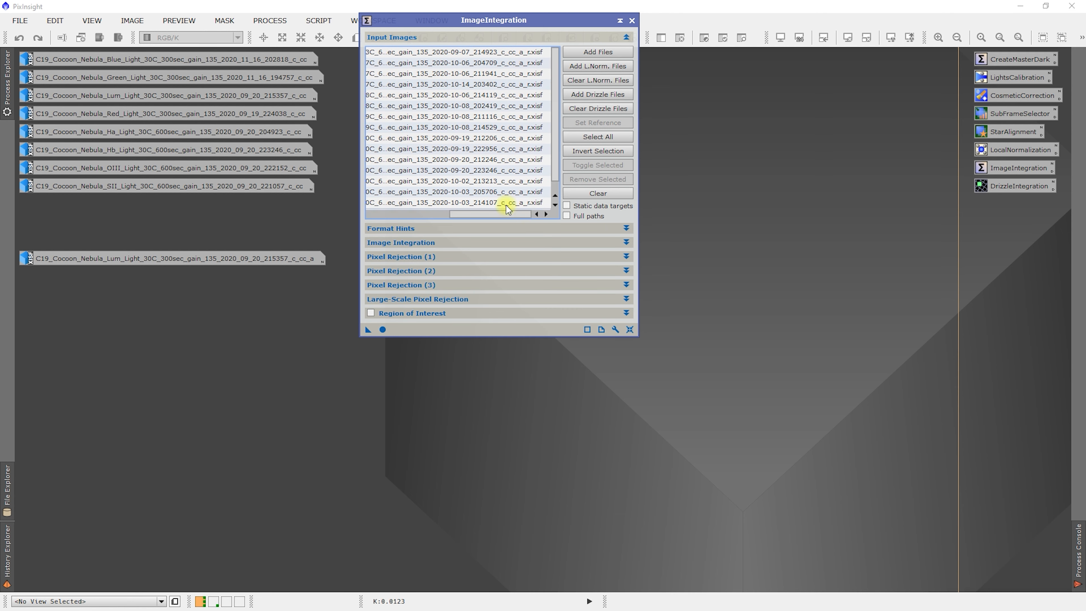
drag(453, 213, 484, 214)
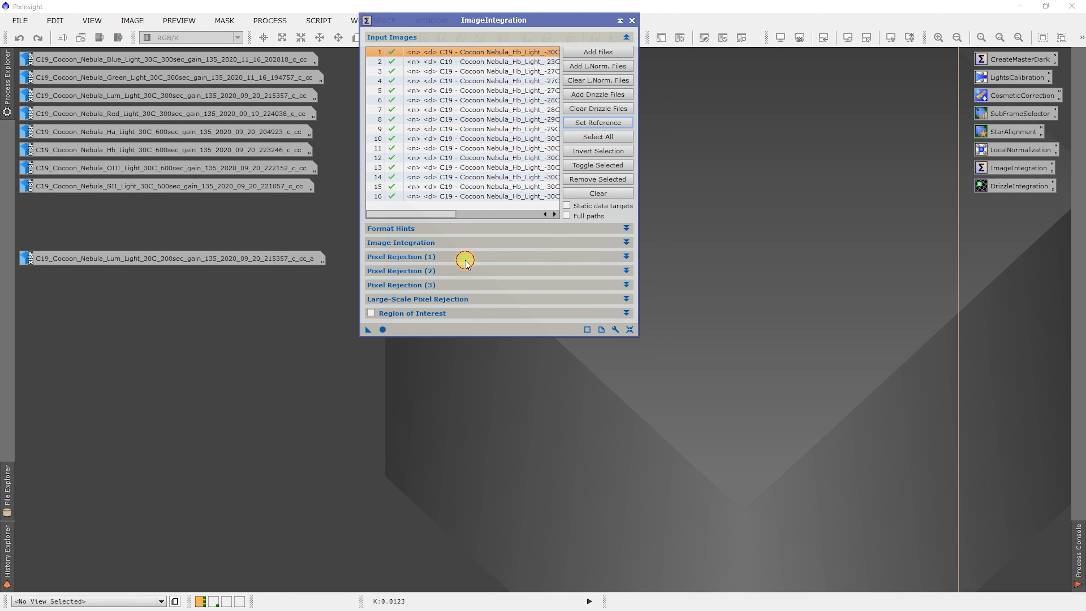
mouse_move(382, 329)
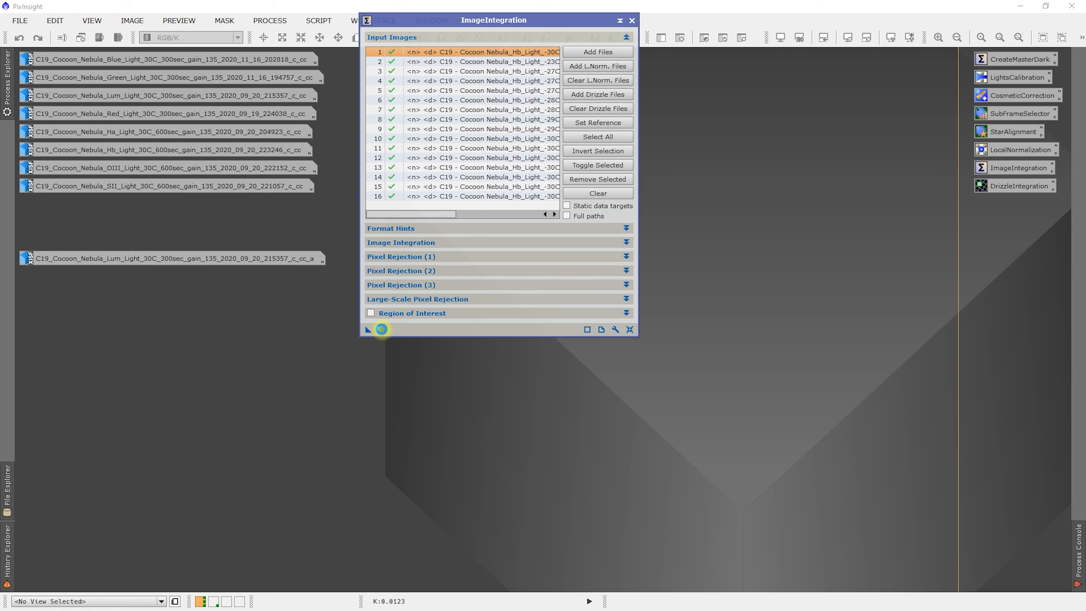
click(368, 329)
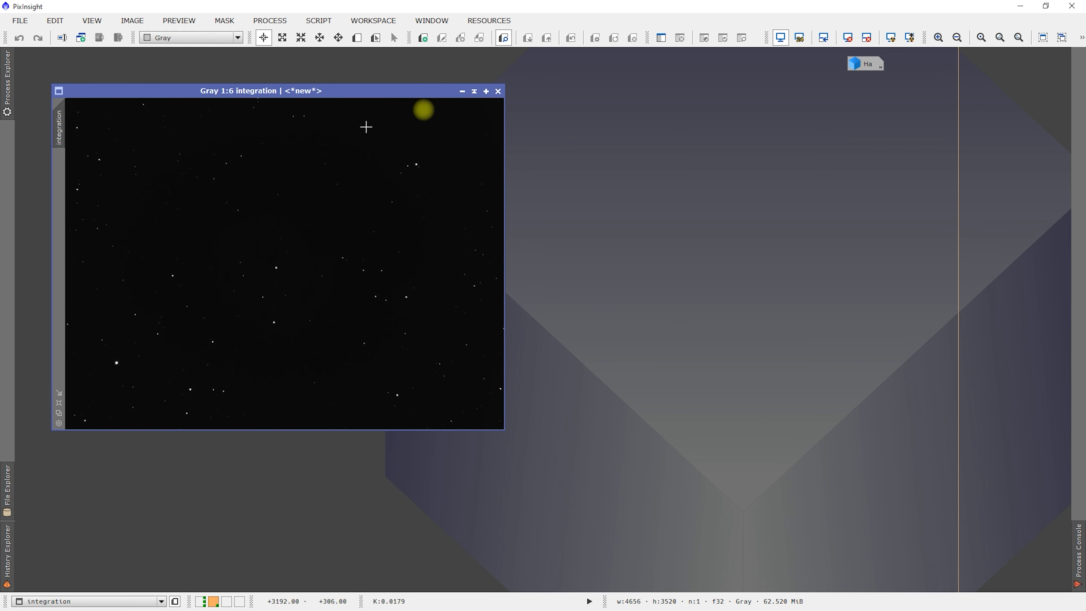
Step: Set the new integration image's identifier to Hb
click(474, 92)
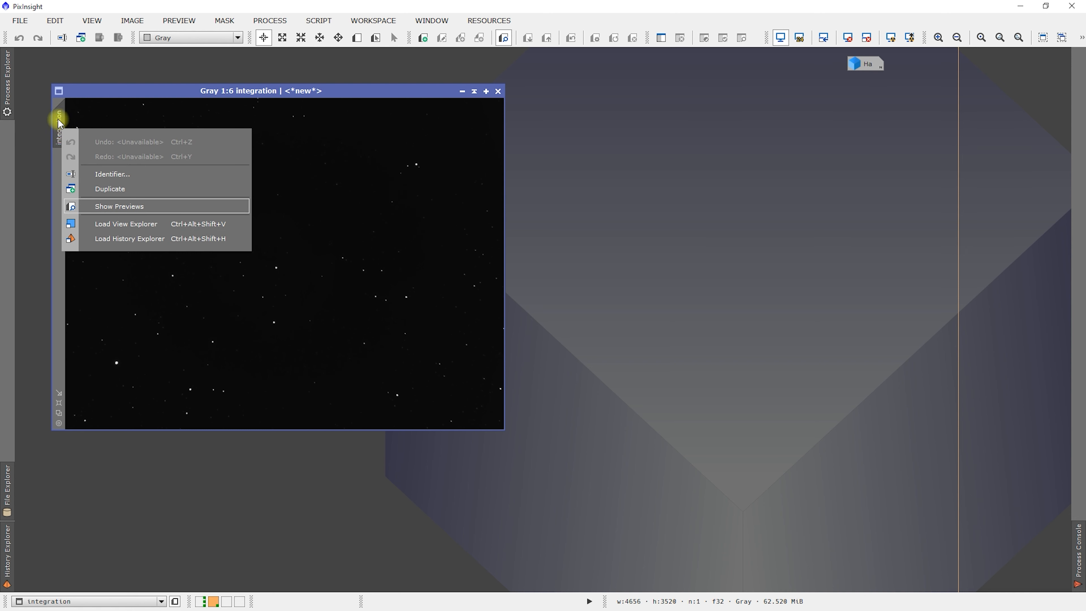
mouse_move(87, 195)
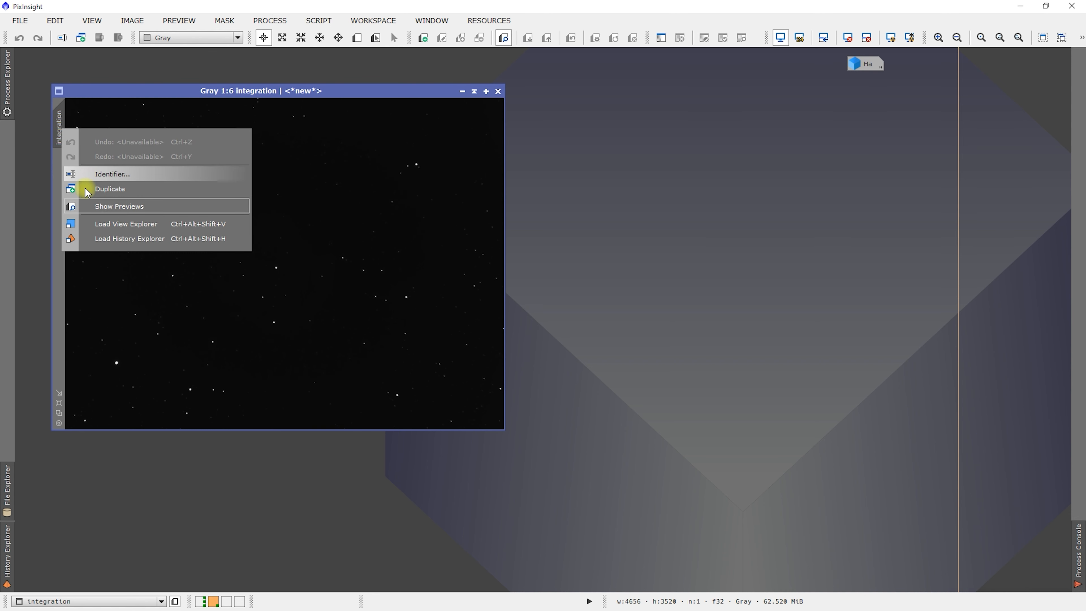
mouse_move(112, 175)
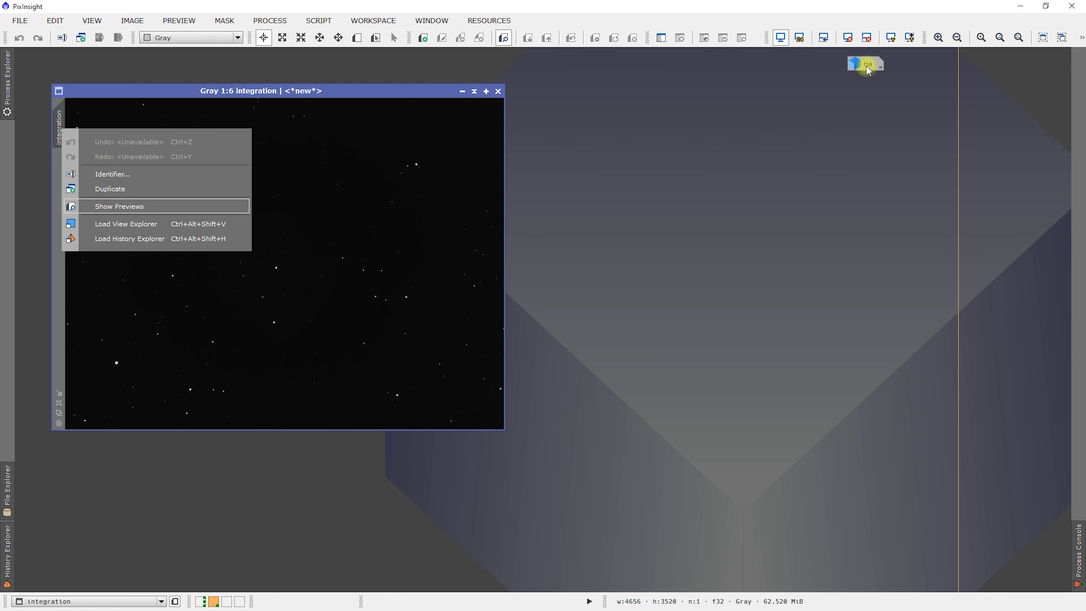
mouse_move(850, 78)
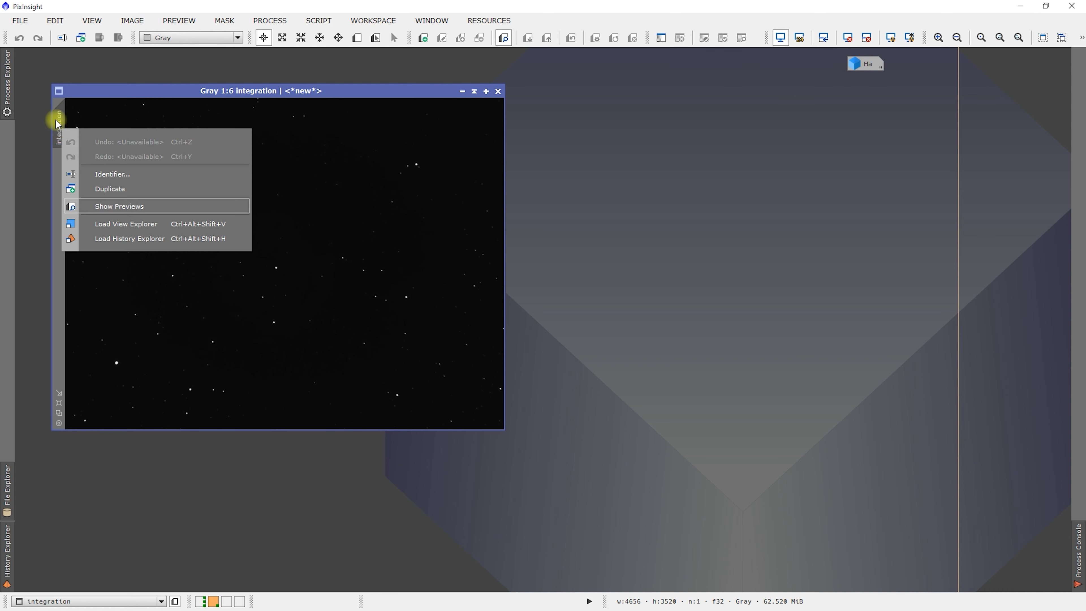
mouse_move(112, 179)
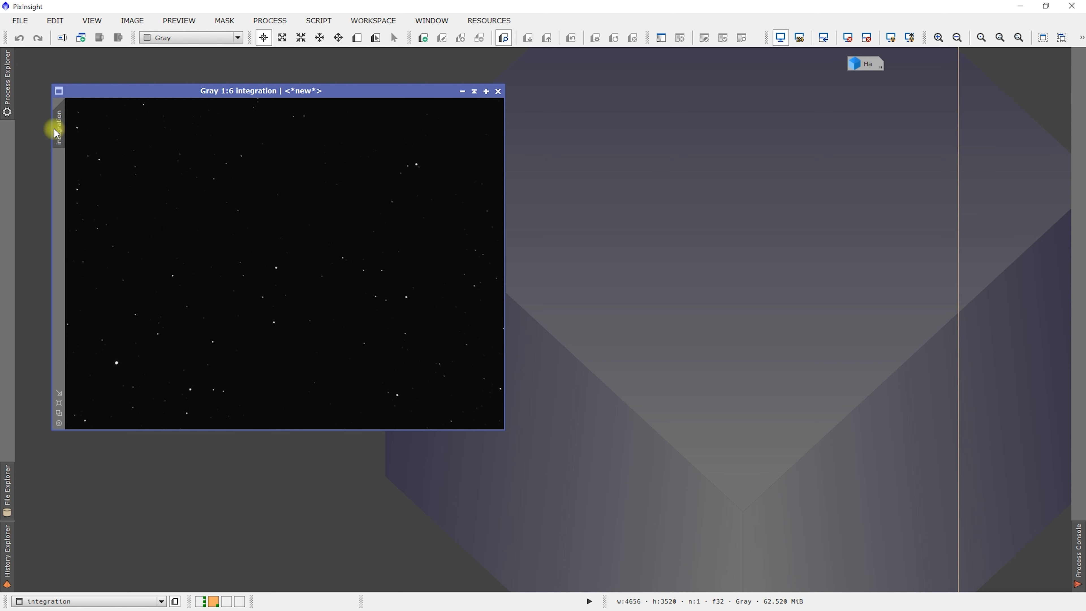
mouse_move(56, 126)
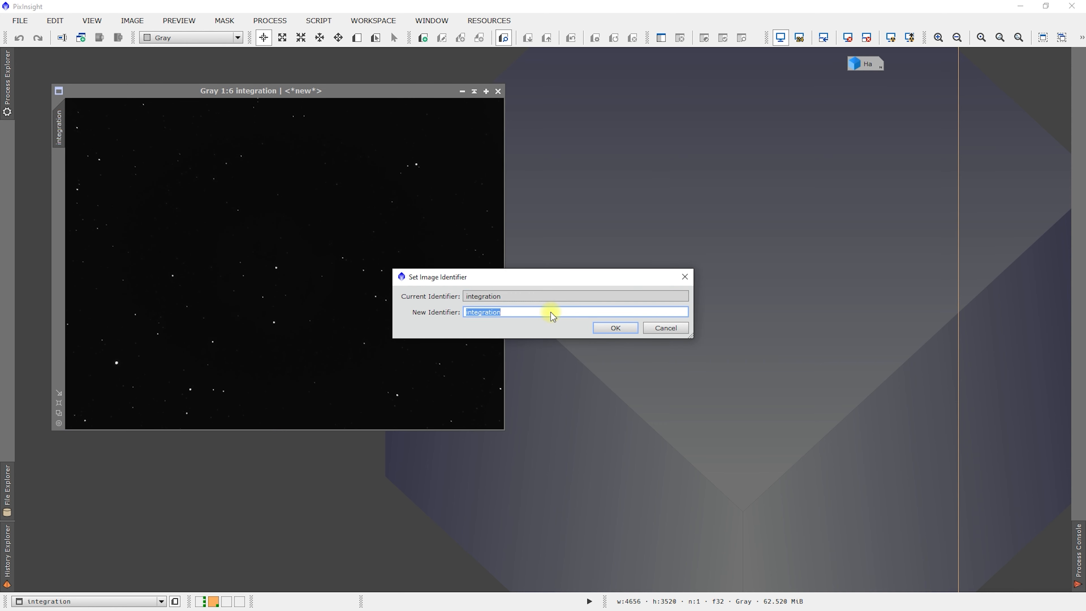
text(Hb)
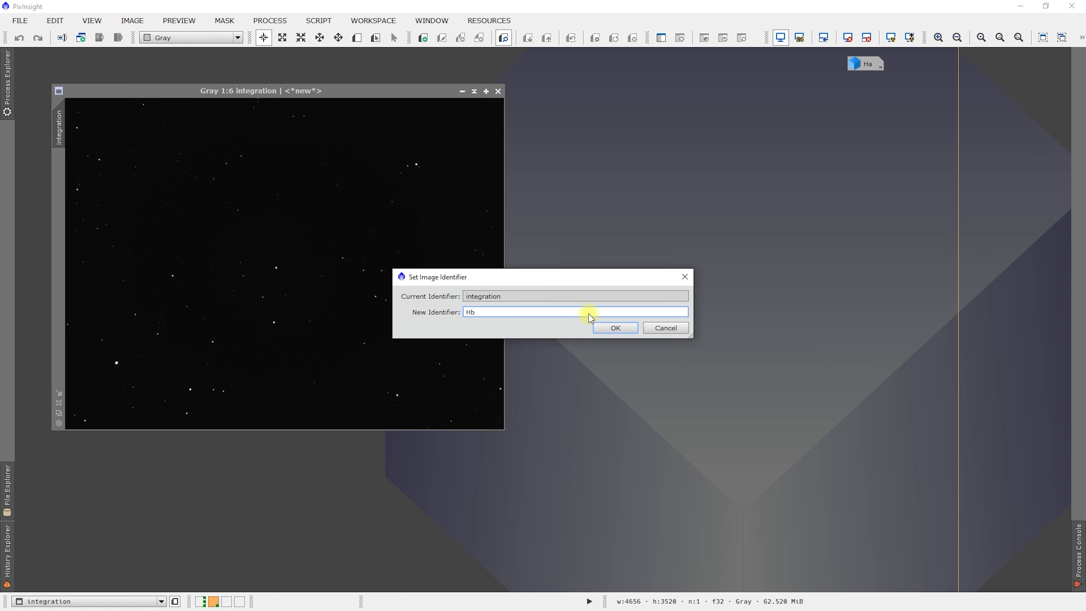
click(616, 328)
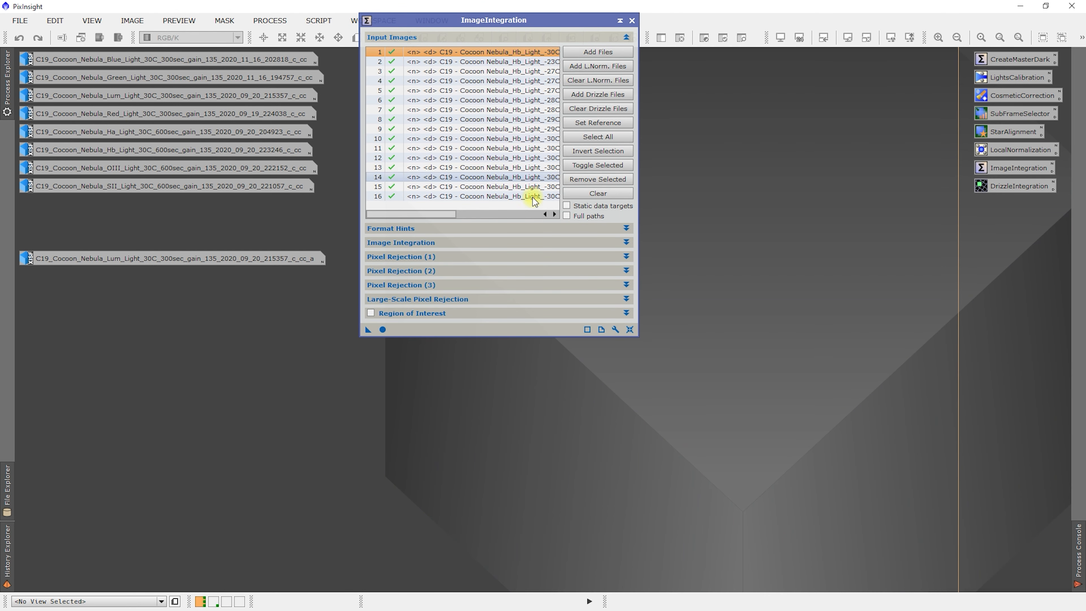
Step: Check the full path of a loaded Hb frame in the input list
click(480, 187)
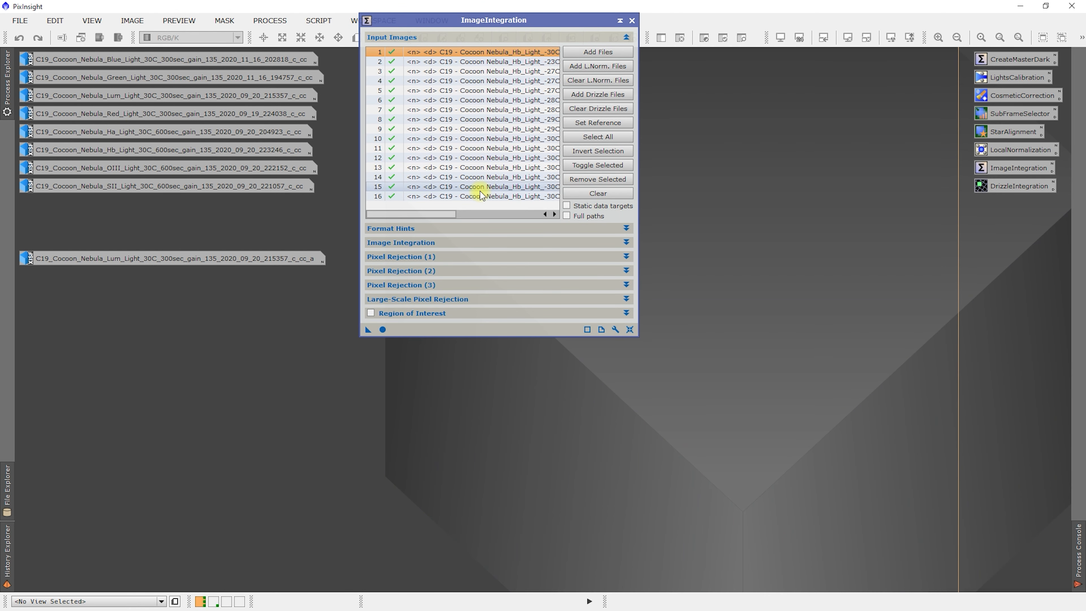
mouse_move(479, 195)
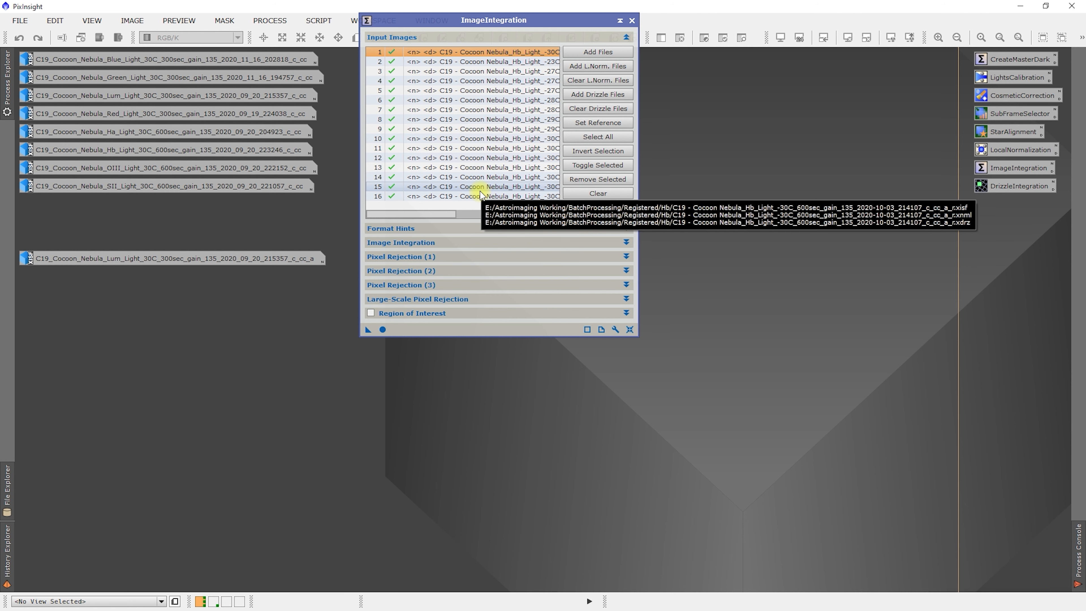
mouse_move(520, 187)
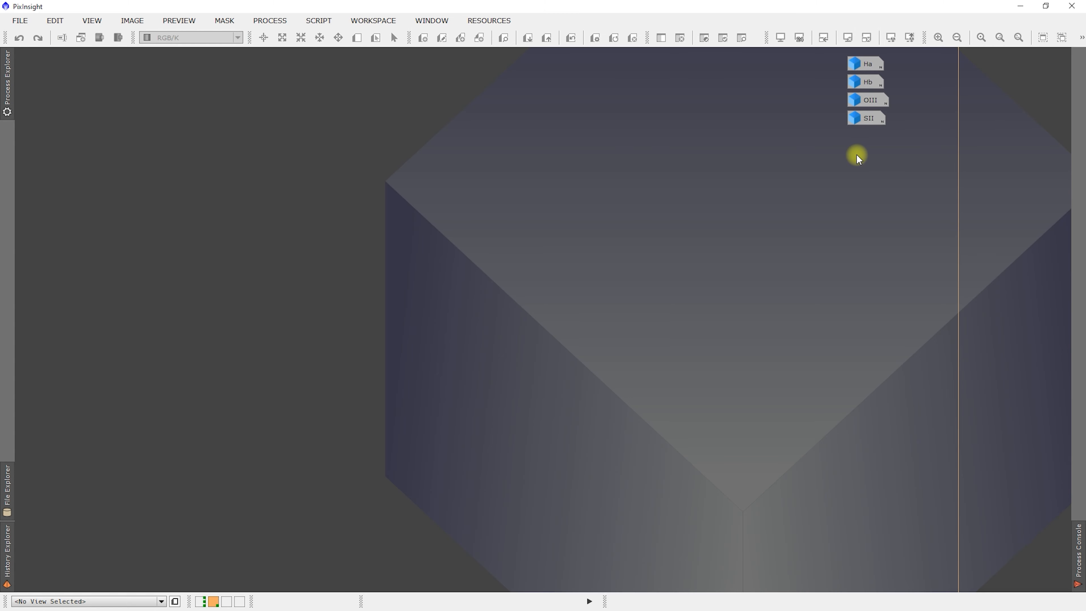
mouse_move(865, 50)
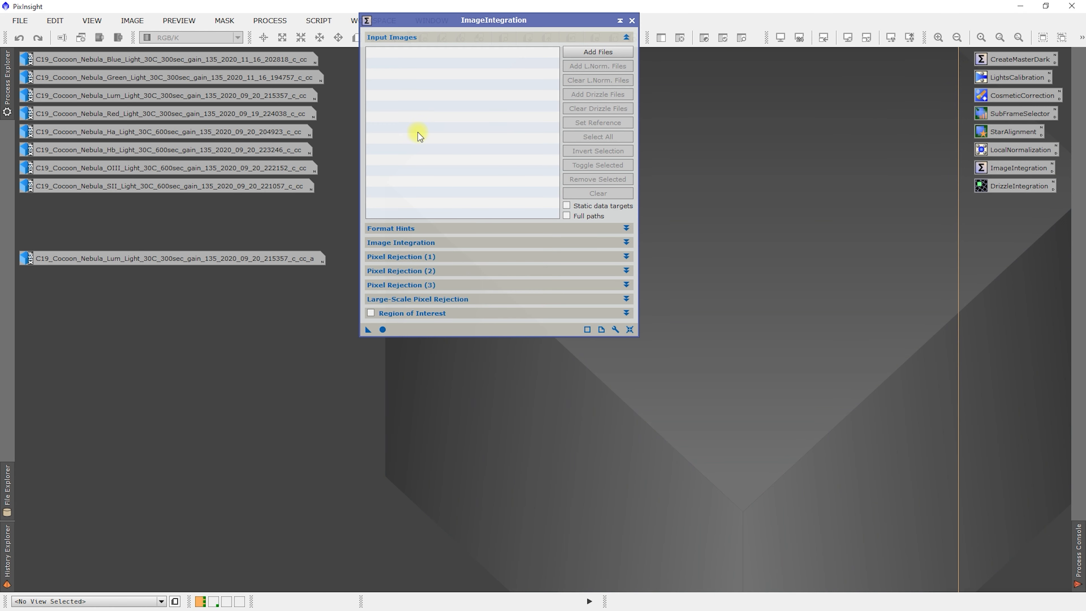
mouse_move(414, 238)
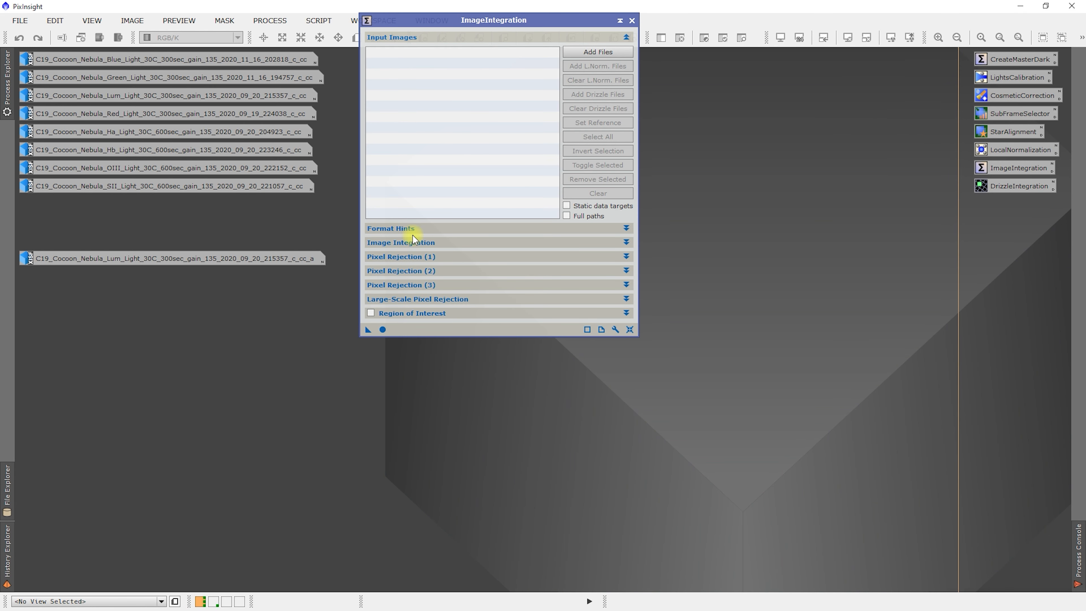
mouse_move(588, 52)
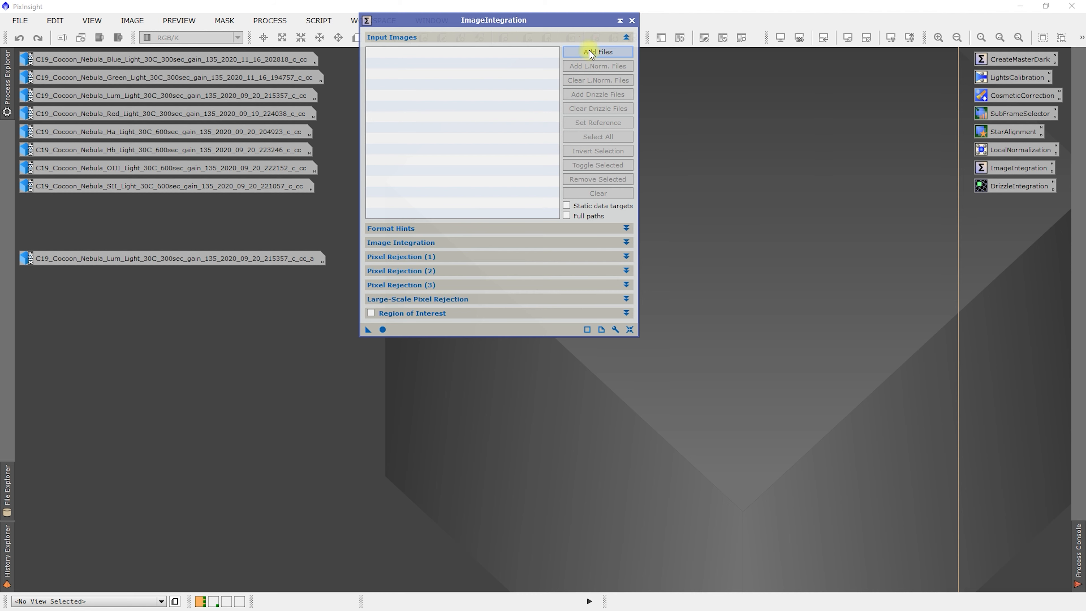
Step: Add the frames from Registered/Red as ImageIntegration inputs
click(598, 51)
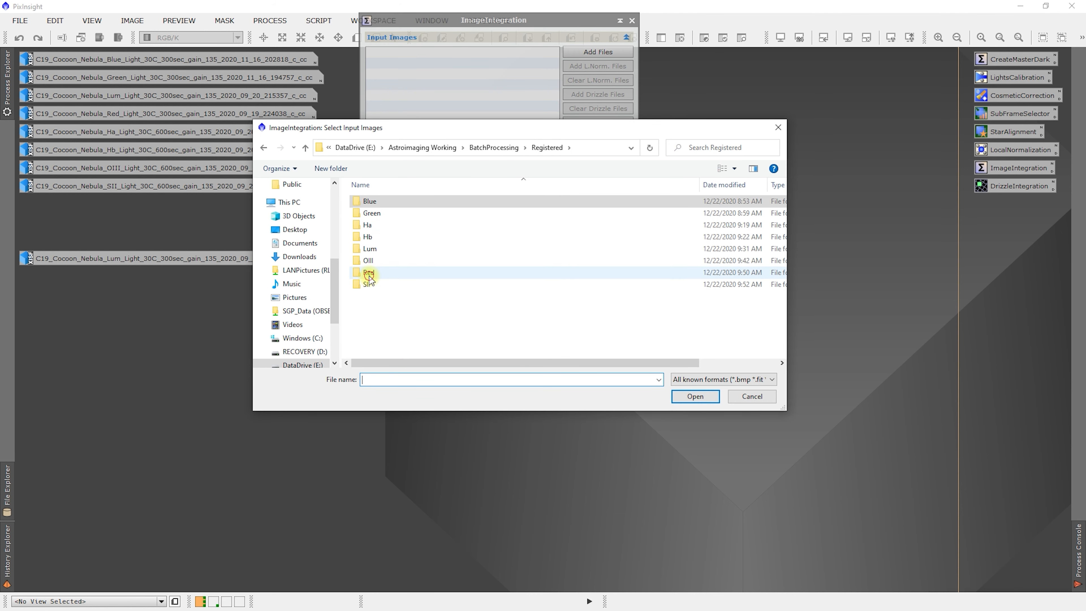
double_click(368, 272)
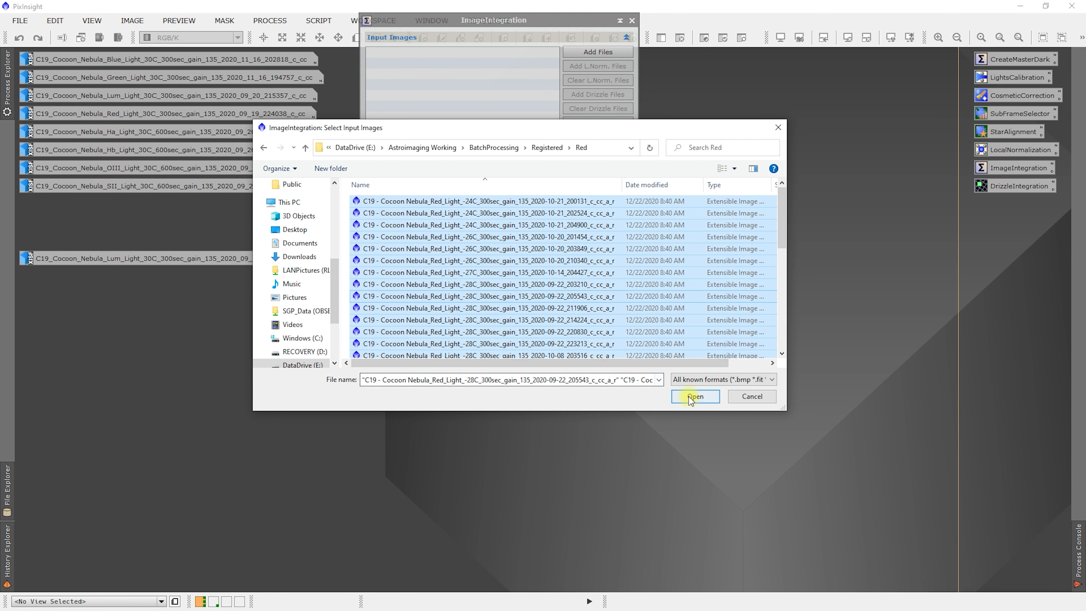
click(695, 396)
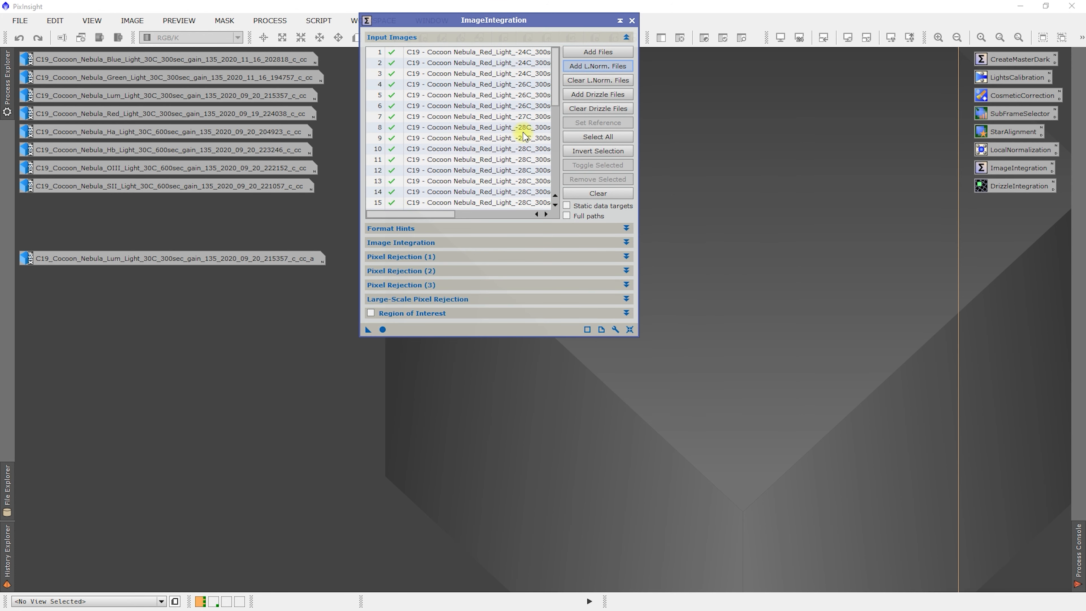
Step: Attach the local normalization and drizzle data files to the Red frames
click(597, 65)
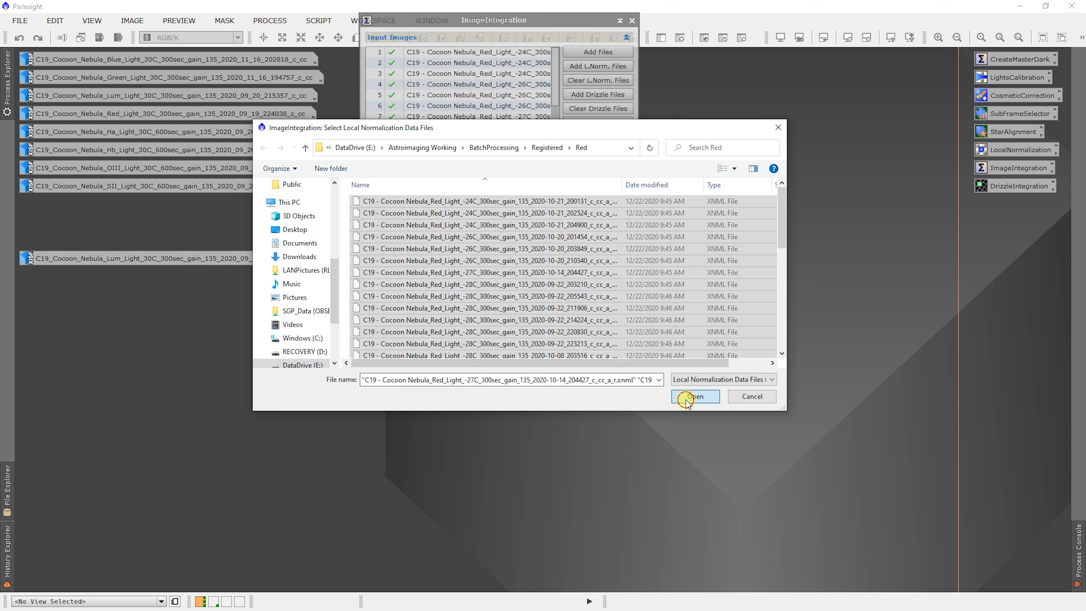
click(694, 396)
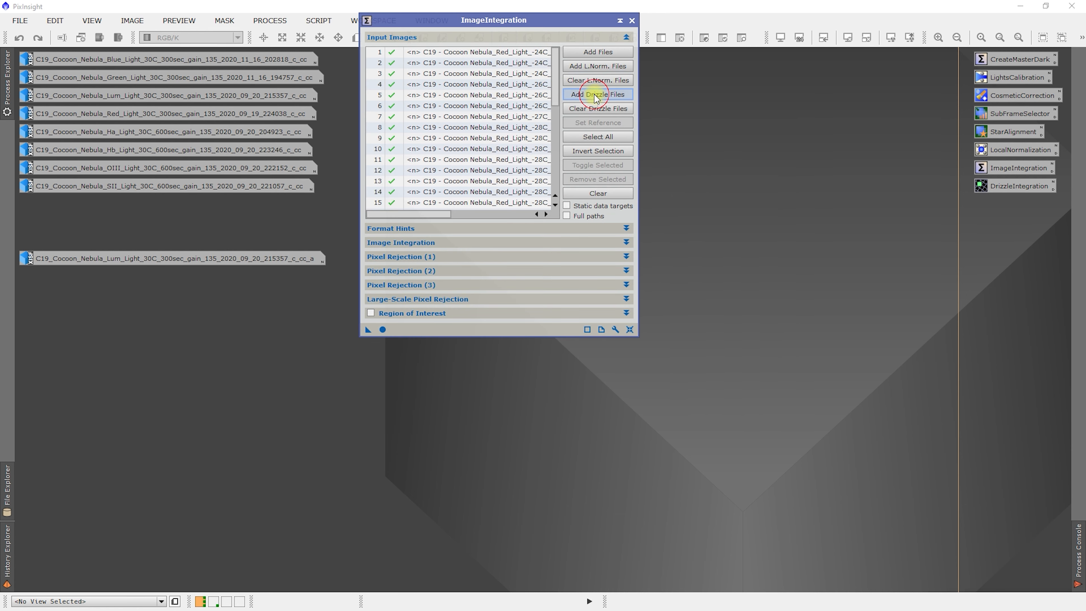
click(598, 94)
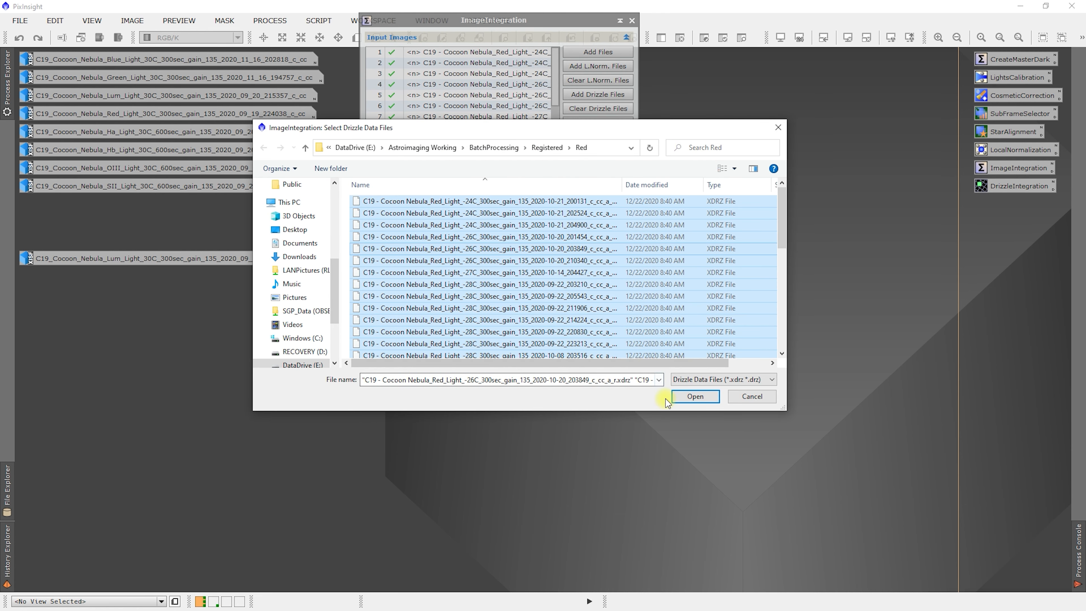
click(695, 396)
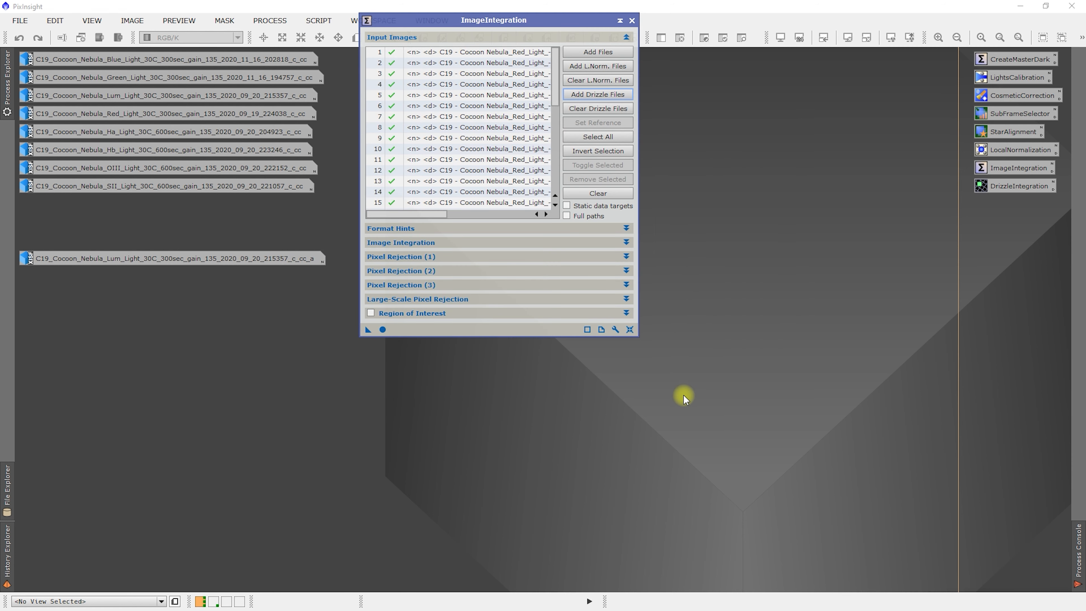
click(505, 160)
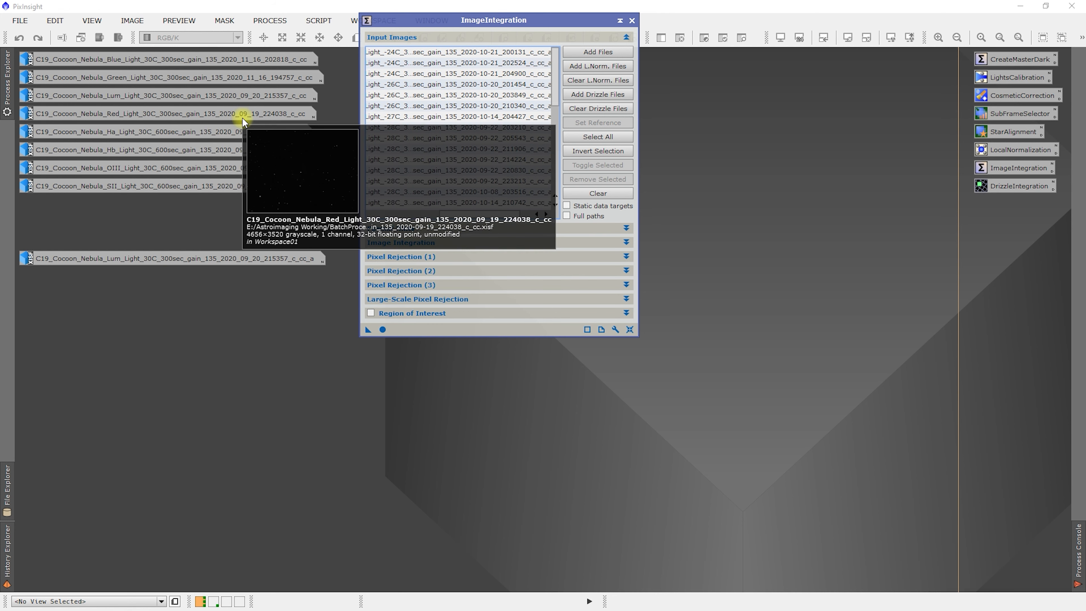
mouse_move(457, 187)
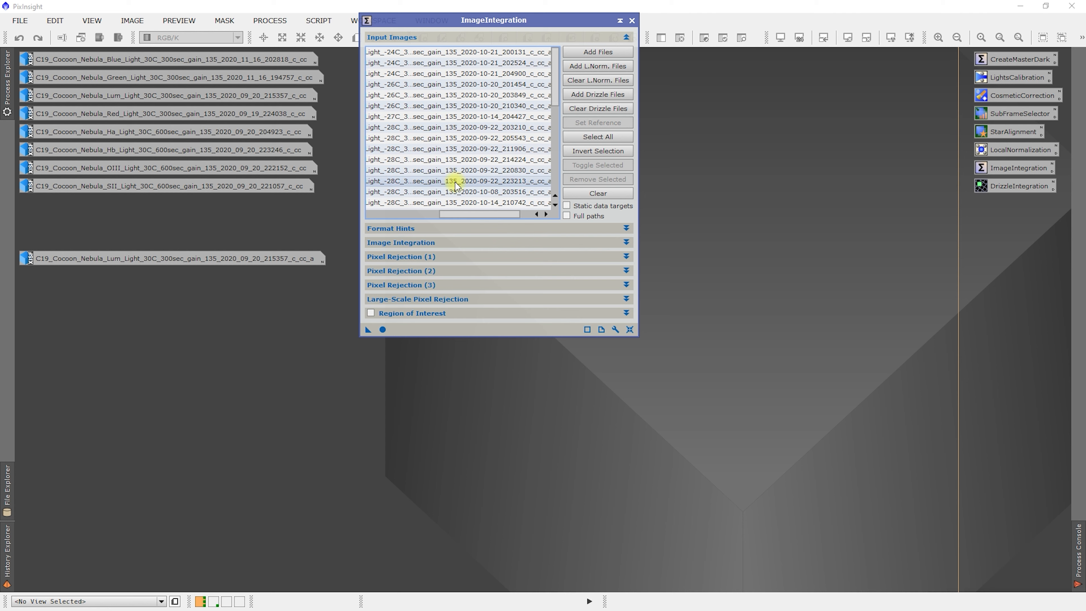
Step: Set the chosen Red frame as the integration reference and reveal the Pixel Rejection (1) settings
scroll(down, 3)
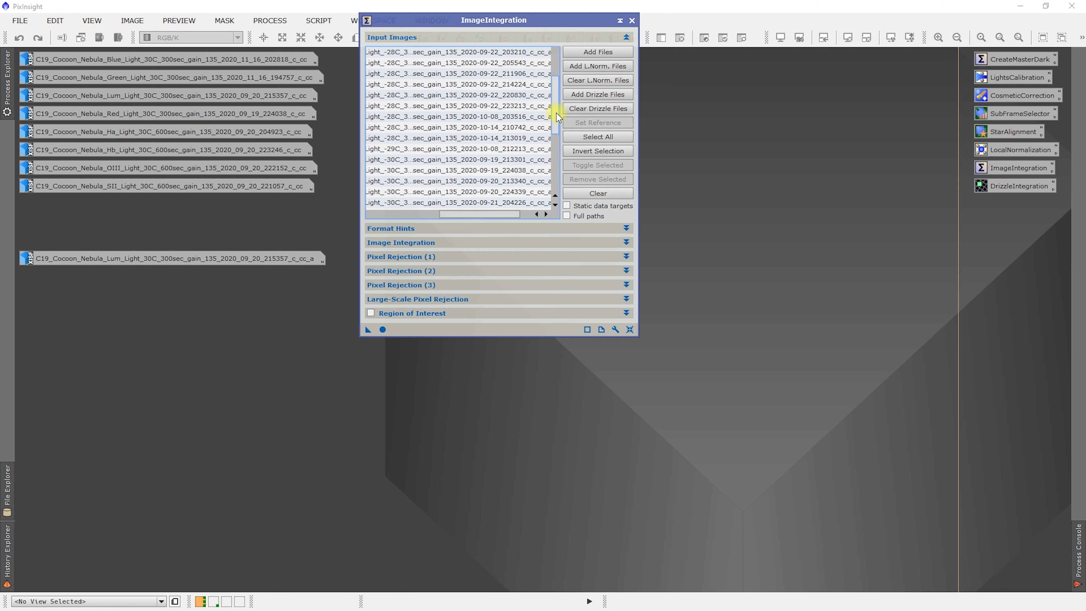
click(491, 160)
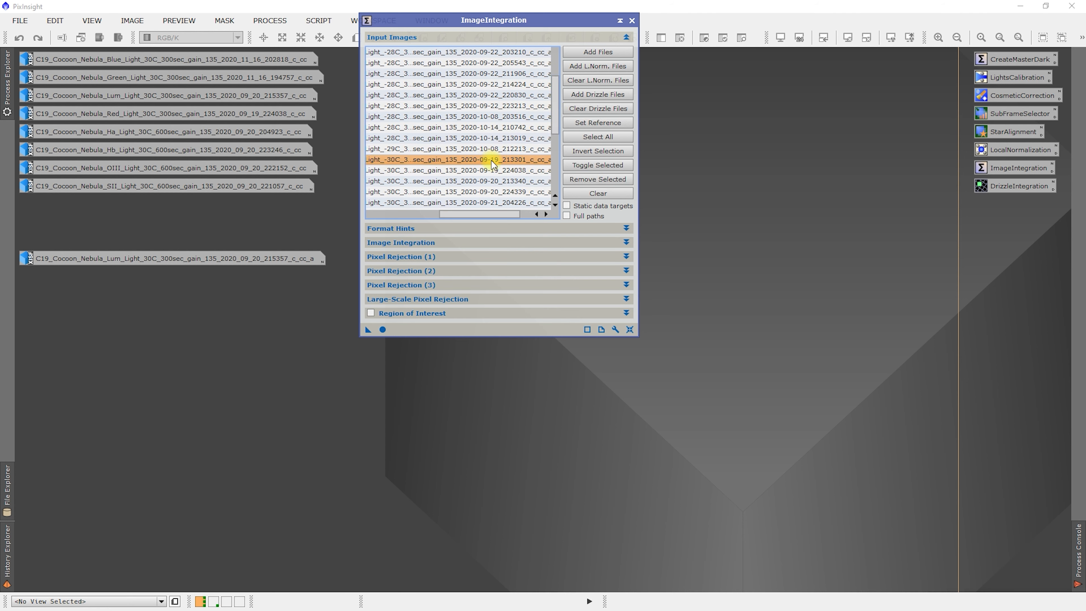
mouse_move(276, 120)
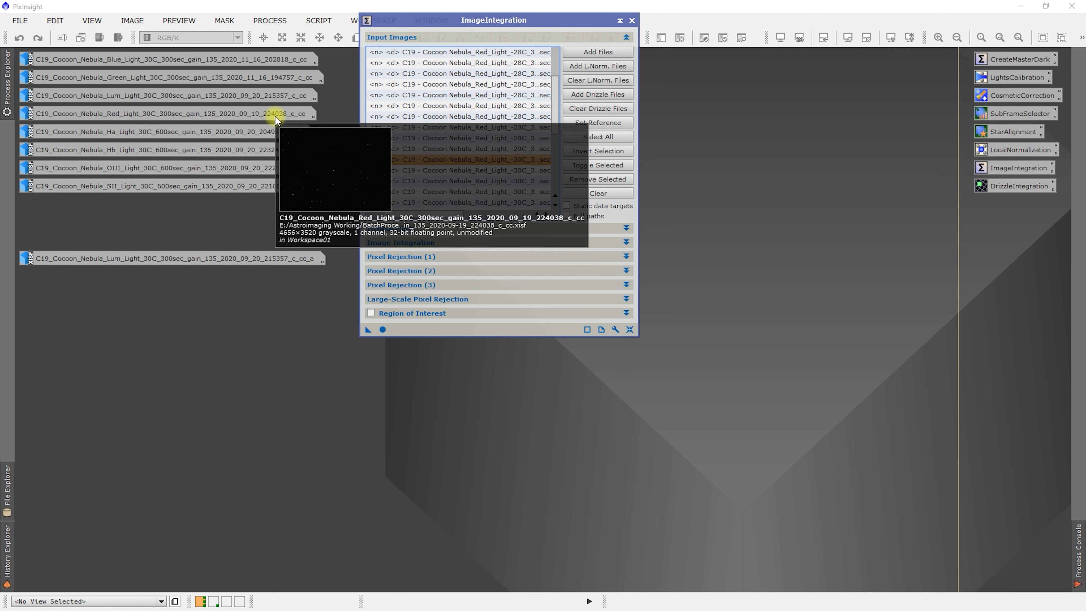
mouse_move(453, 220)
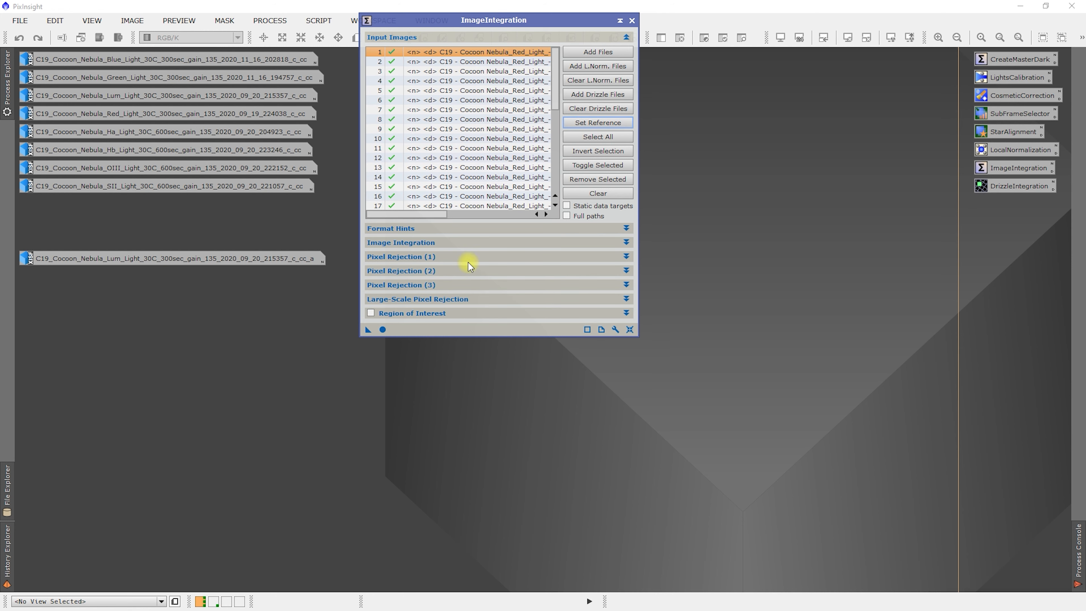
mouse_move(478, 262)
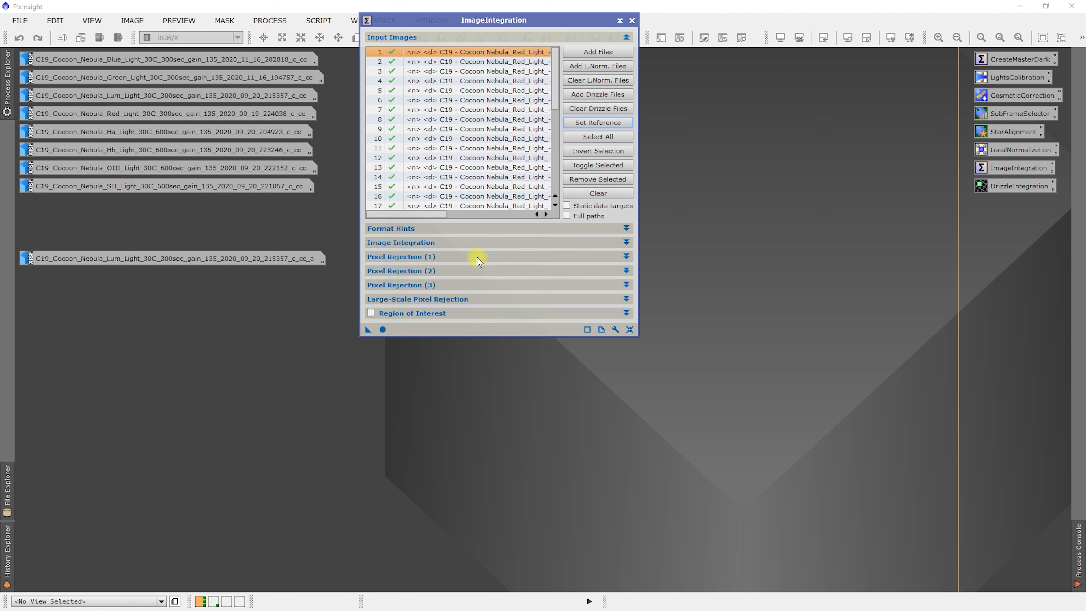
click(400, 257)
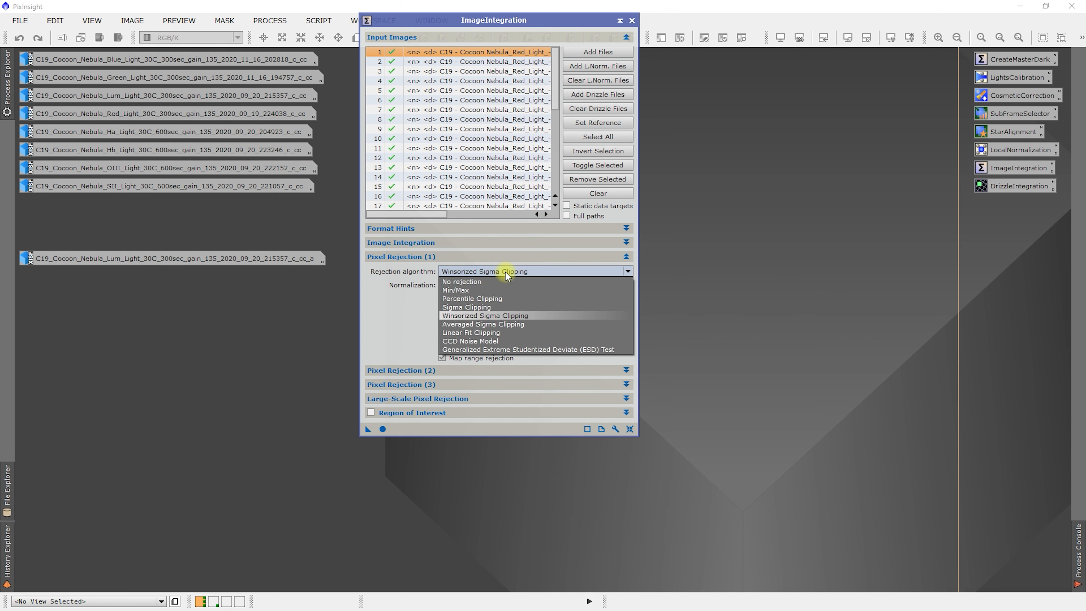
mouse_move(502, 272)
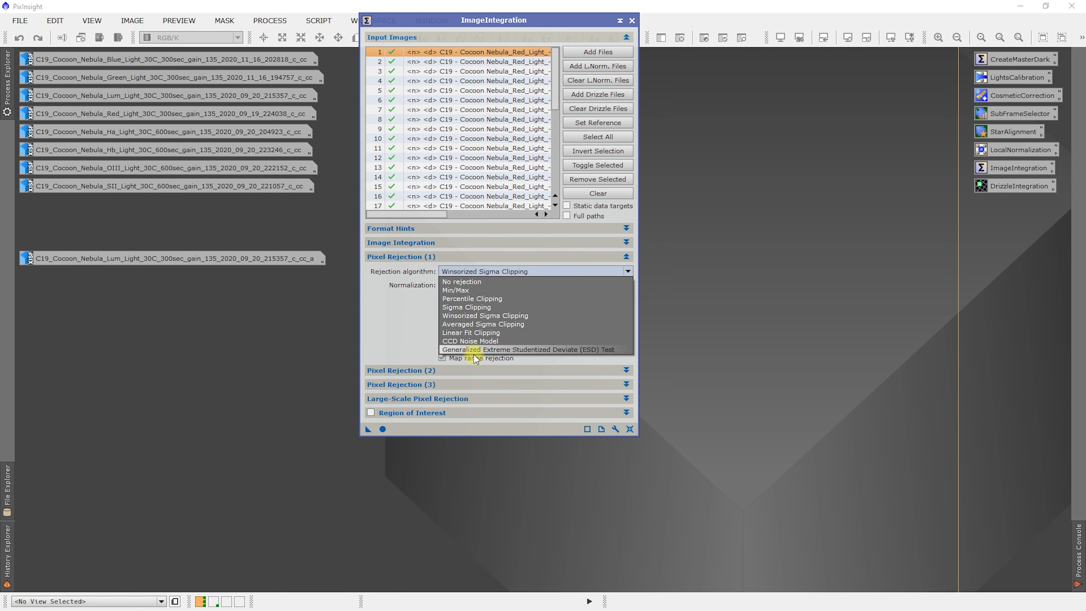
mouse_move(496, 350)
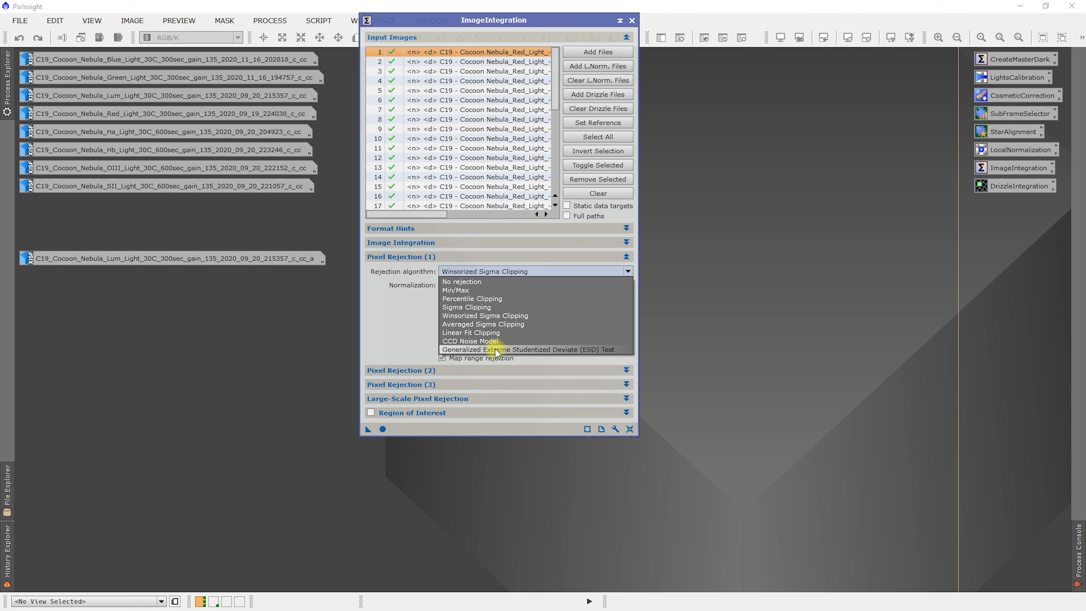
Step: Set the rejection algorithm to Generalized Extreme Studentized Deviate (ESD) Test and fold the section away
click(529, 349)
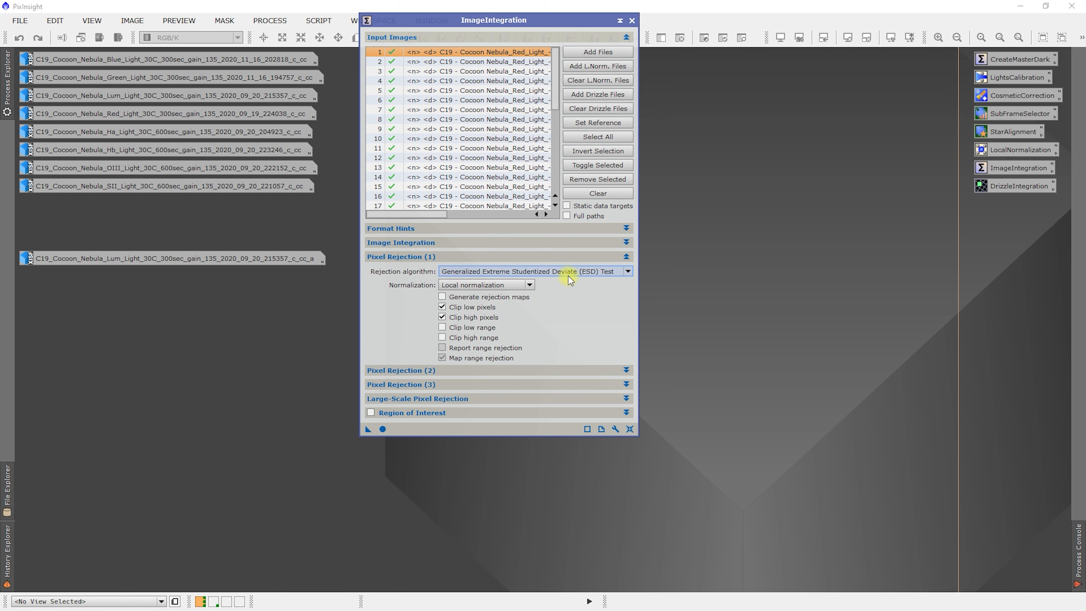
mouse_move(588, 281)
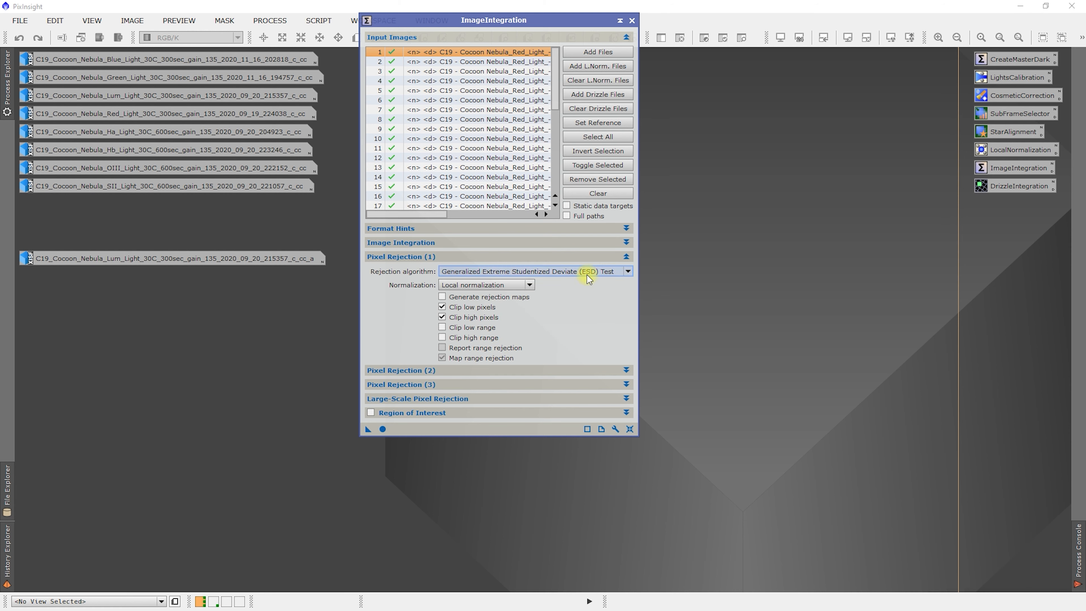
mouse_move(489, 299)
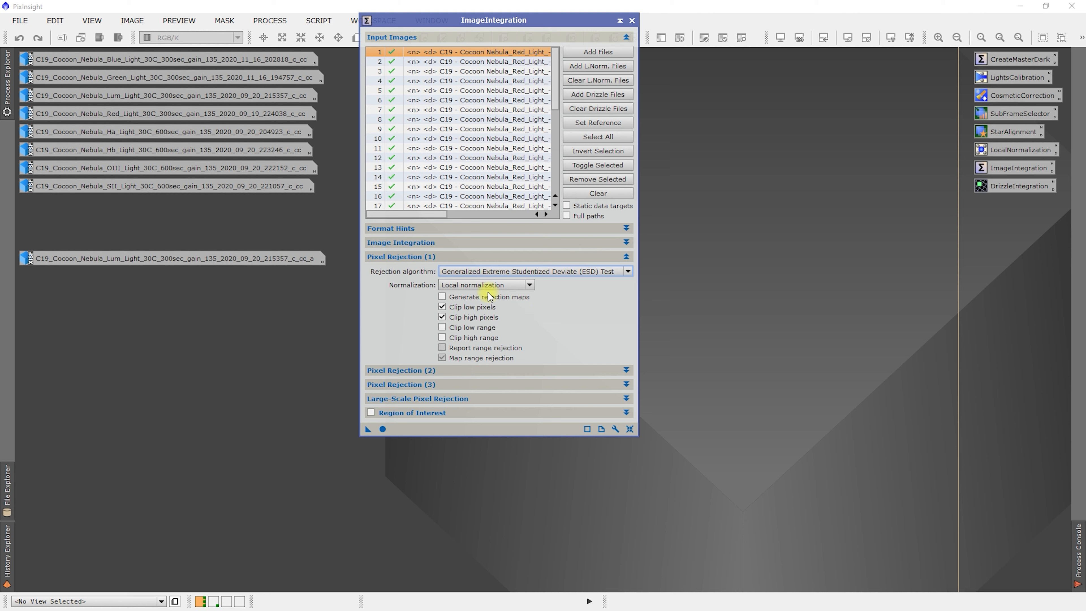
mouse_move(410, 347)
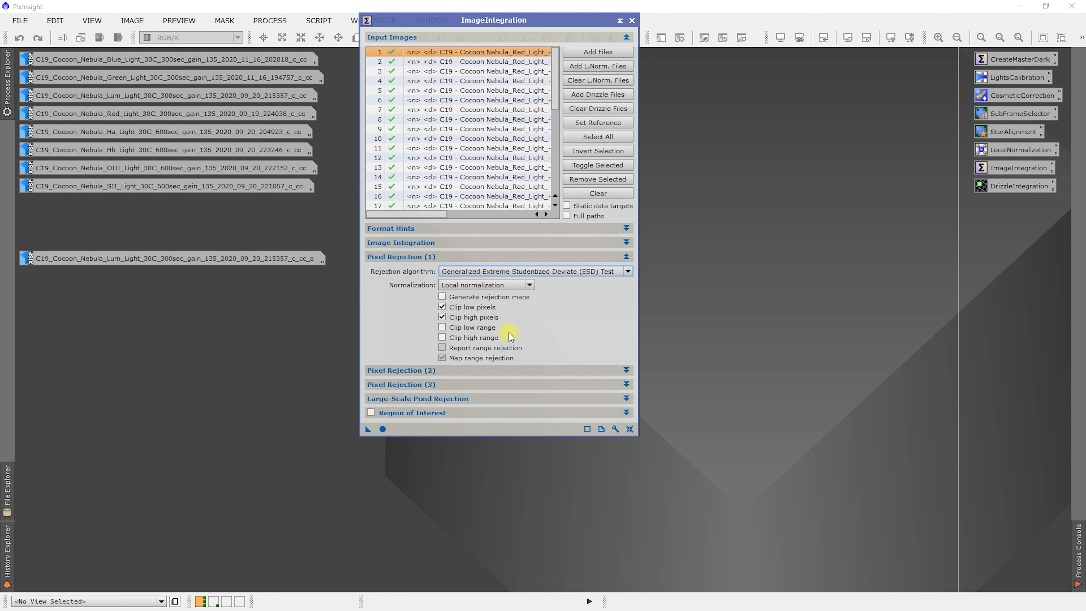
click(401, 257)
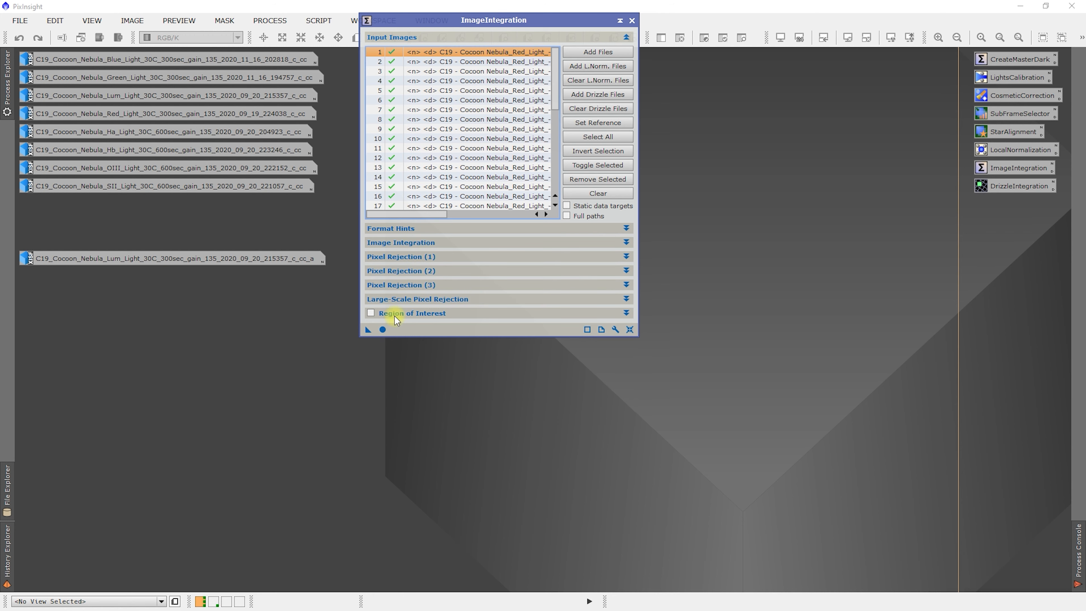